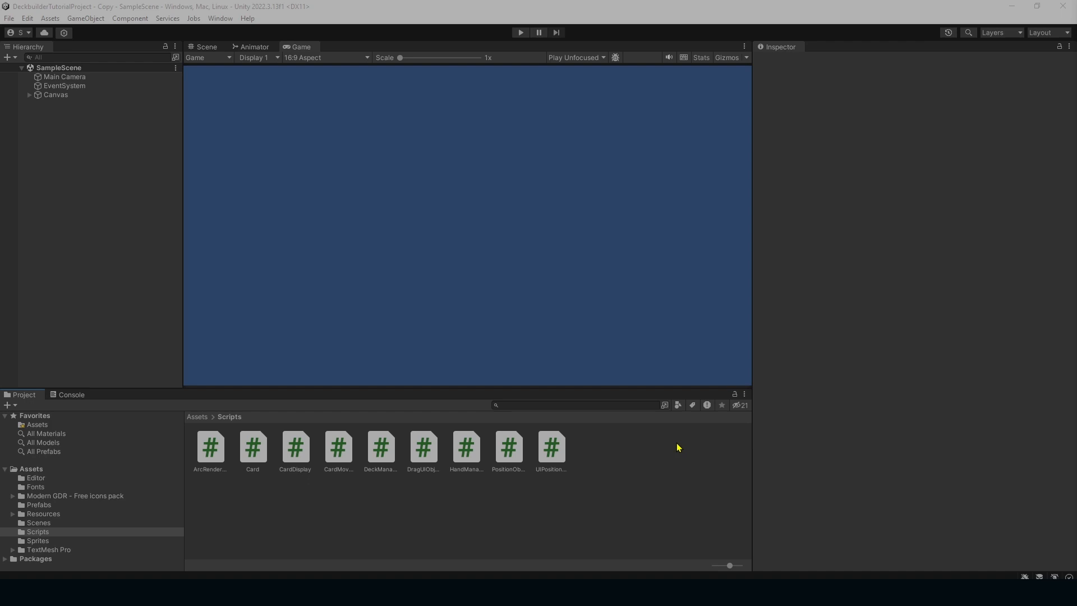
mouse_move(534, 522)
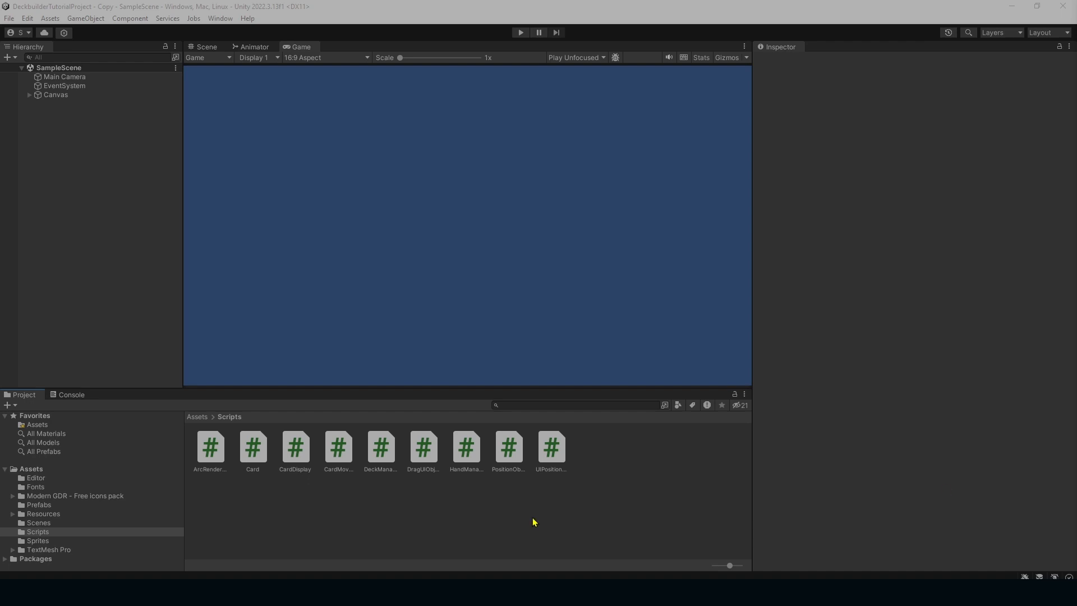
- Select UIPositionObject in the Scripts folder to display its source in the Inspector
click(508, 448)
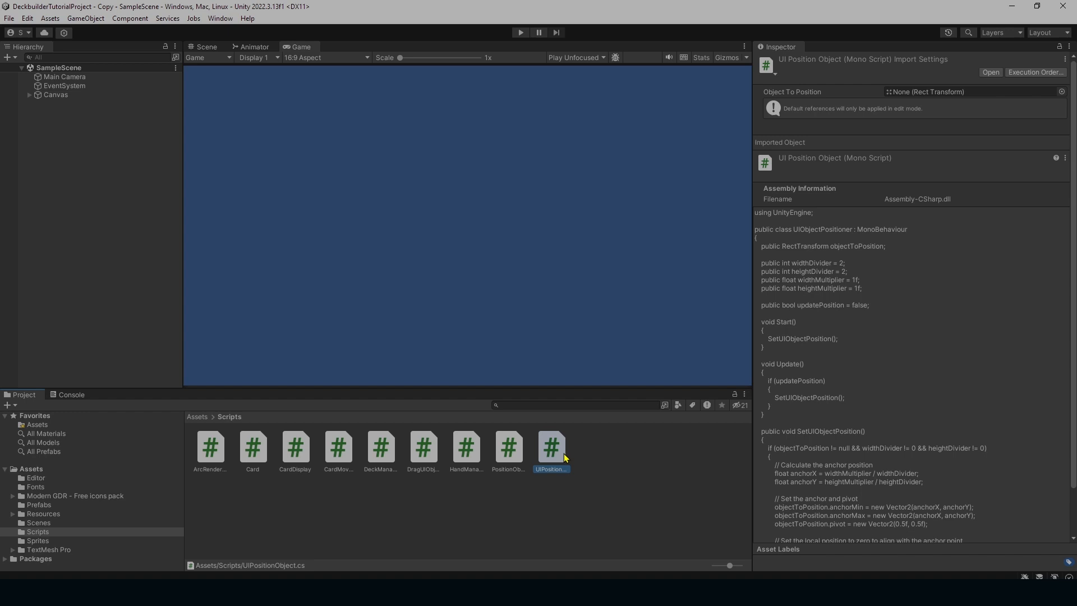
- Select the HandPosition object under Canvas and enter Play mode
click(55, 95)
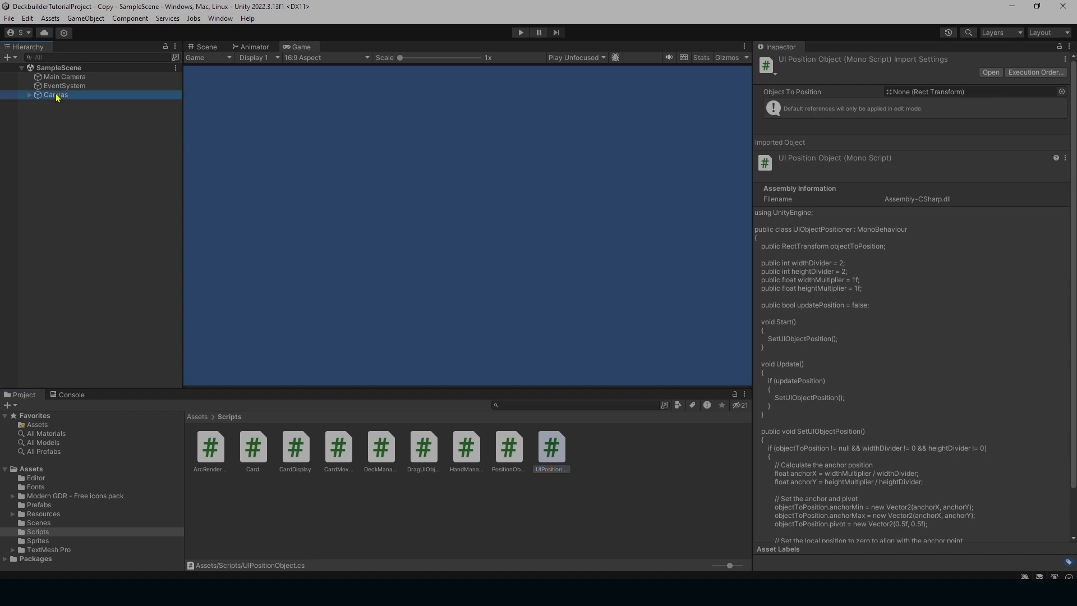
click(55, 95)
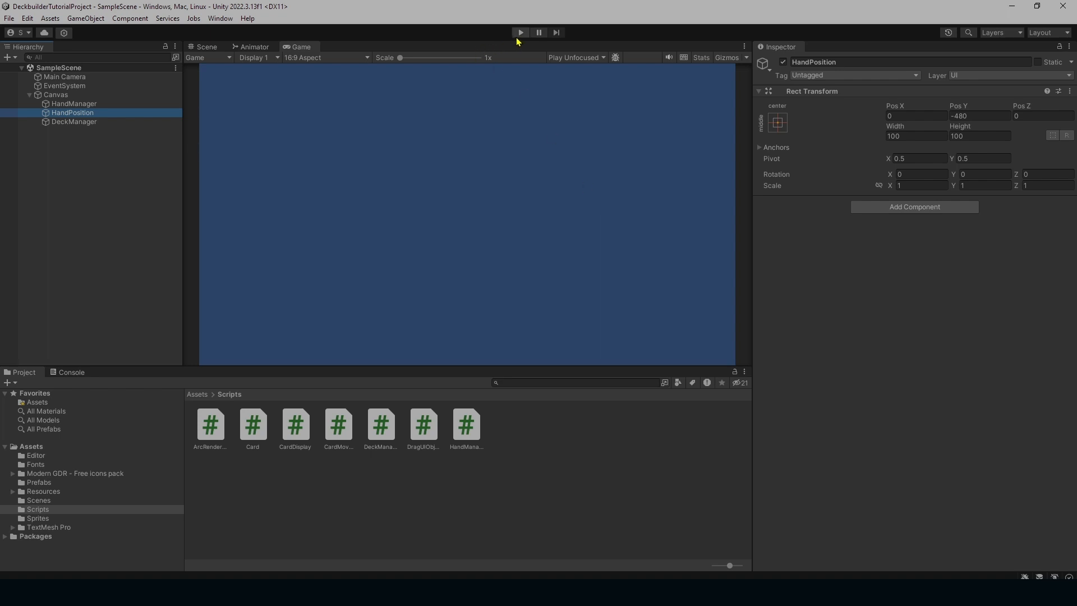
click(521, 33)
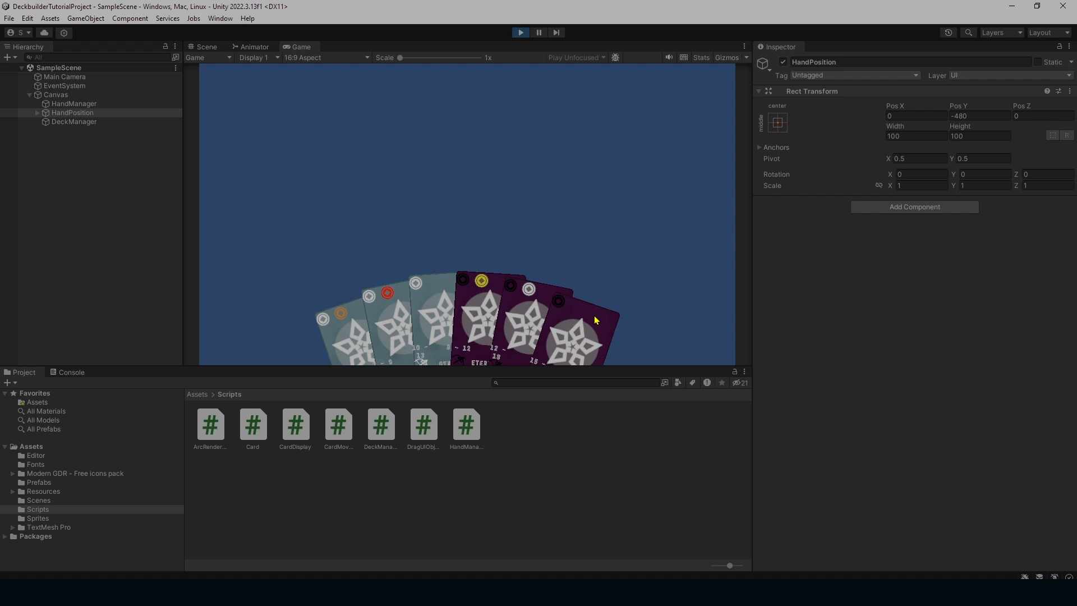
- Preview the hand at 16:10 and Free Aspect, restore the Game panel size, then stop Play
click(325, 57)
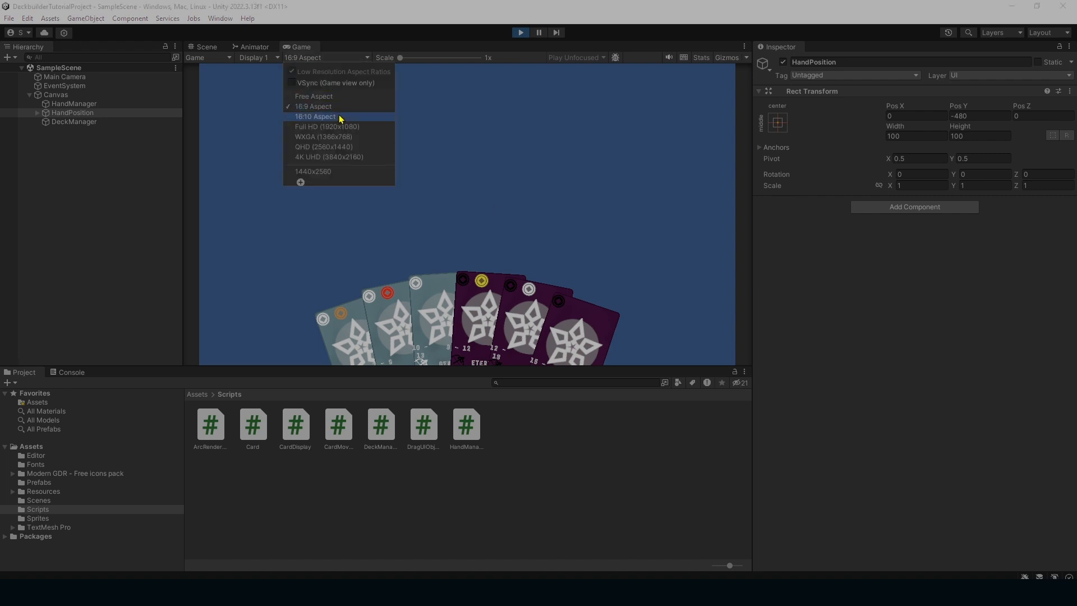
click(315, 117)
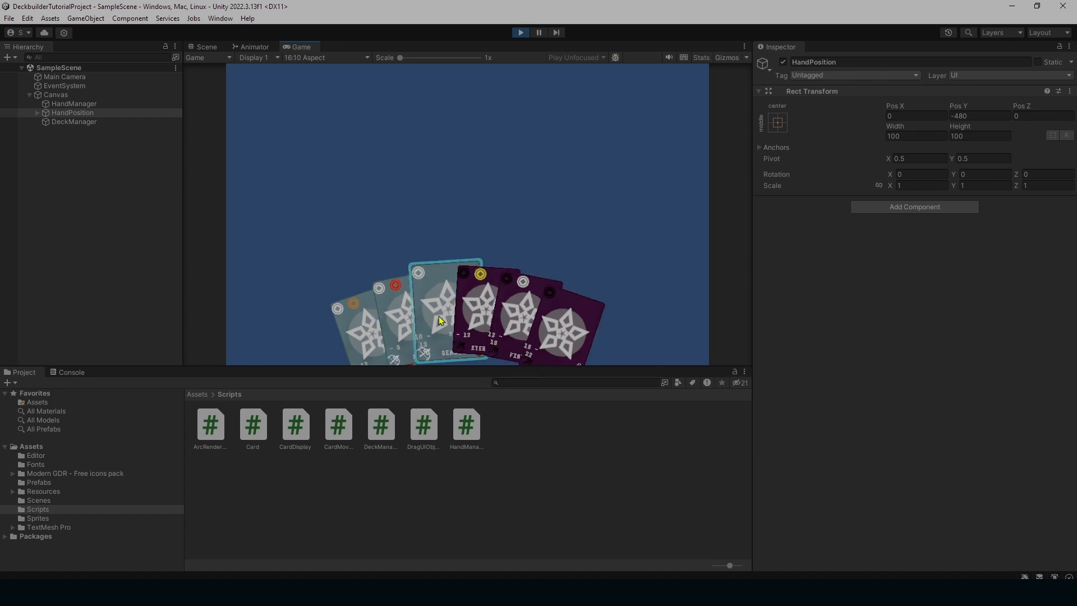
click(326, 57)
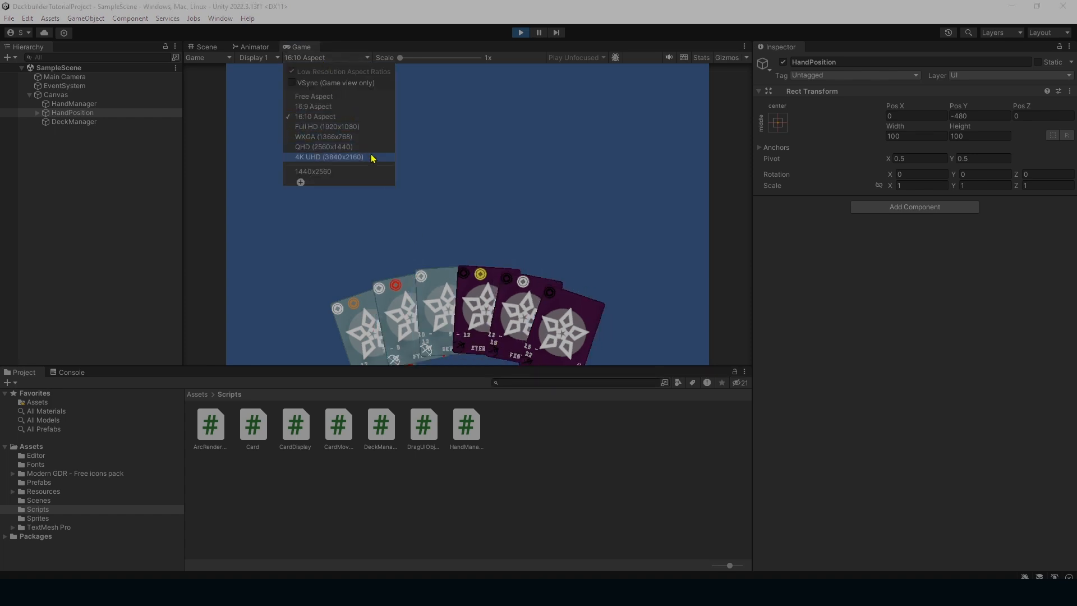
click(314, 96)
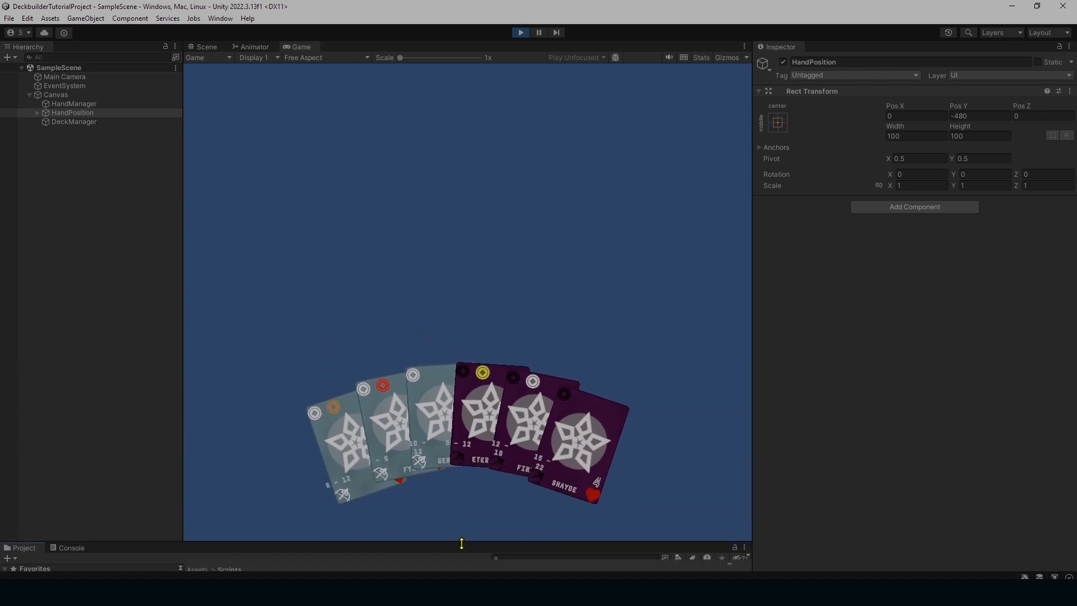
drag(461, 543, 461, 331)
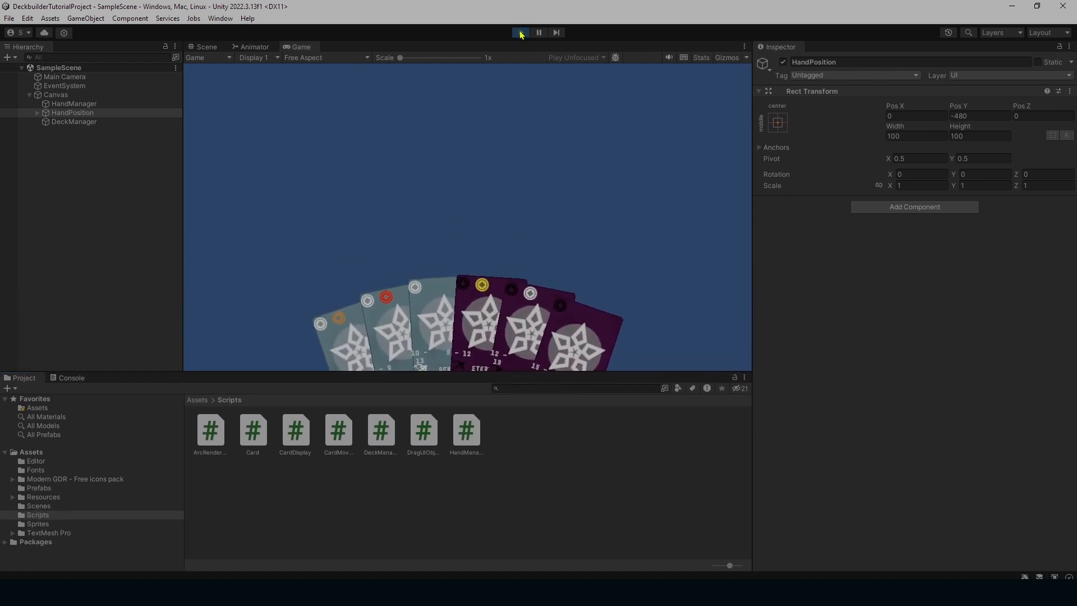
click(520, 32)
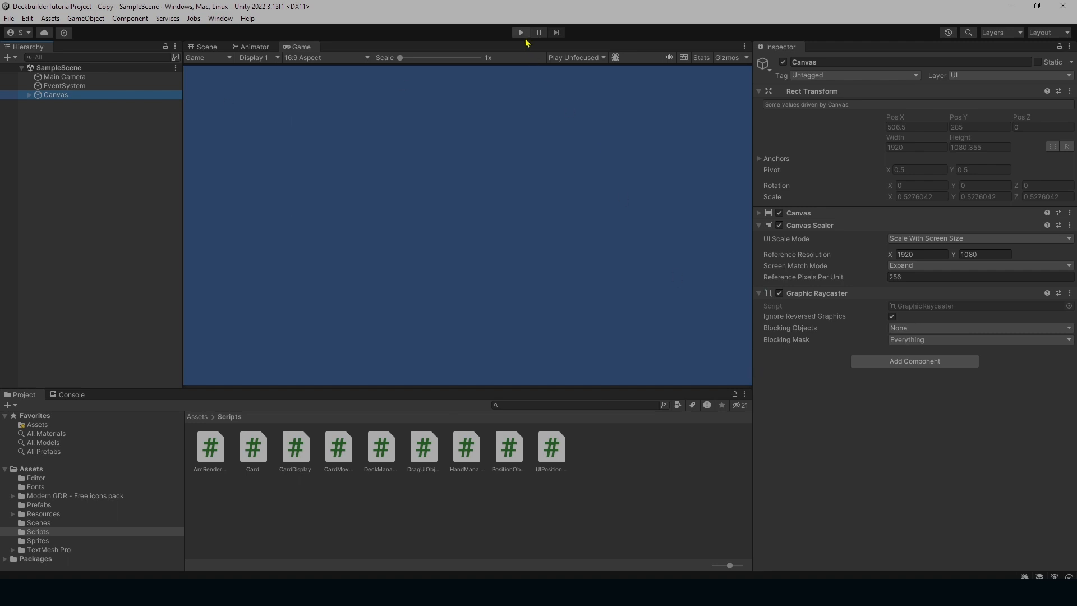
- Run the copied scene and inspect HandManager and HandPosition settings in the Inspector
click(520, 33)
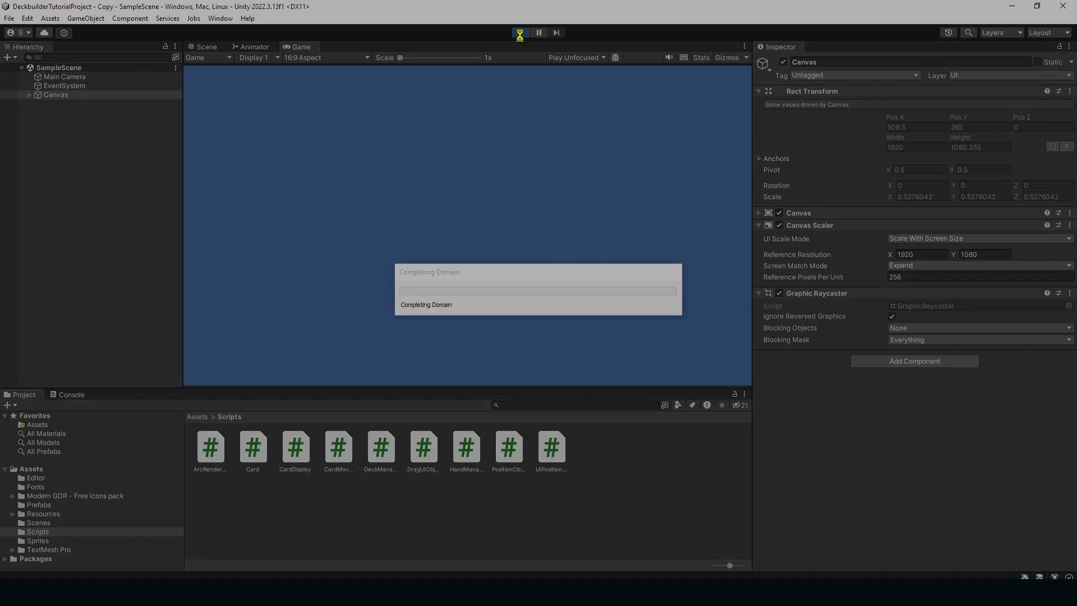
click(520, 32)
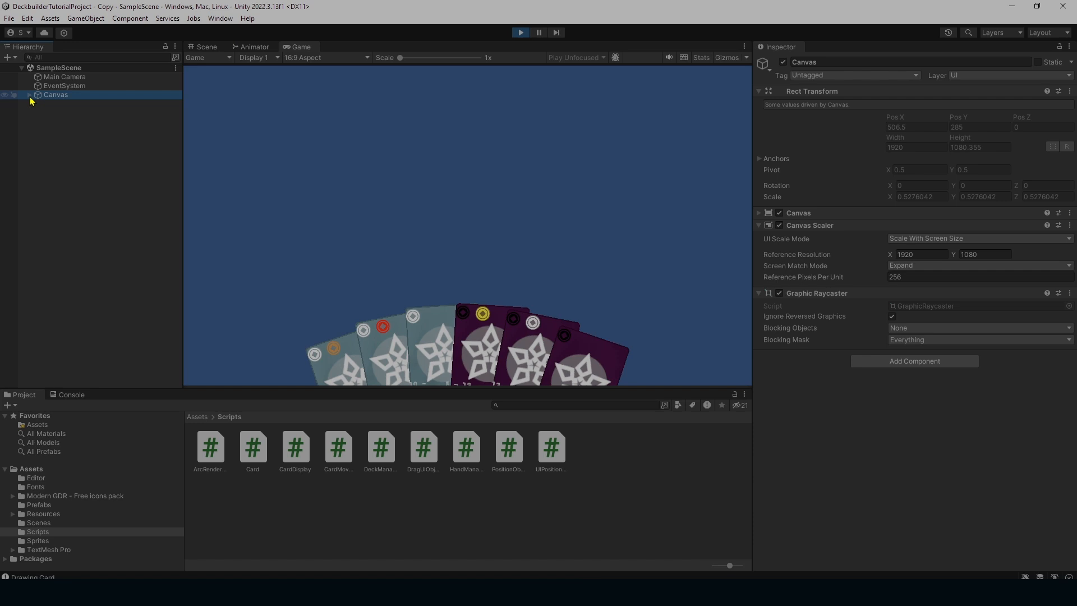
click(73, 104)
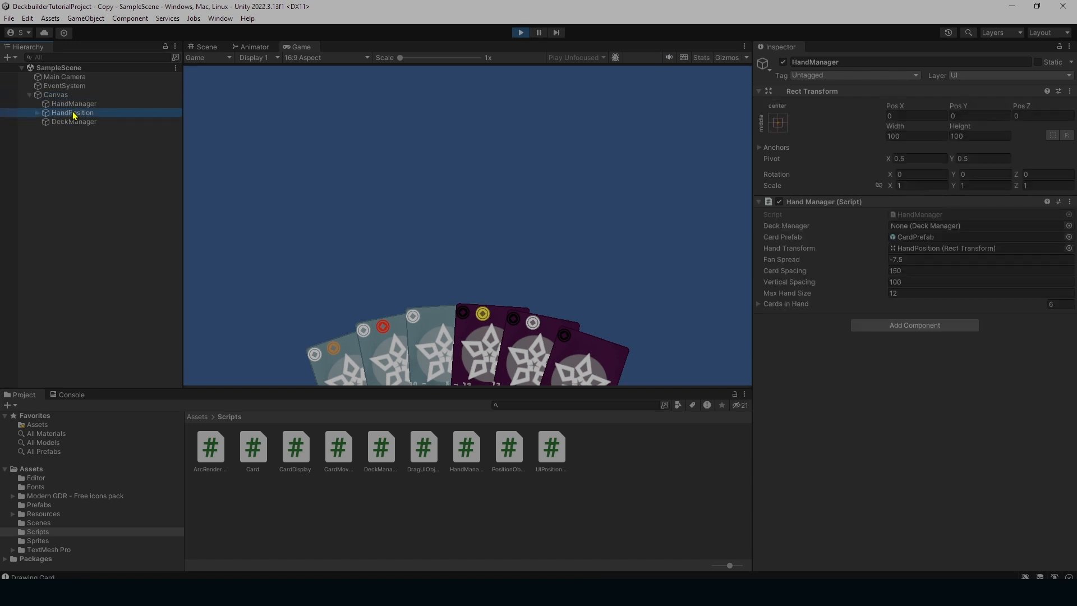
click(72, 112)
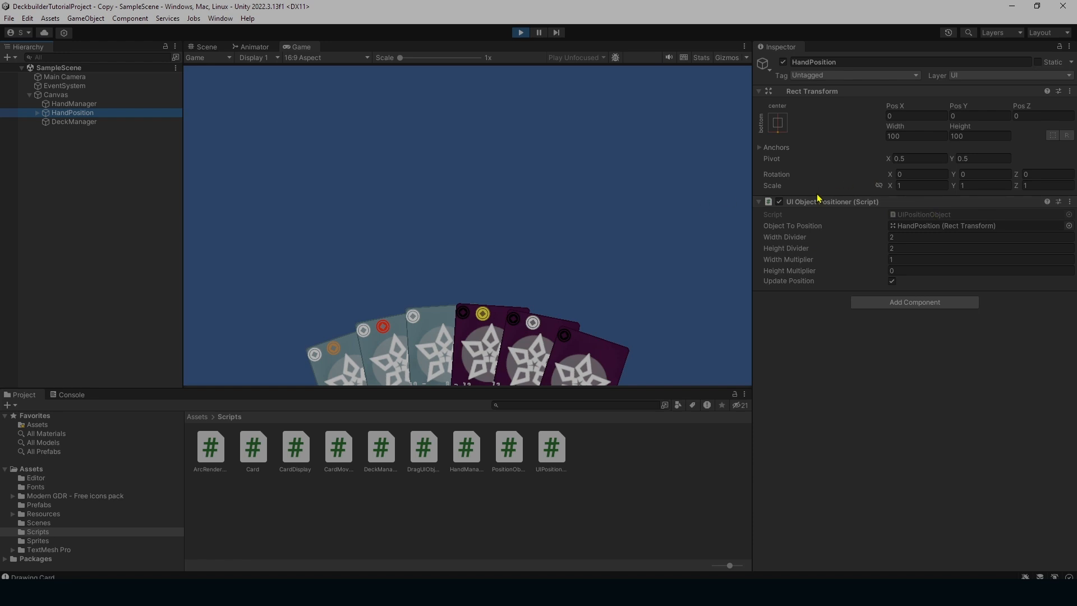
click(976, 248)
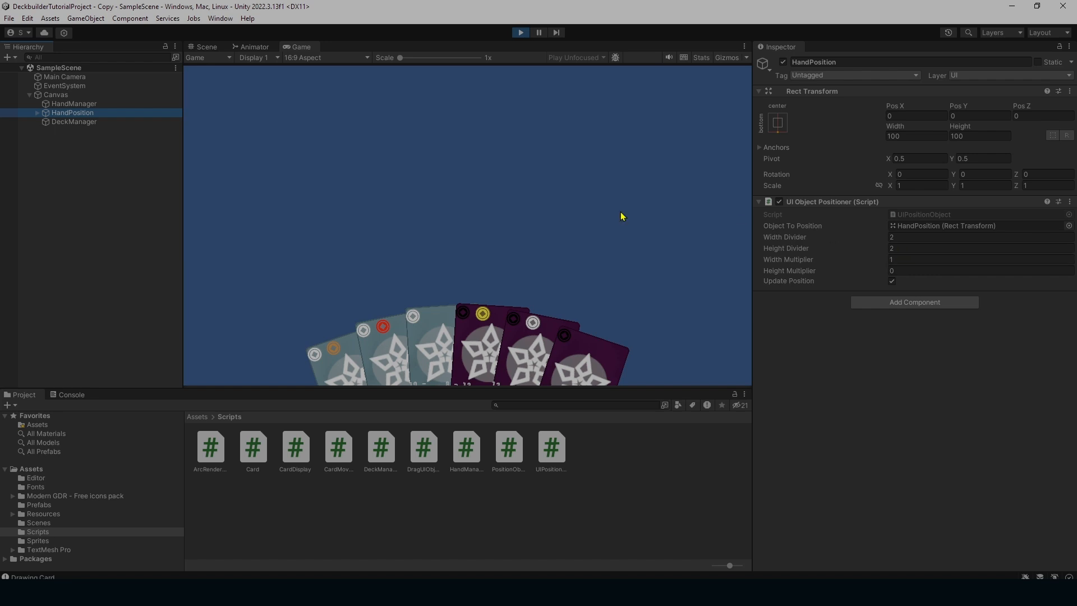
mouse_move(566, 215)
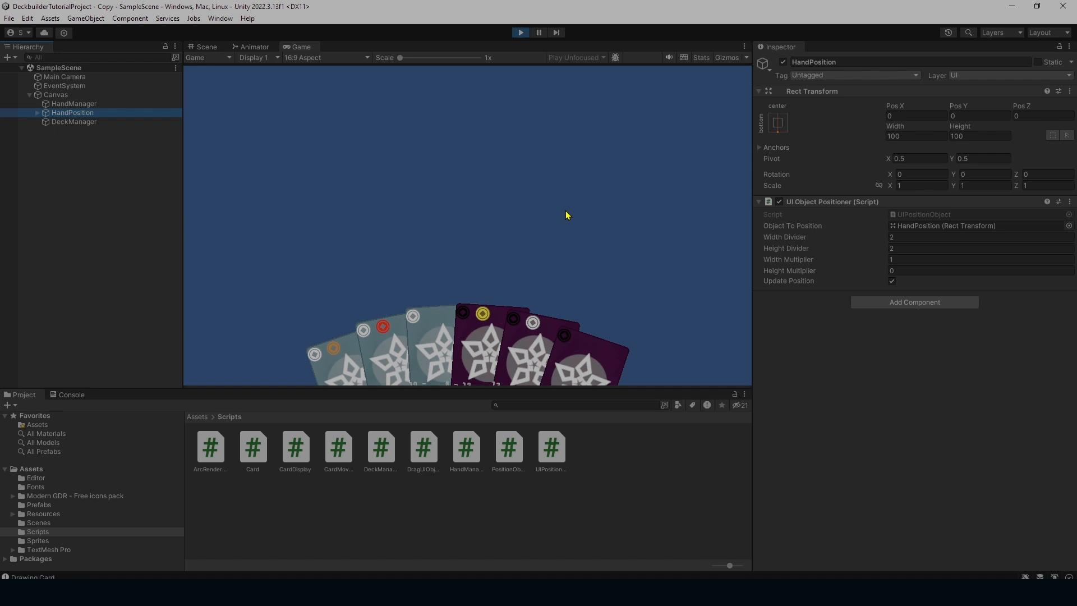
mouse_move(398, 423)
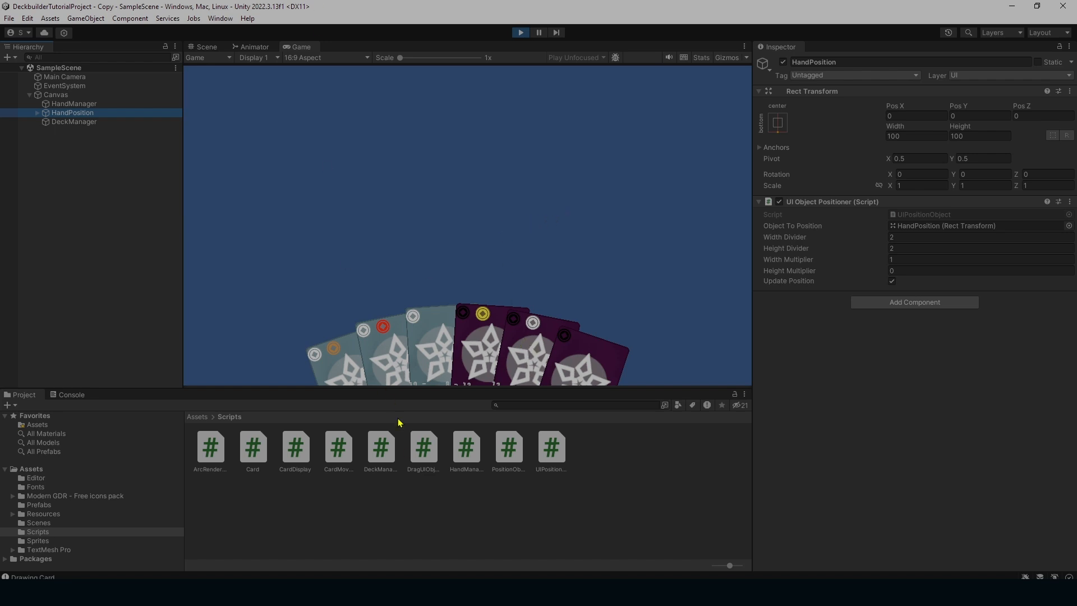
mouse_move(483, 320)
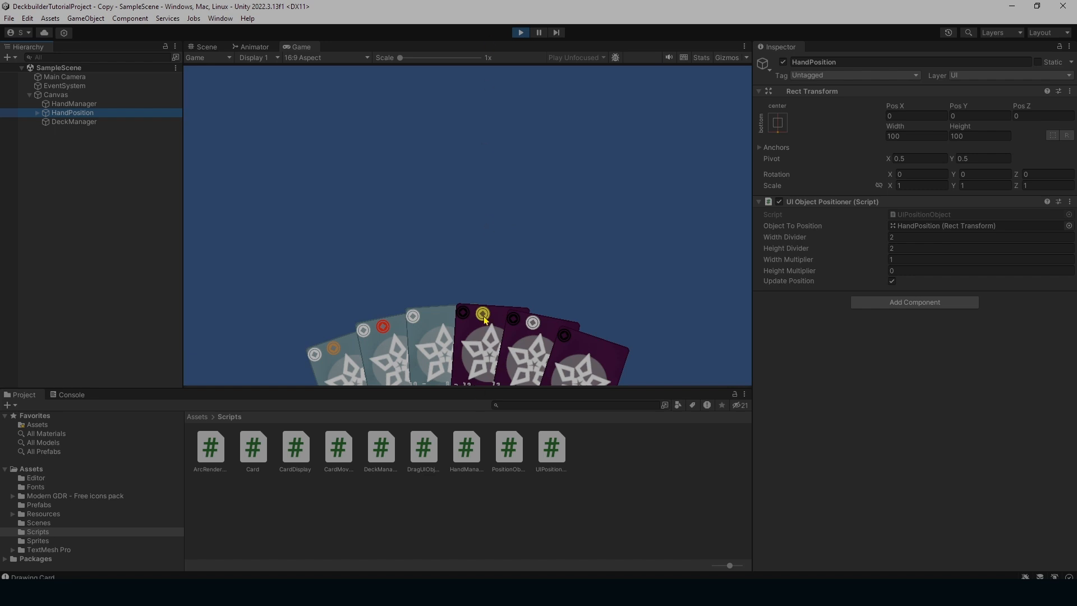
mouse_move(479, 401)
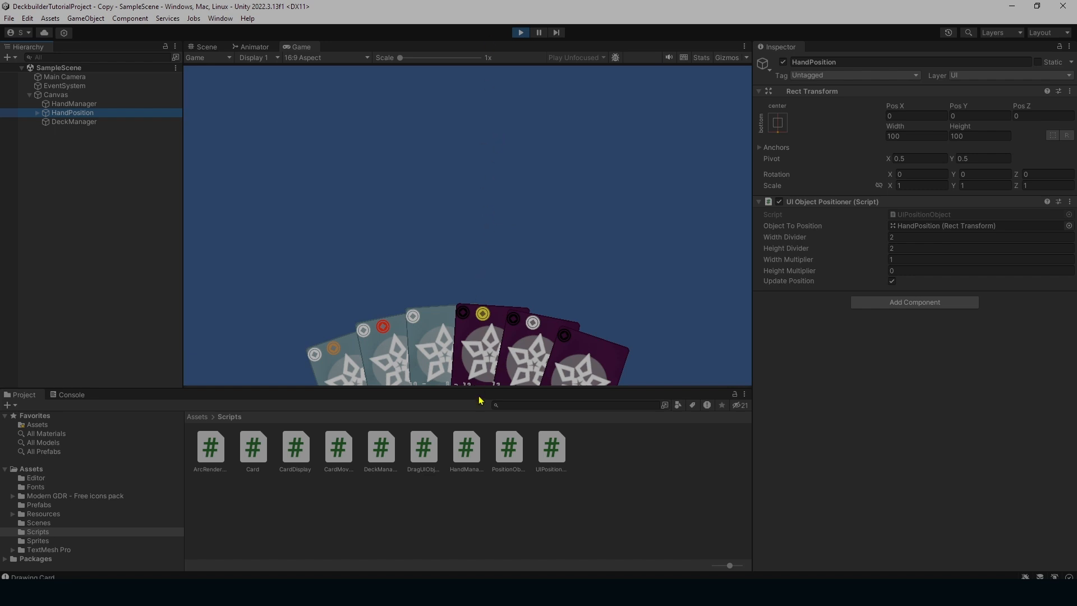
mouse_move(467, 268)
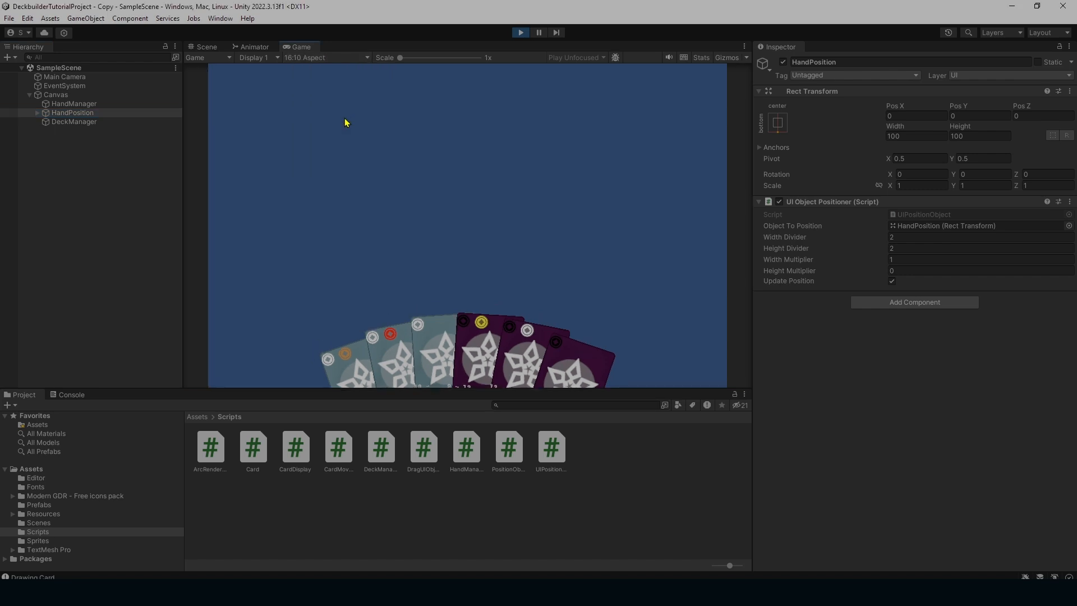
- Switch the Game view aspect to 16:9 to check the hand, then stop Play
click(326, 58)
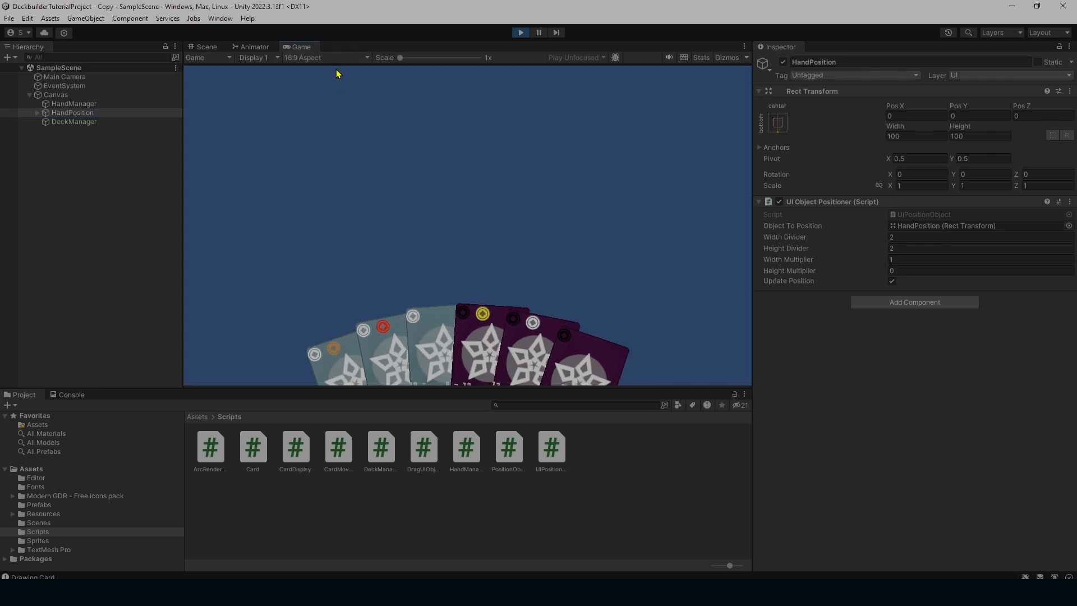
click(325, 57)
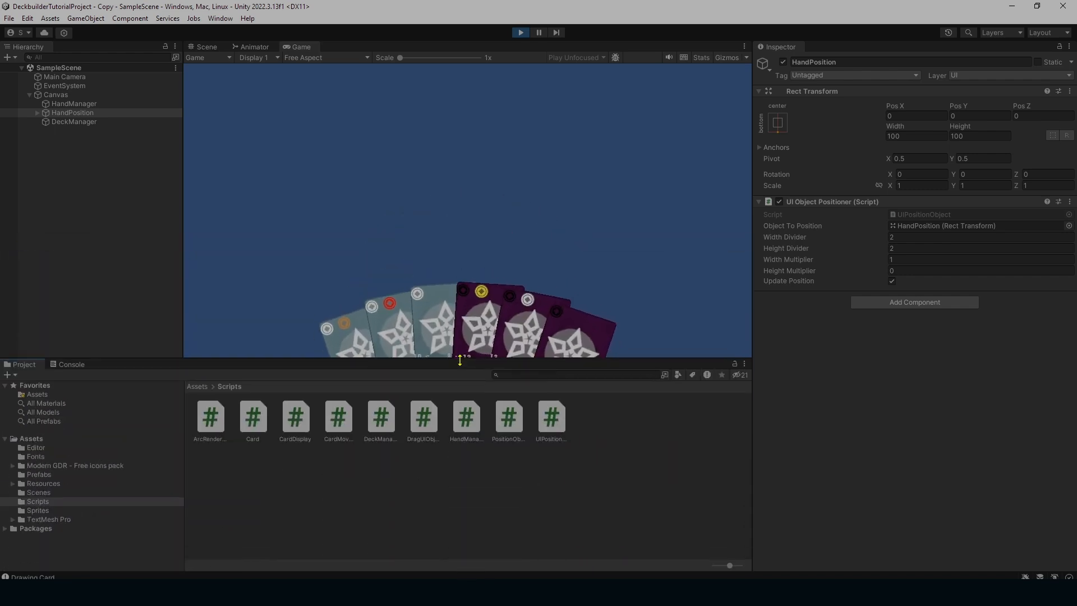
click(324, 57)
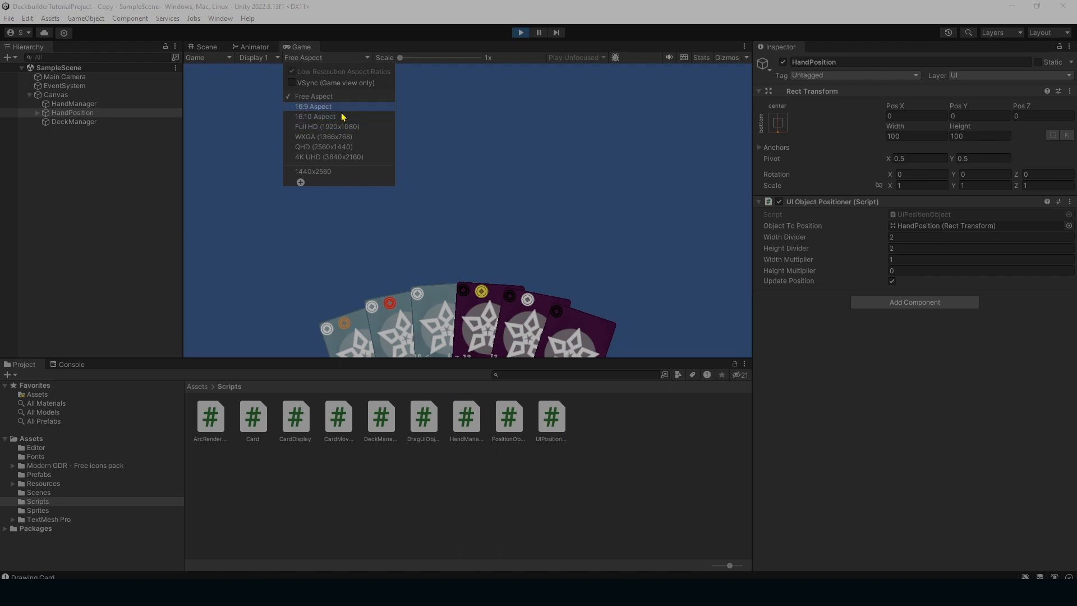
click(313, 106)
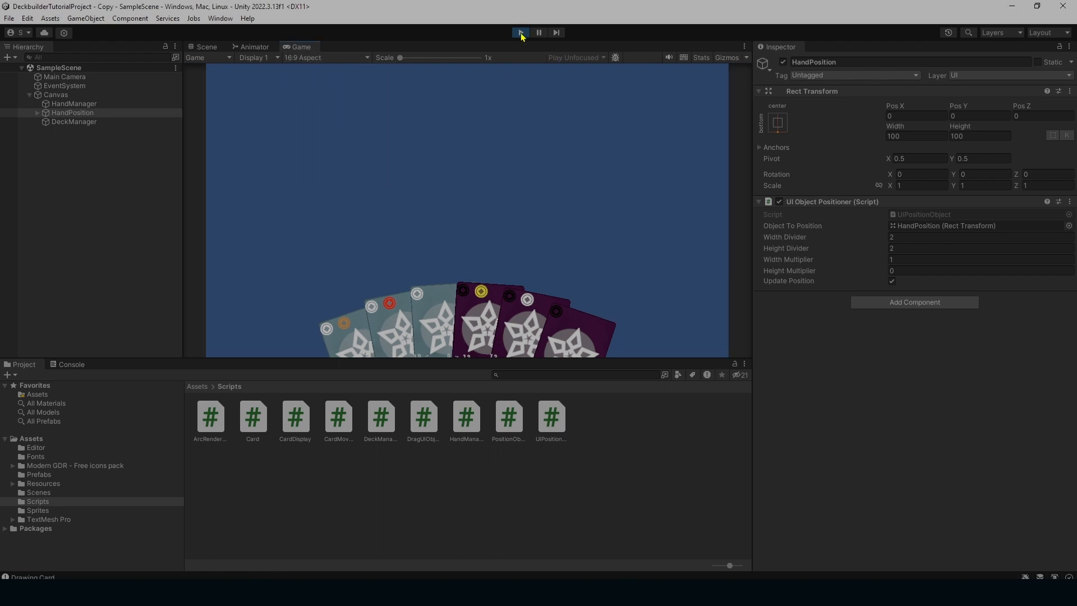
click(520, 32)
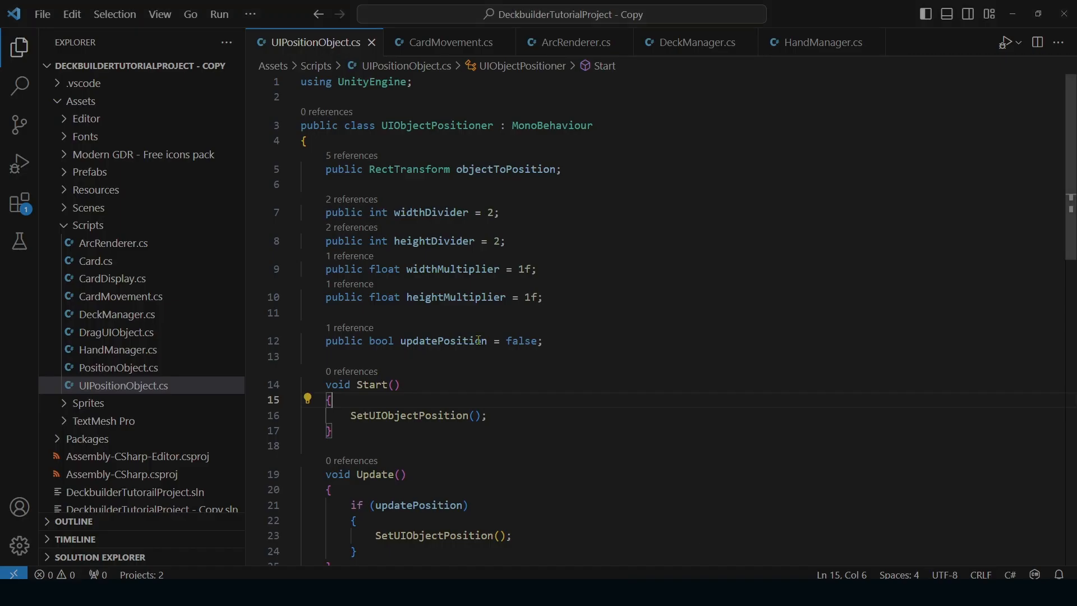
mouse_move(567, 201)
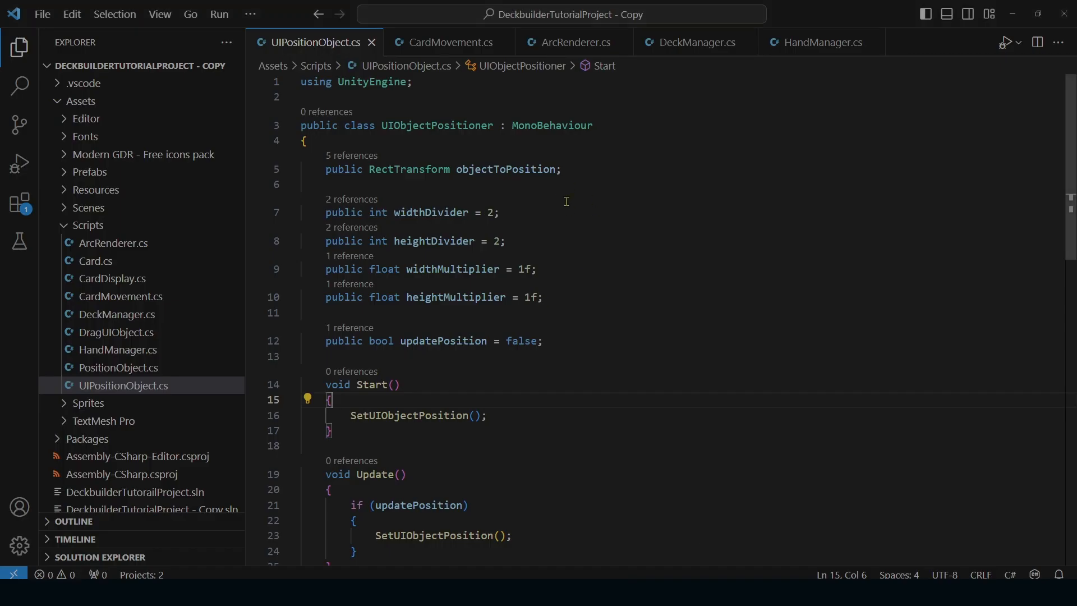
mouse_move(458, 218)
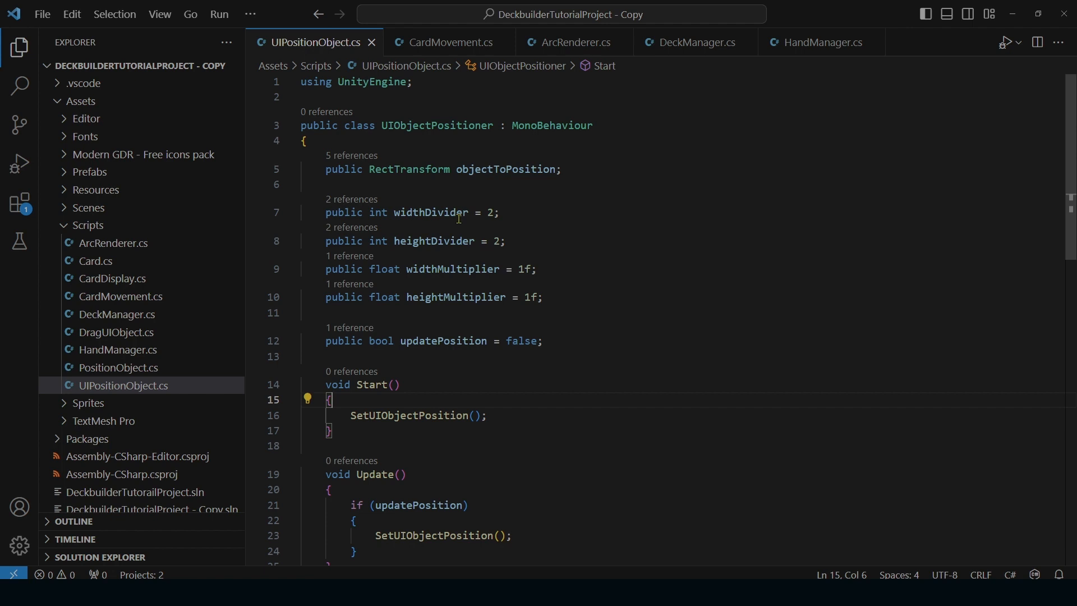
mouse_move(425, 251)
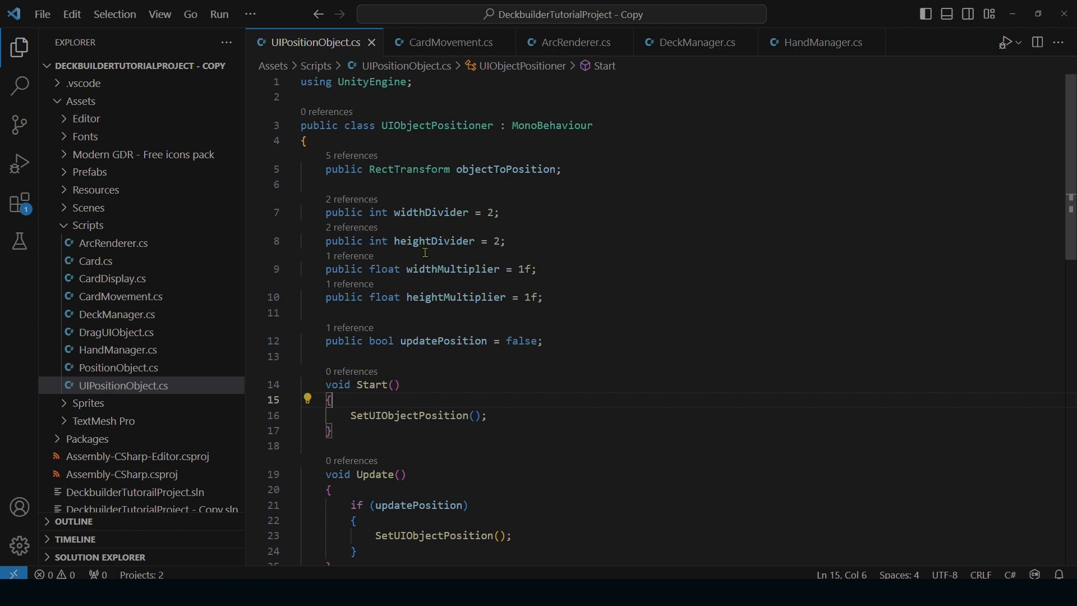
mouse_move(440, 268)
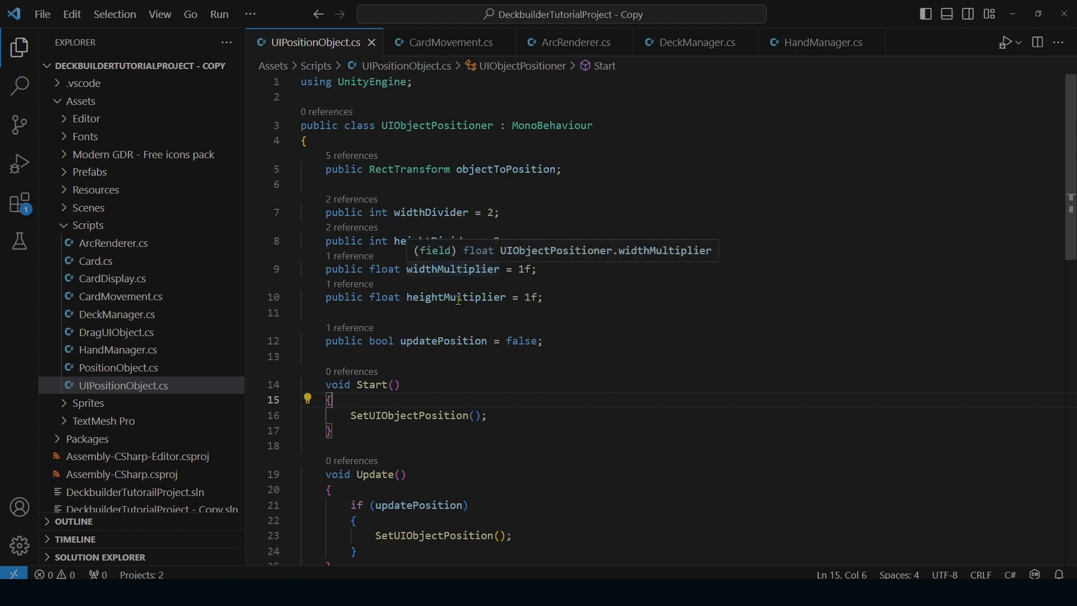
scroll(down, 3)
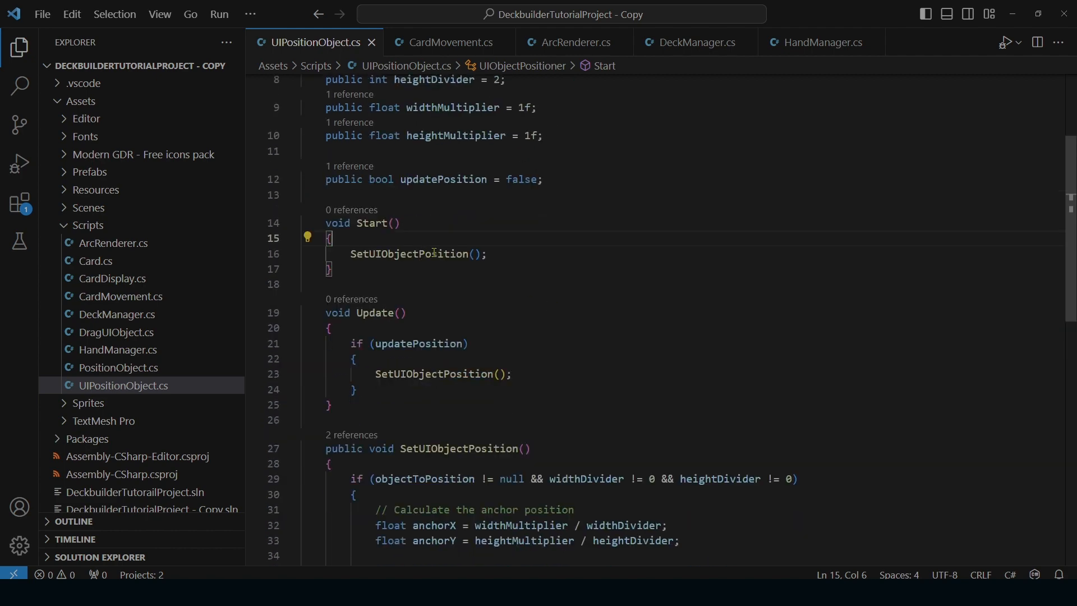
mouse_move(582, 278)
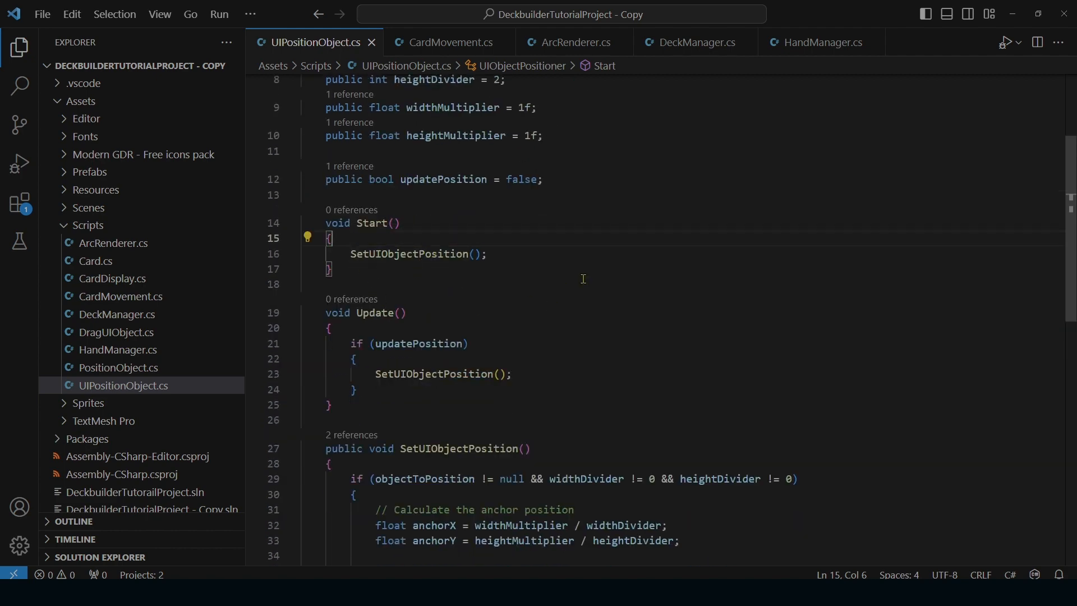
mouse_move(538, 275)
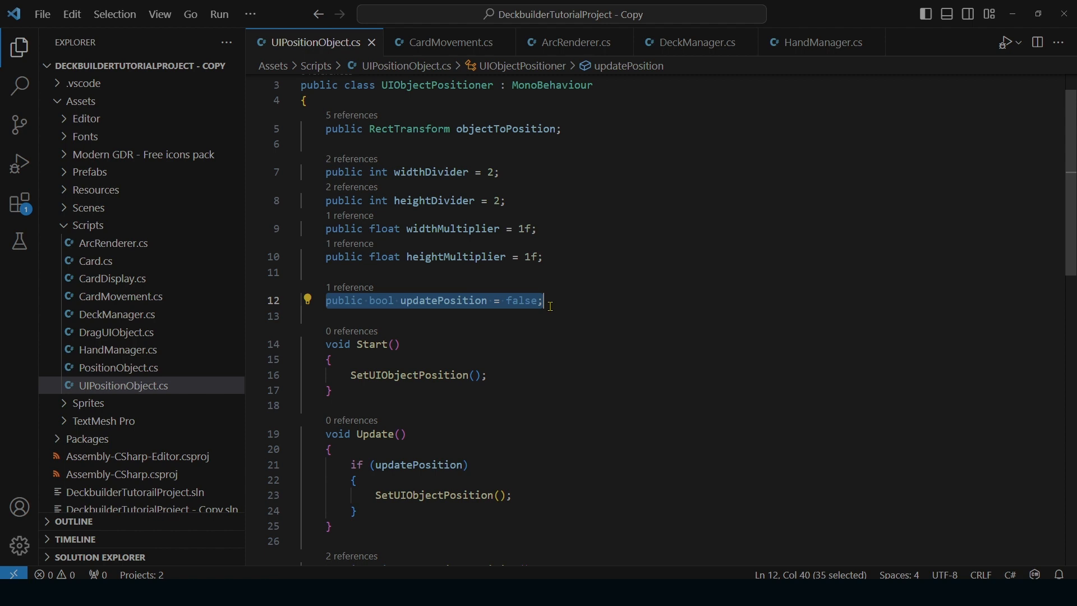
scroll(down, 3)
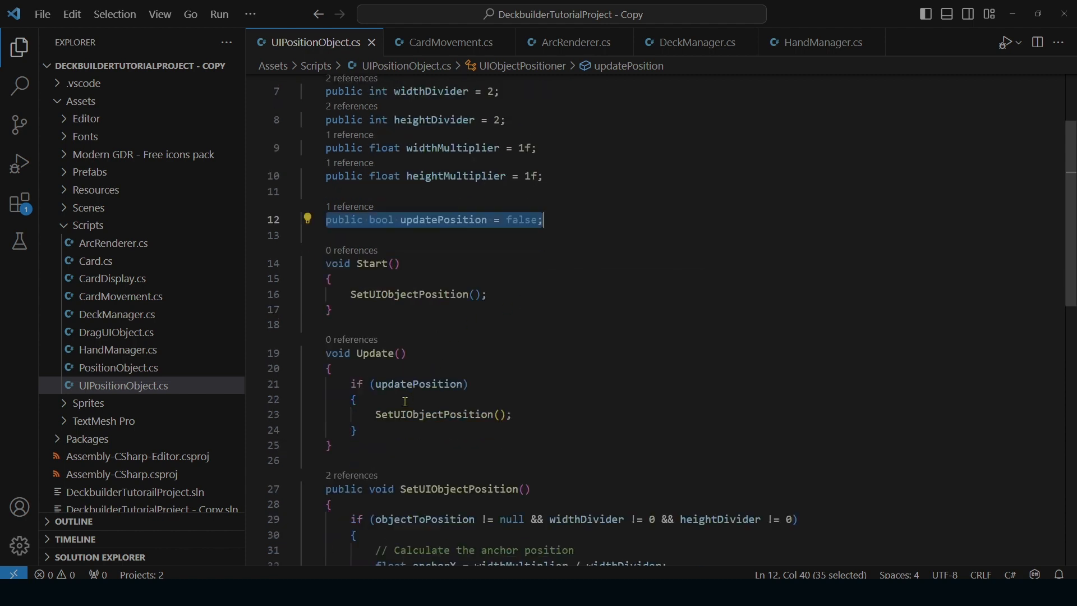
mouse_move(624, 481)
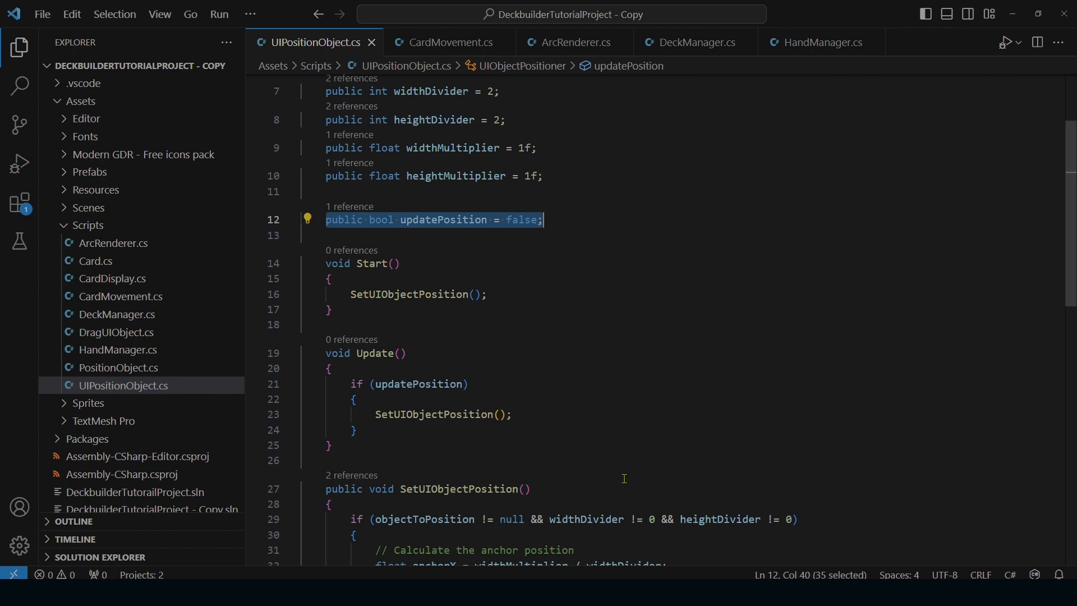
scroll(down, 3)
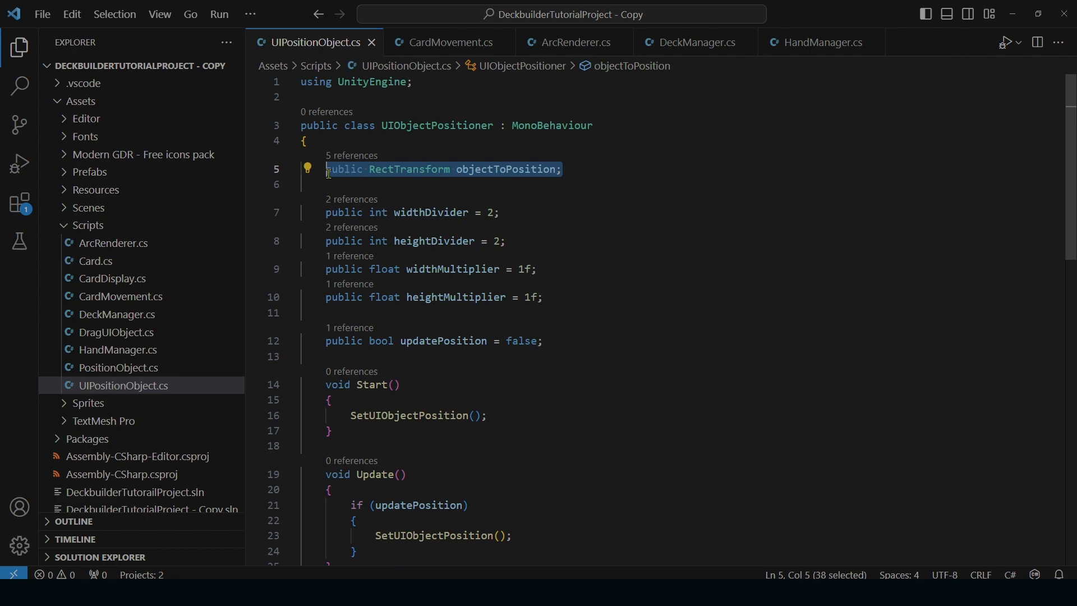
click(572, 169)
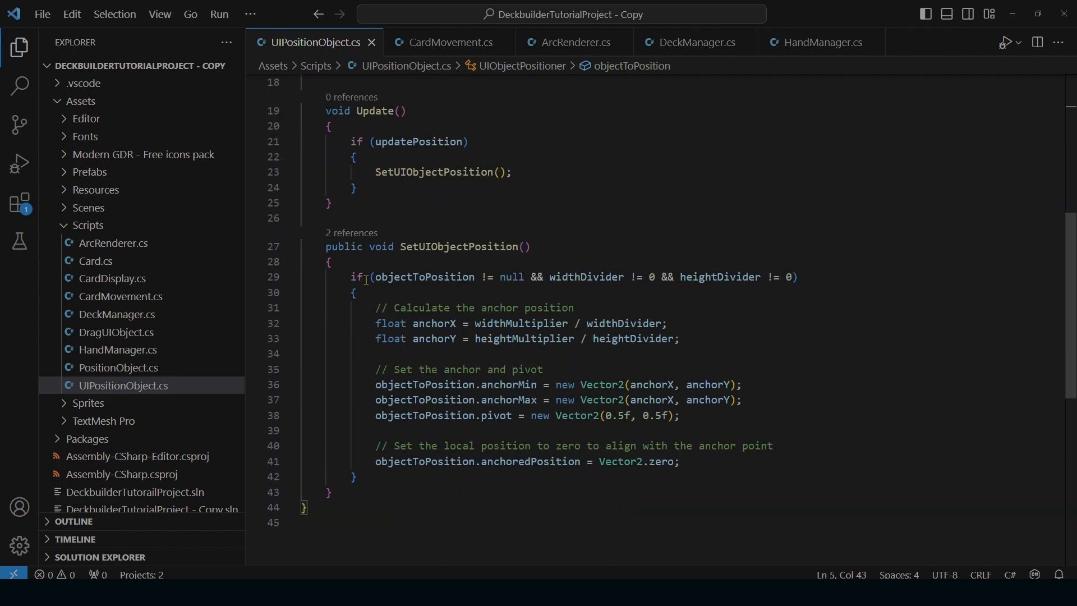
click(586, 277)
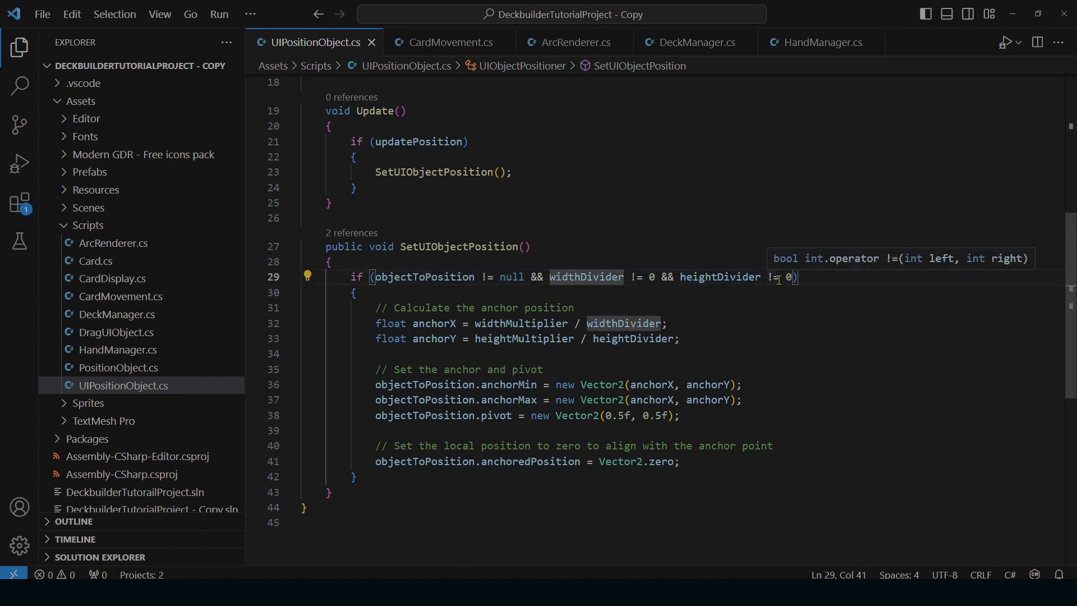
click(561, 308)
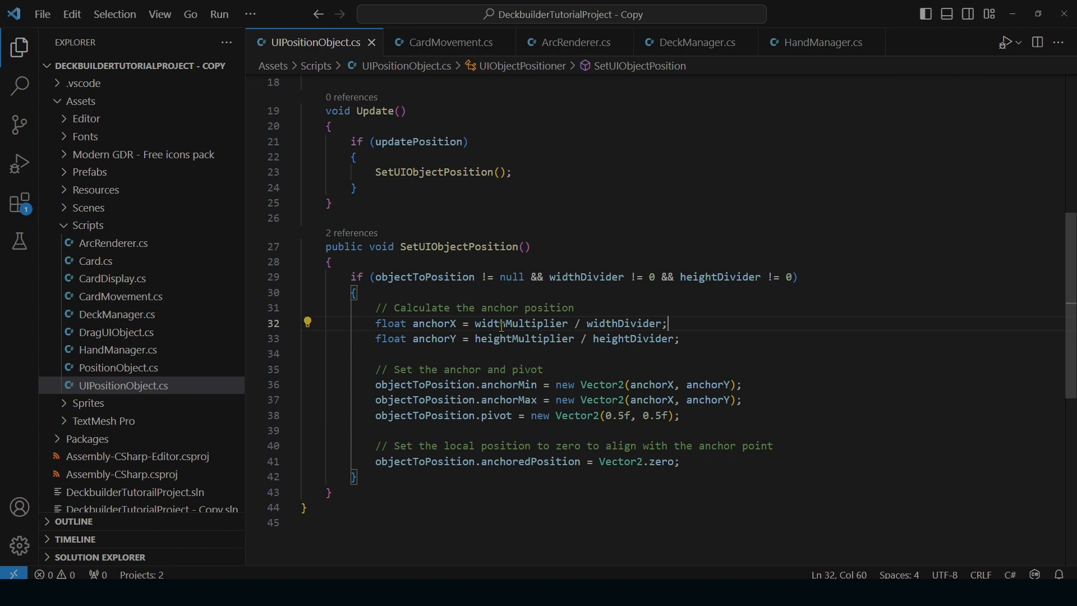
mouse_move(523, 324)
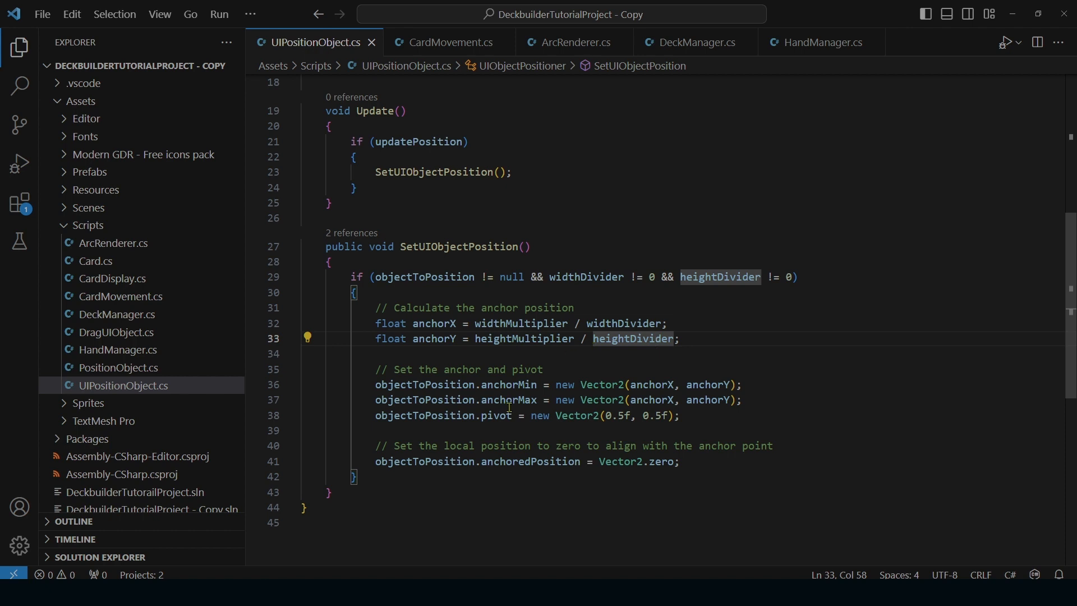
mouse_move(512, 384)
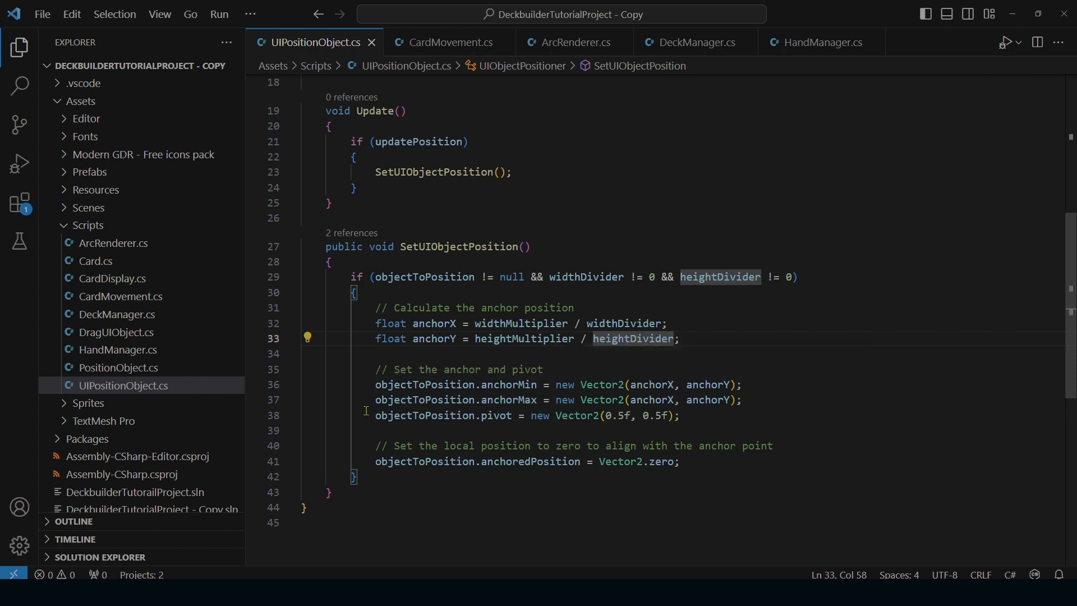
mouse_move(656, 400)
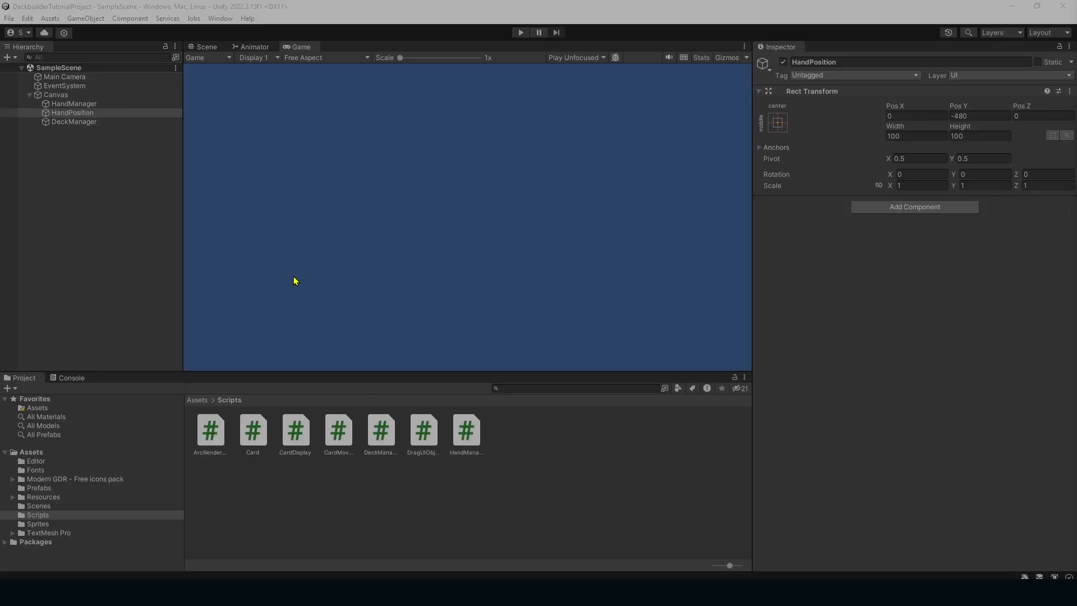
mouse_move(384, 7)
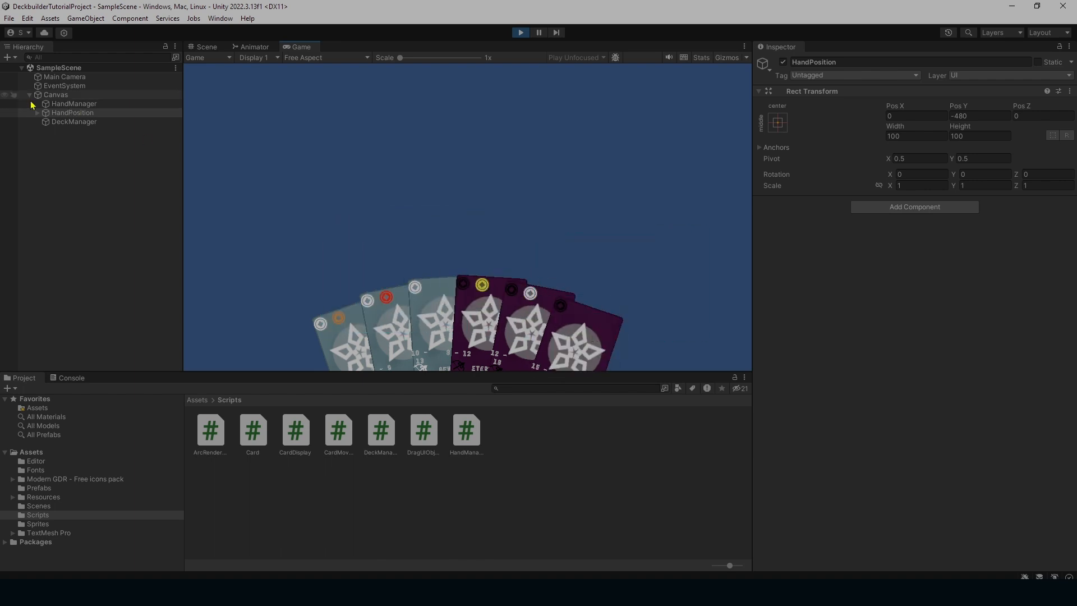
- Set a spawned card's Lerp Factor to 0.001, test dragging a card, then stop Play
click(31, 112)
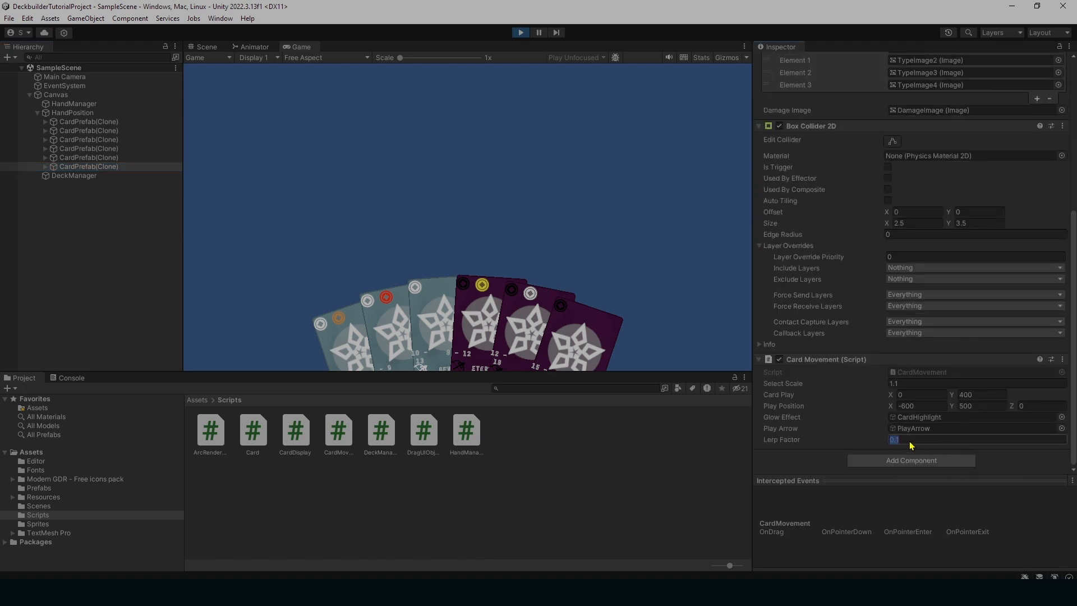
text(0.00)
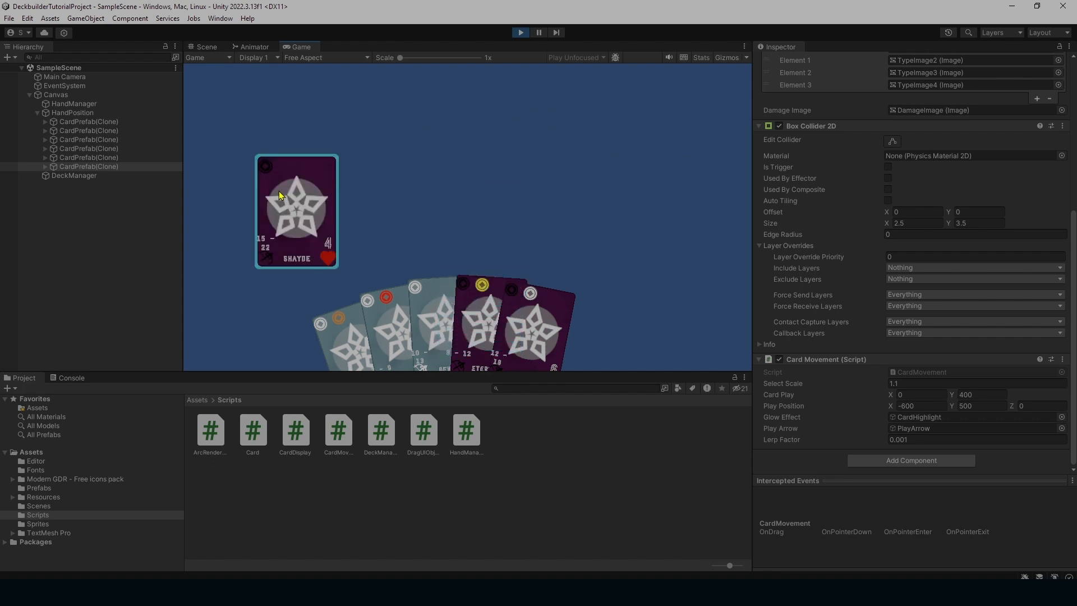
drag(295, 211, 537, 306)
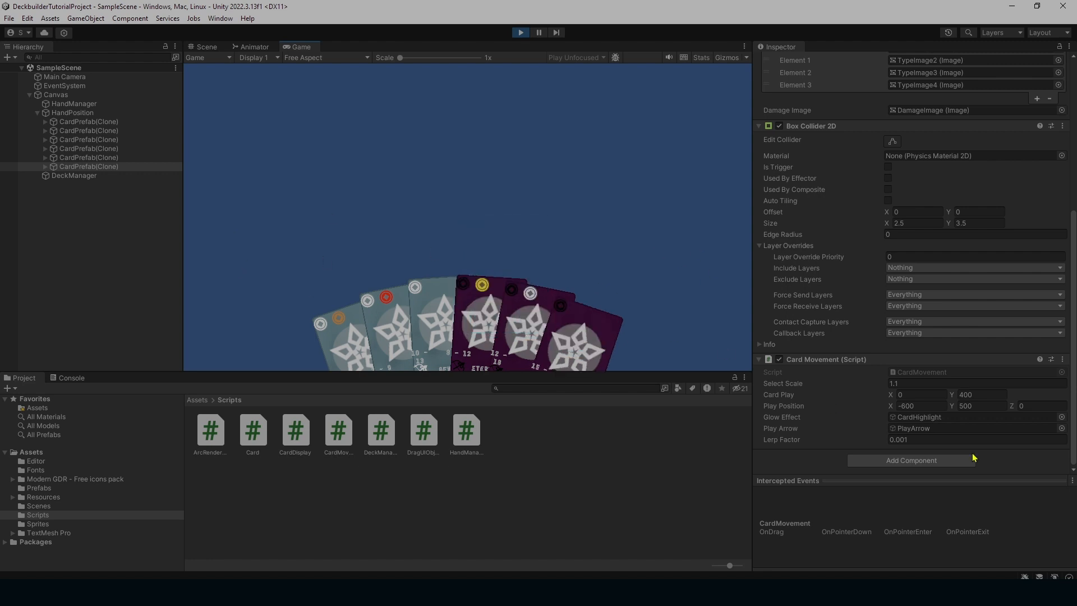
click(961, 439)
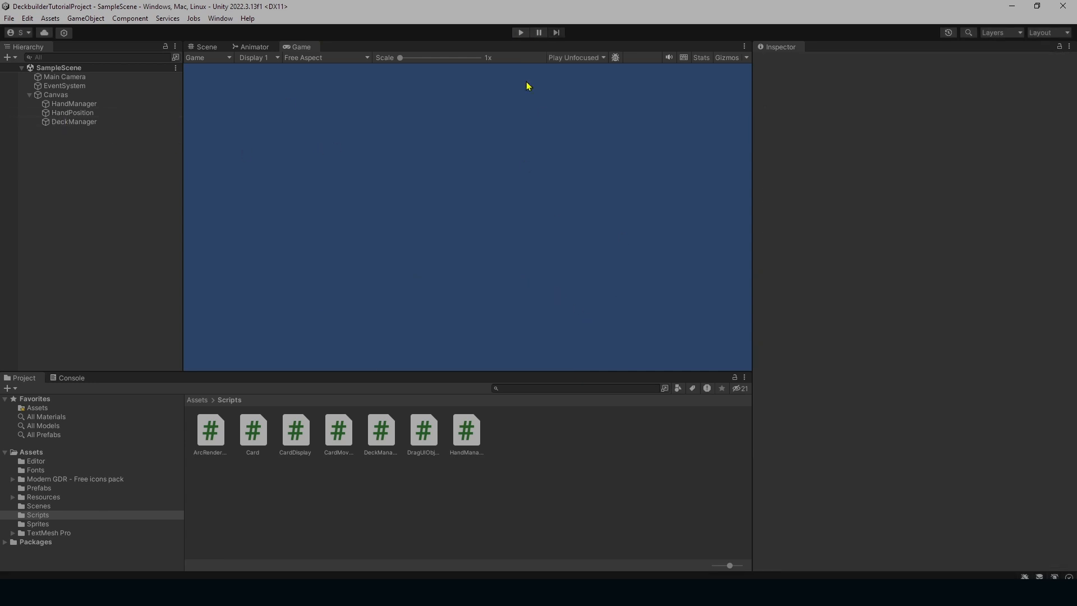
mouse_move(661, 77)
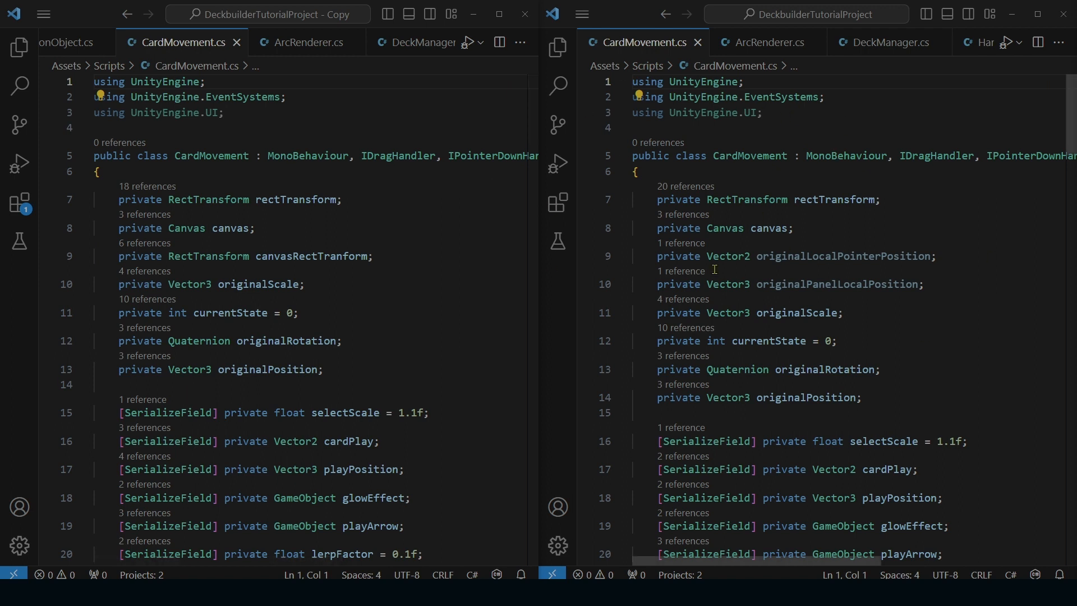
mouse_move(877, 230)
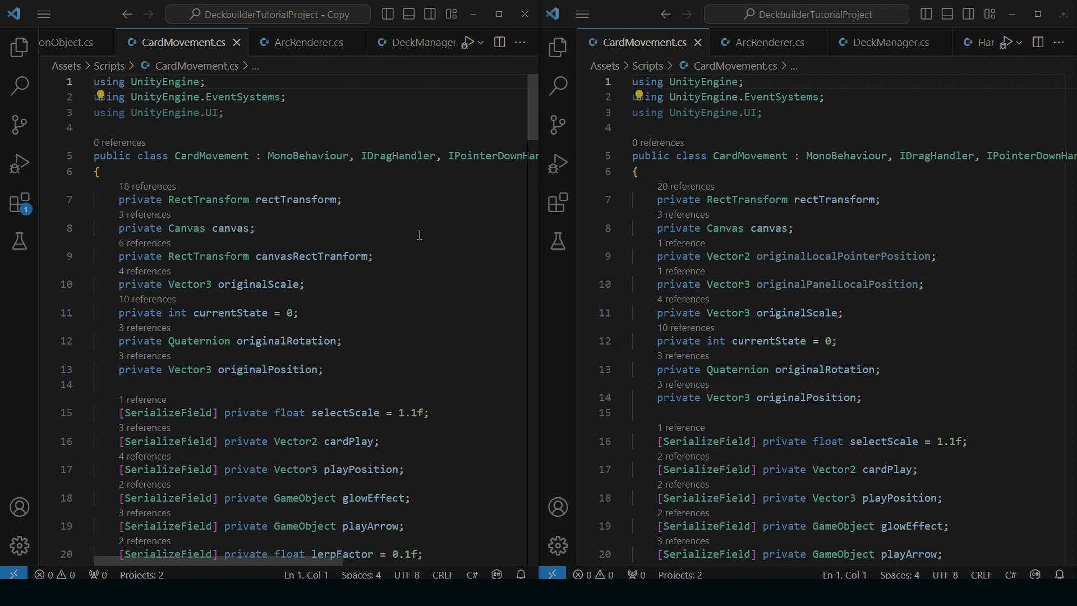
mouse_move(873, 278)
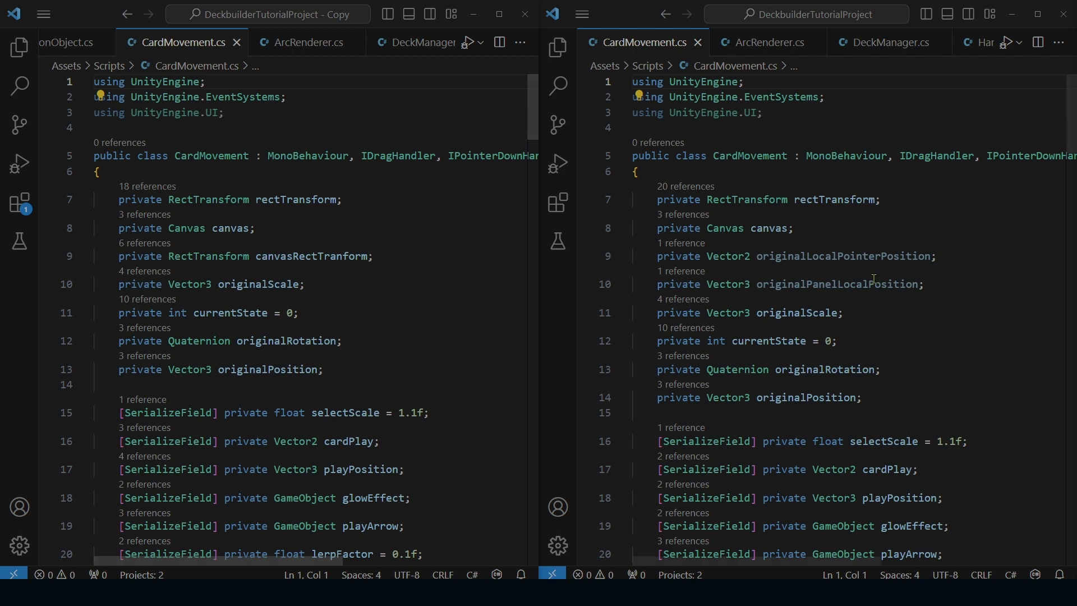
drag(657, 256, 924, 284)
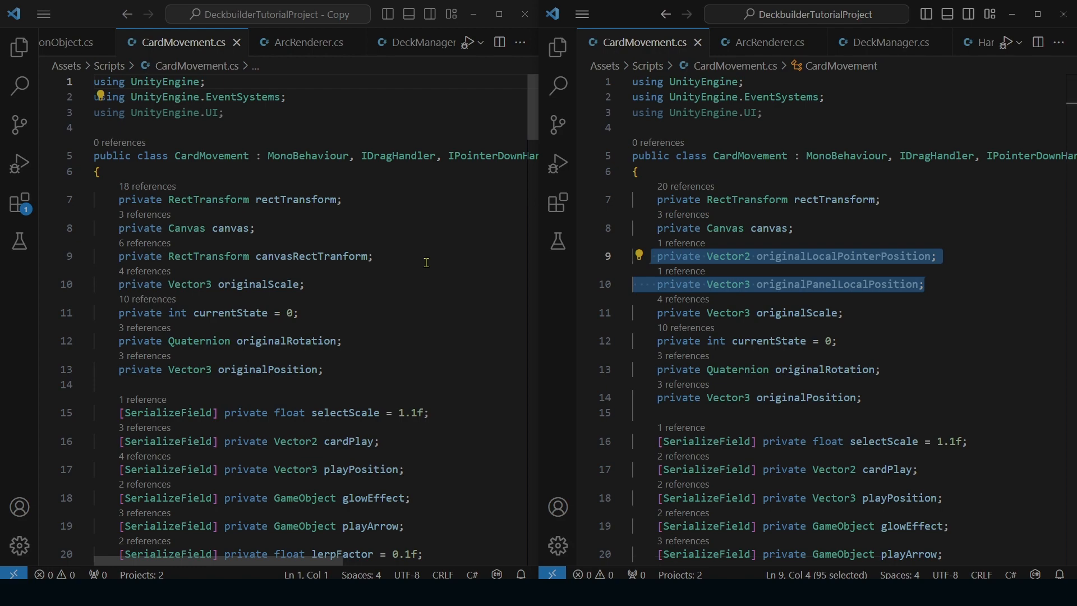
scroll(down, 3)
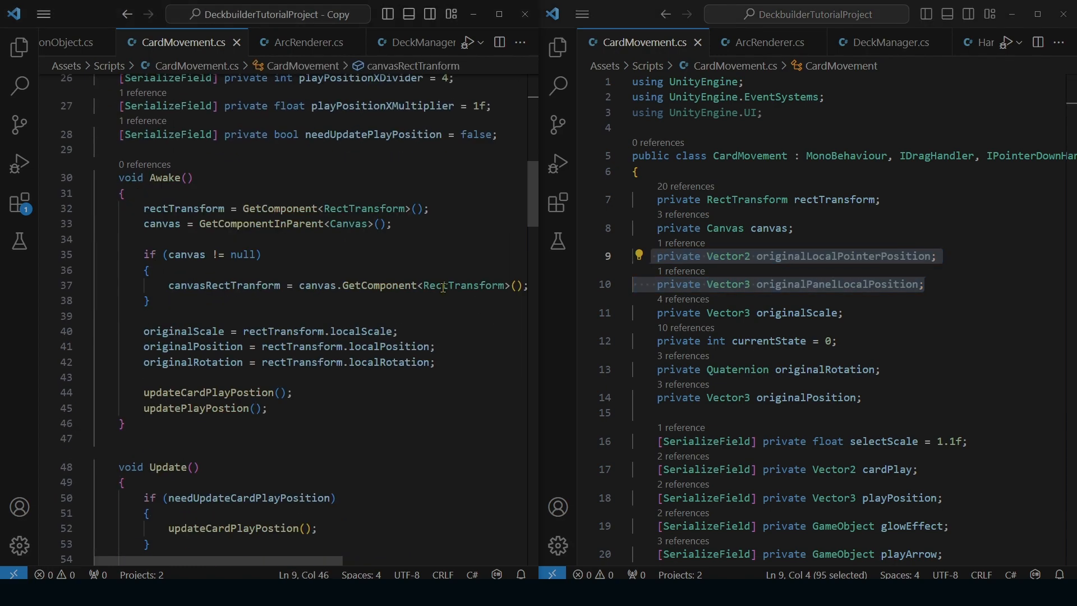
scroll(down, 3)
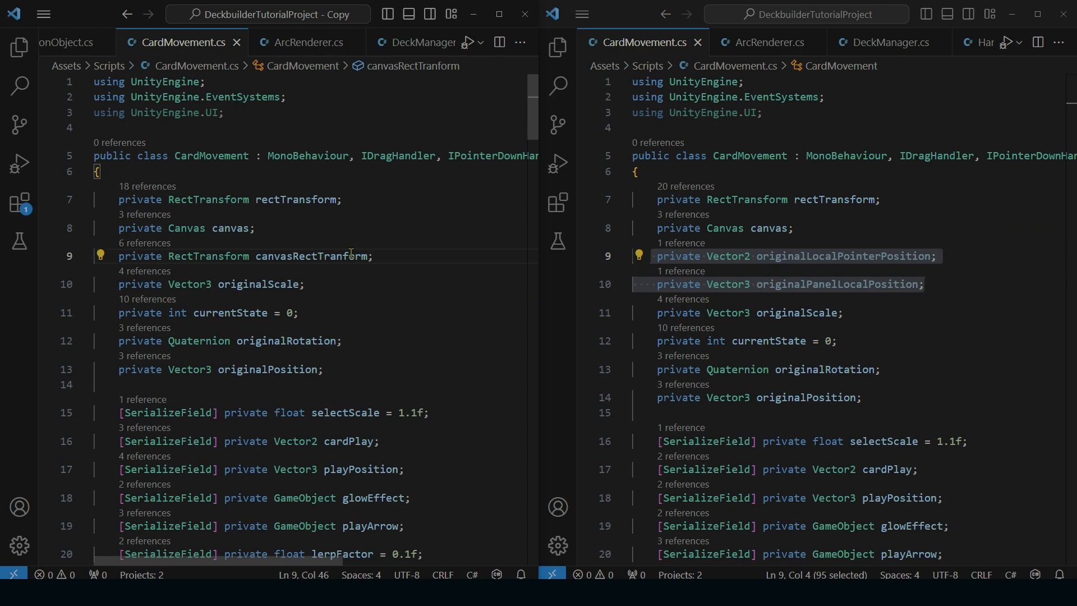
scroll(down, 3)
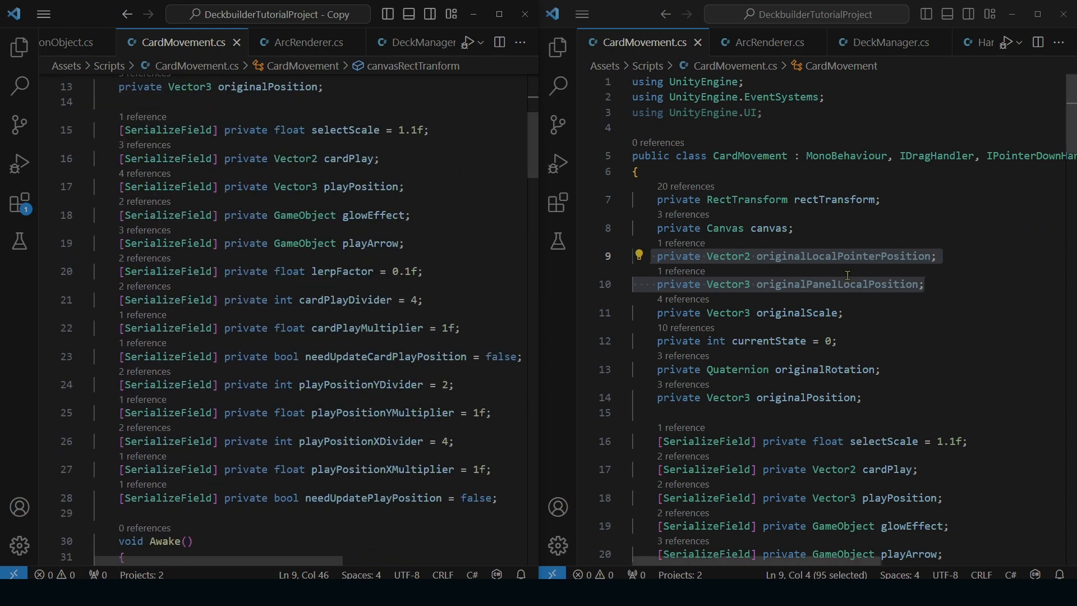
scroll(down, 3)
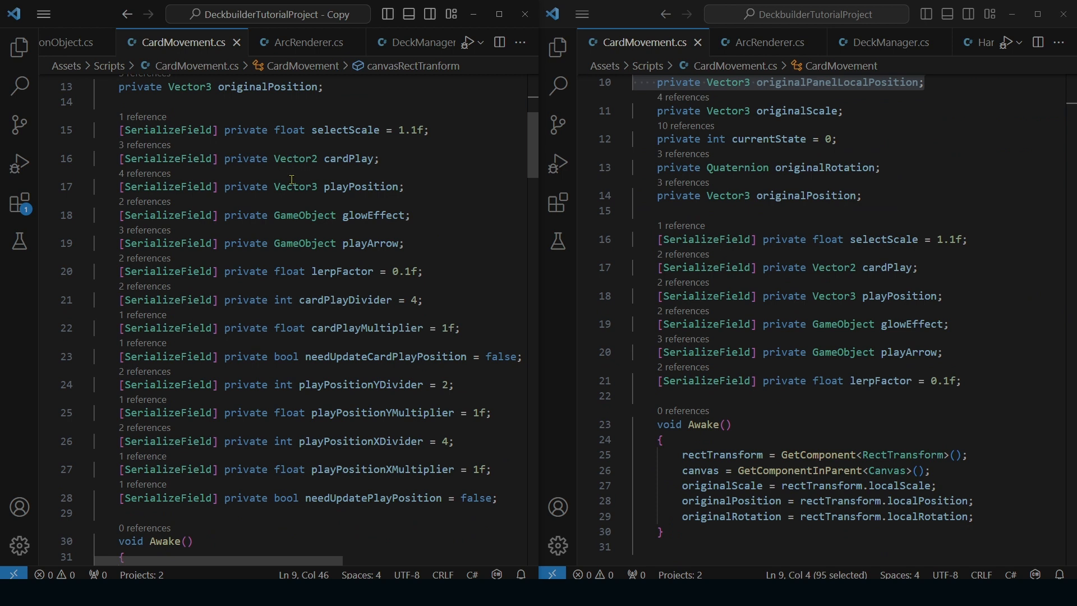
double_click(481, 497)
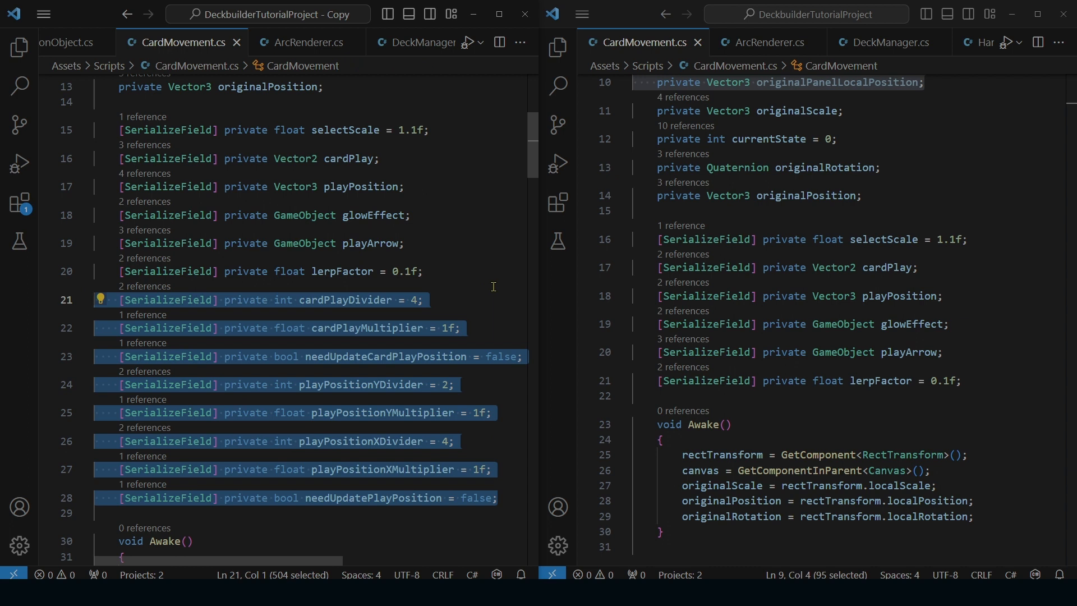
mouse_move(19, 46)
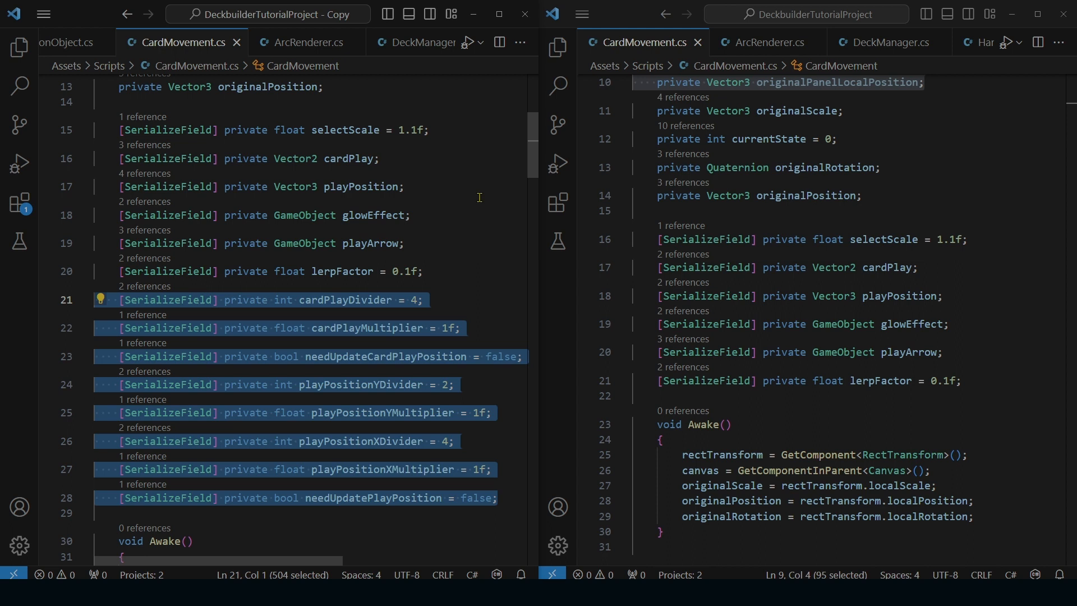
mouse_move(514, 450)
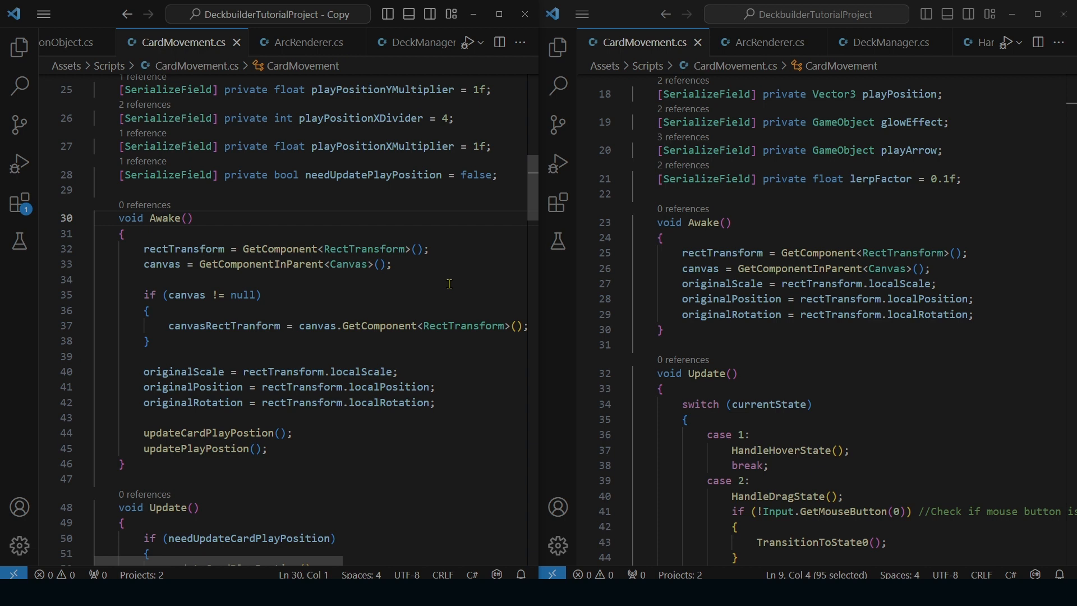
mouse_move(417, 284)
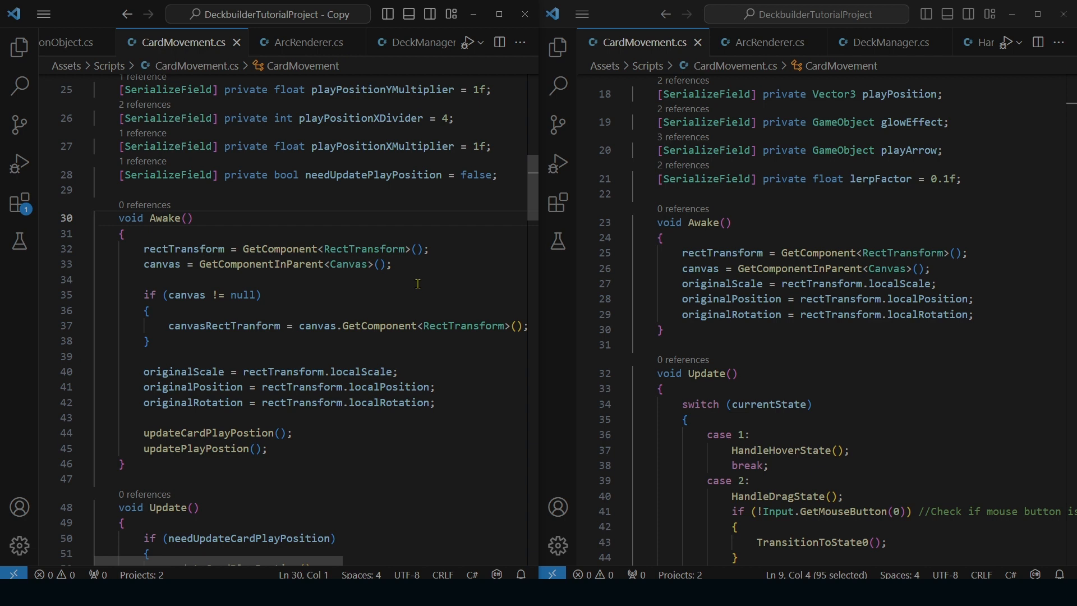
mouse_move(451, 343)
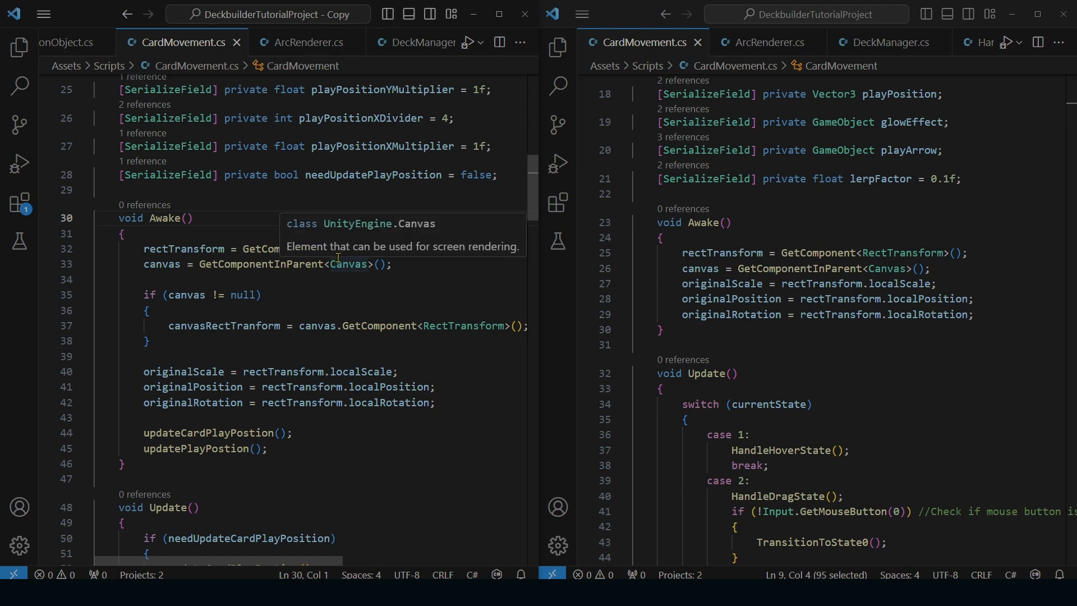
mouse_move(333, 326)
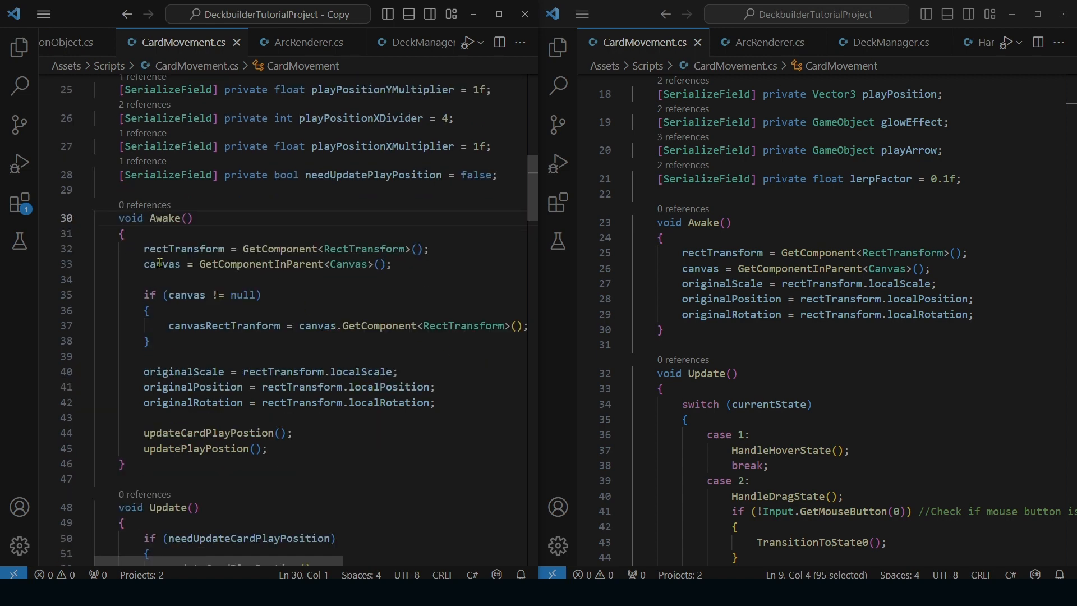
double_click(161, 264)
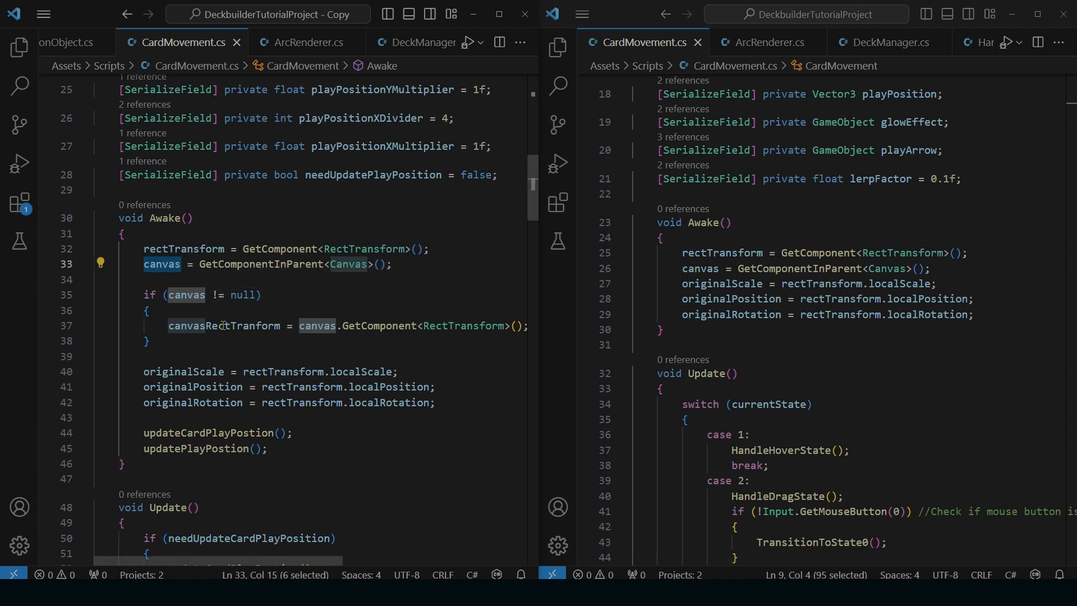
double_click(223, 325)
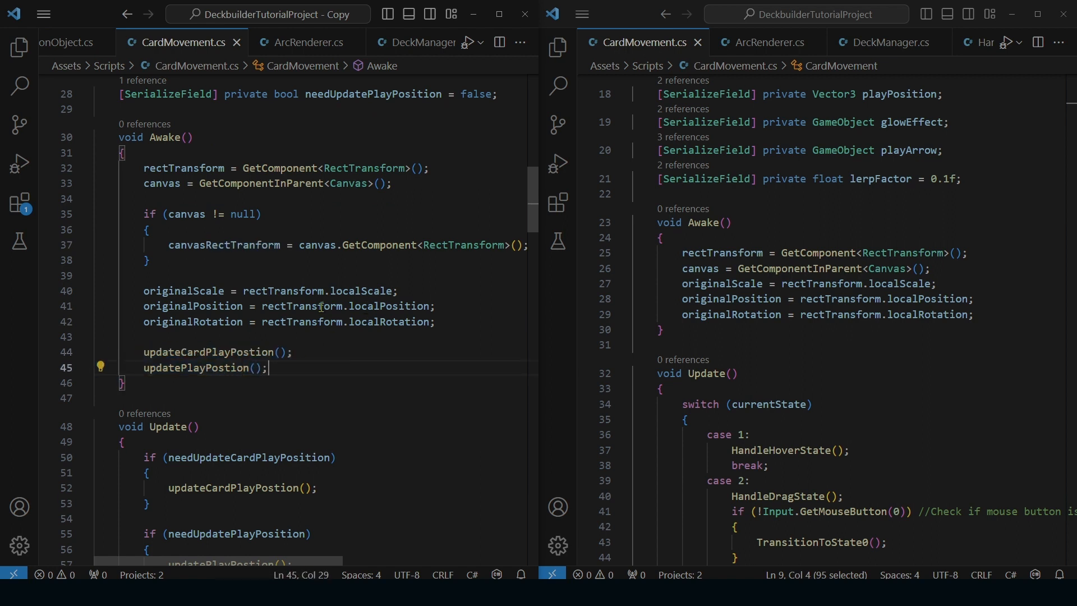
scroll(down, 3)
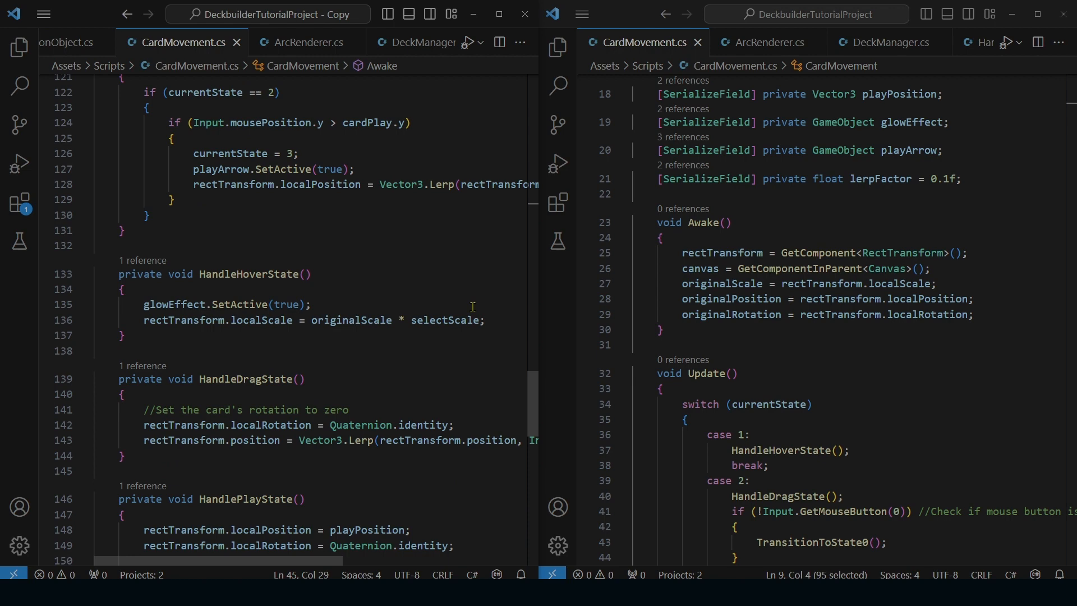
scroll(down, 3)
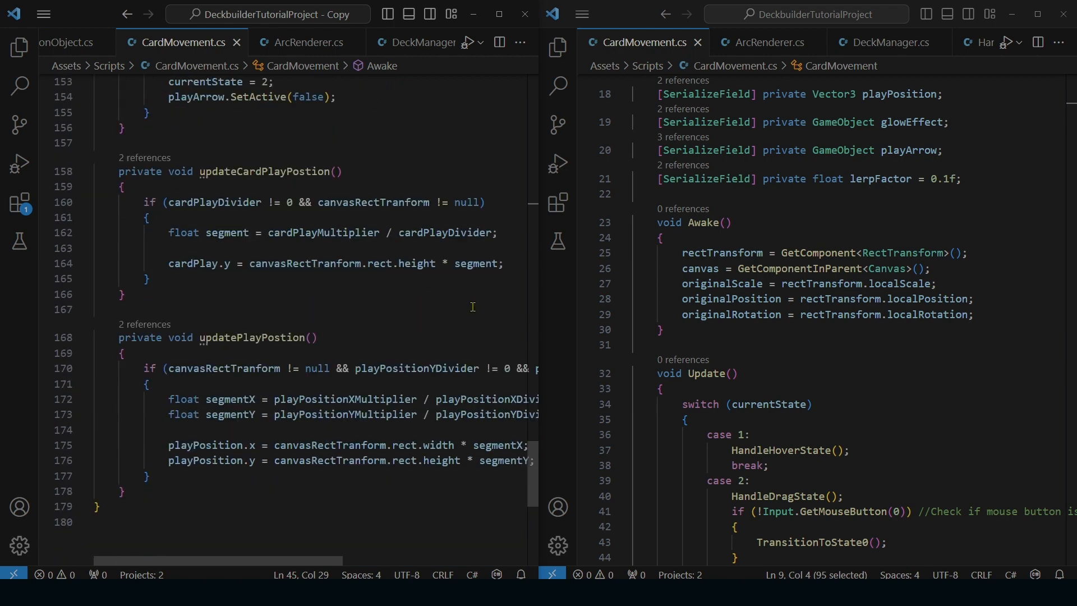
mouse_move(181, 304)
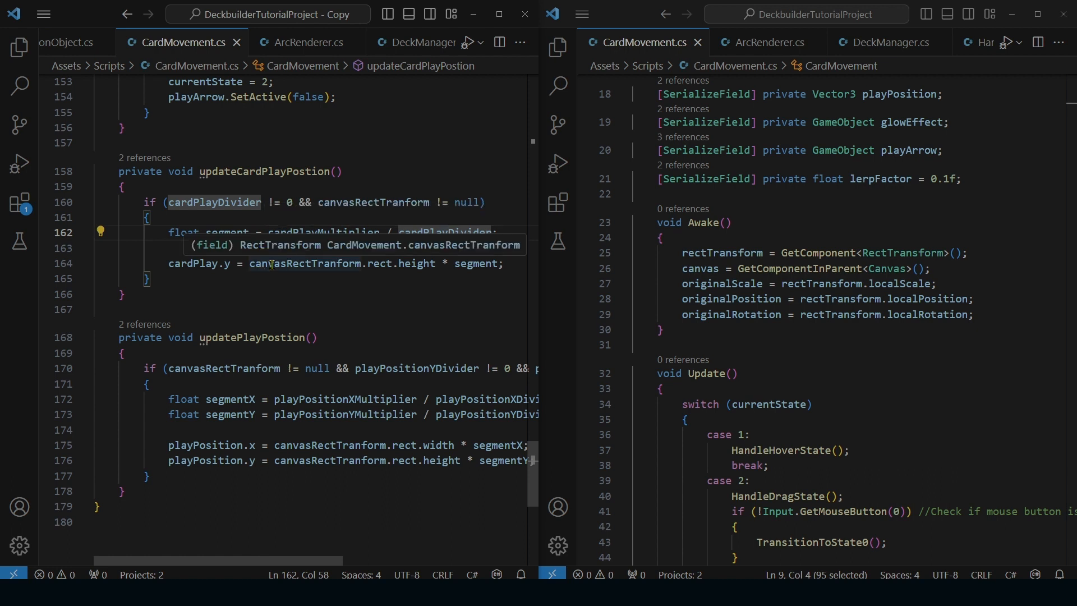
double_click(339, 263)
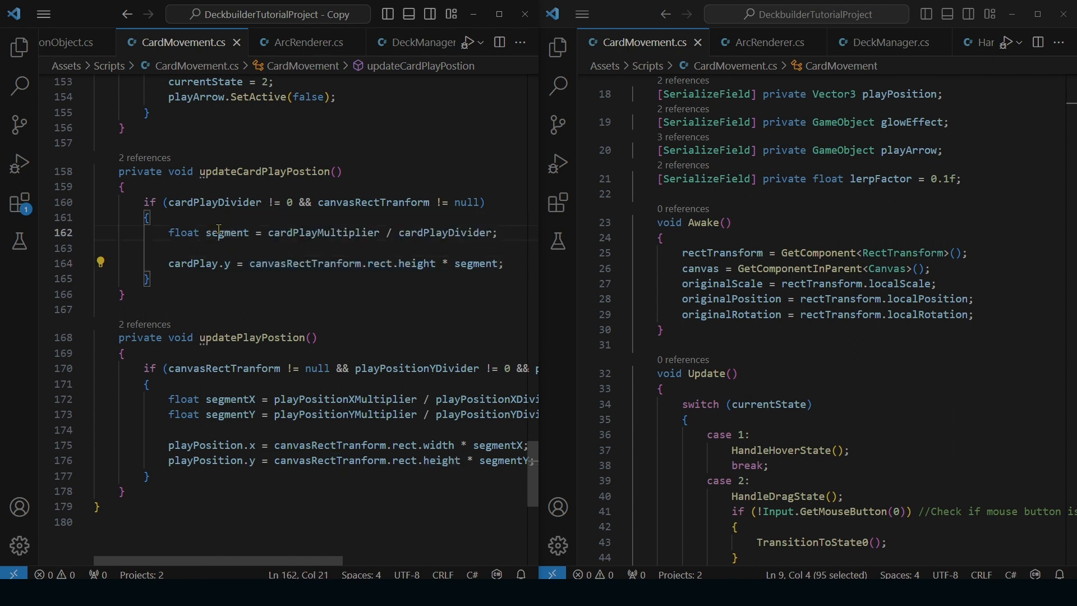
double_click(193, 263)
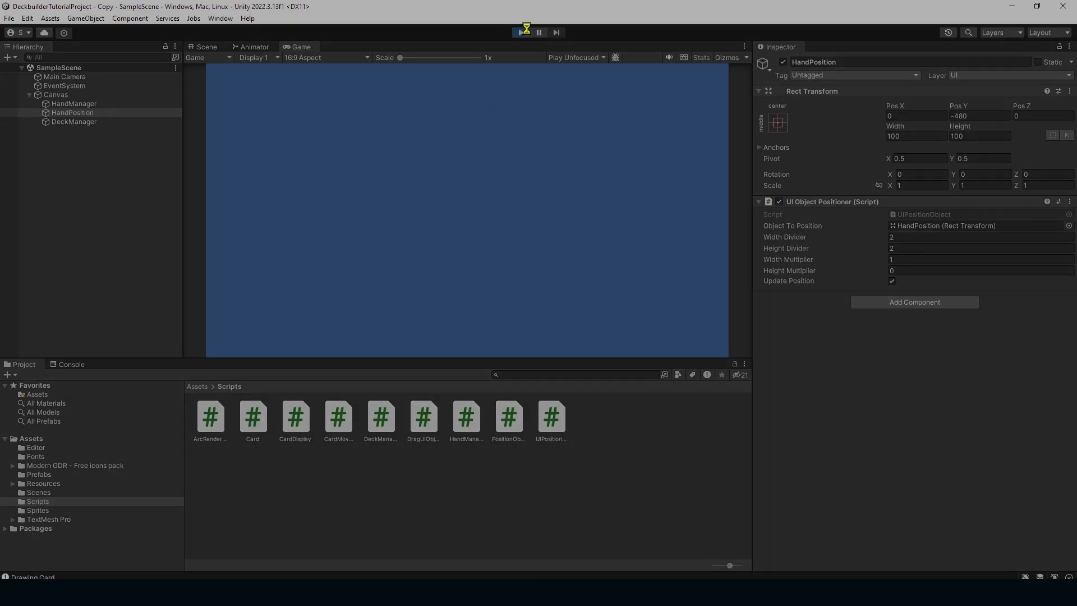
- Play the game, inspect a dealt CardPrefab clone's Card Movement settings, and drag the last card
click(520, 33)
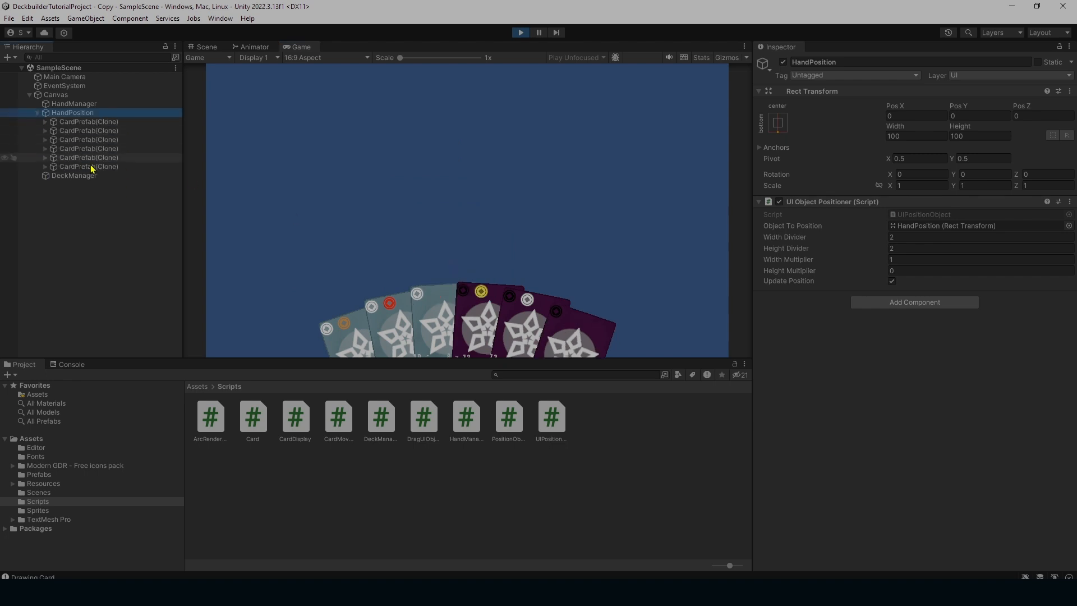
click(88, 166)
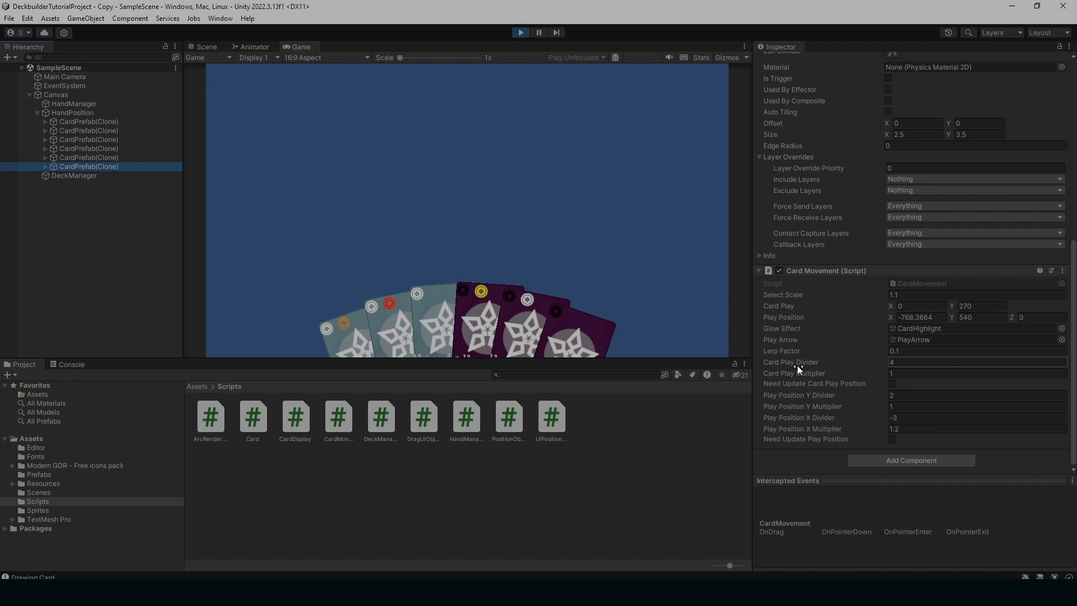
mouse_move(553, 316)
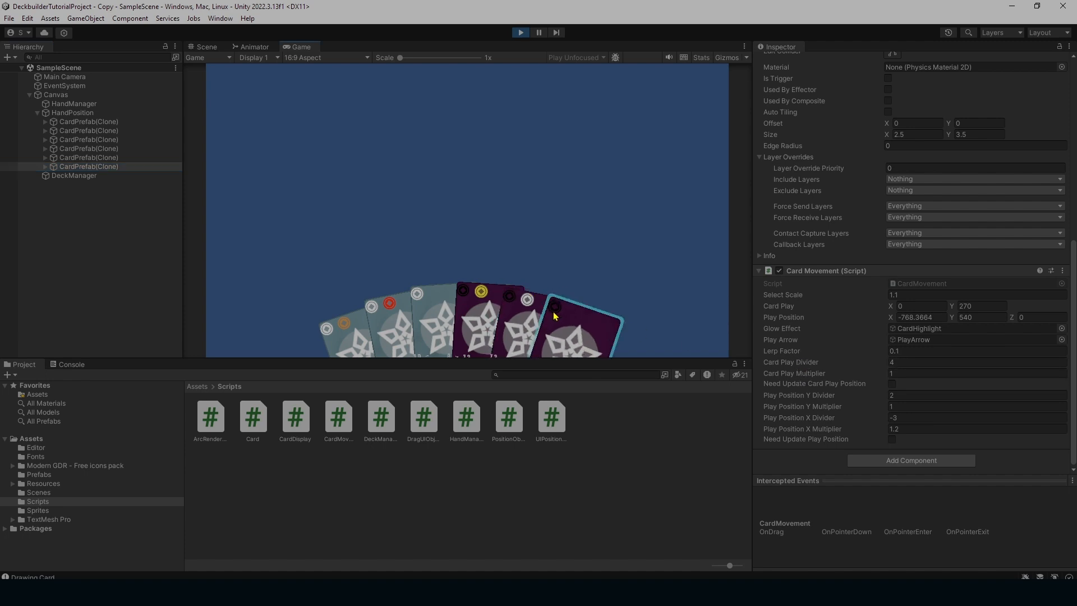
drag(584, 320, 257, 209)
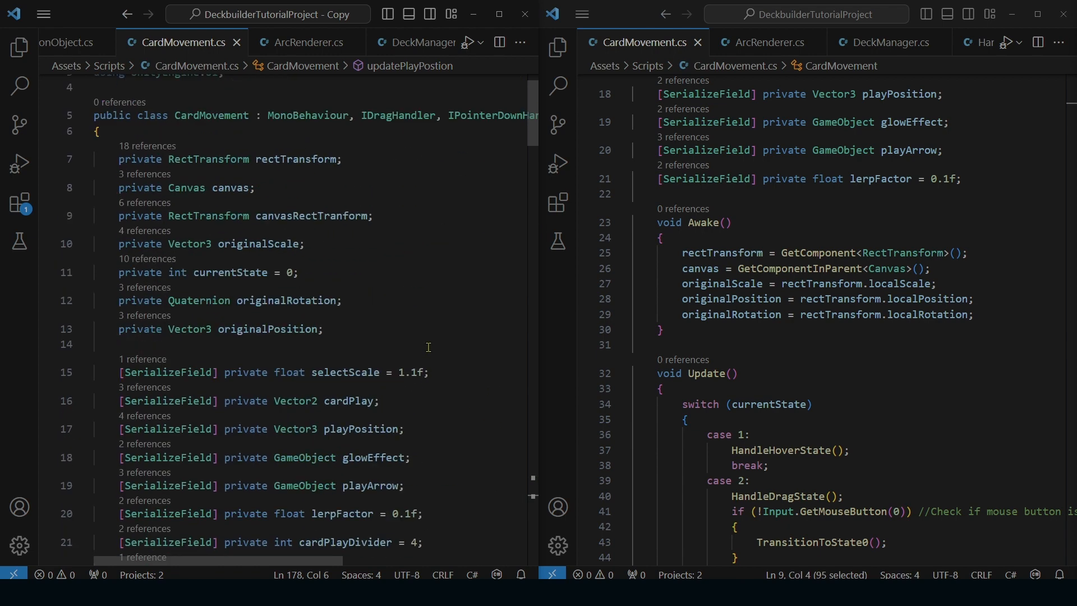
scroll(down, 3)
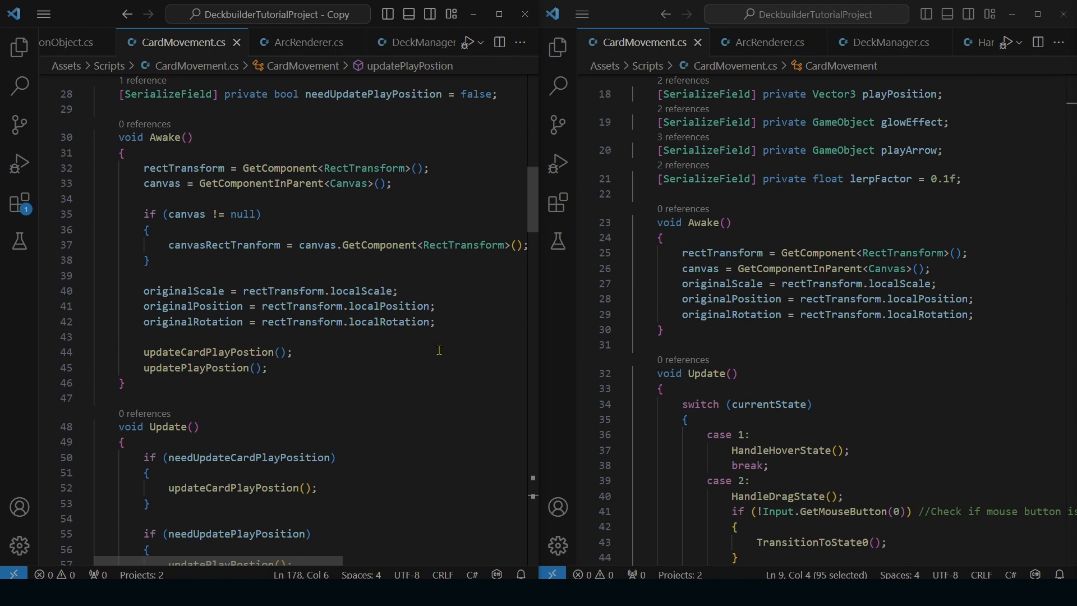
scroll(down, 3)
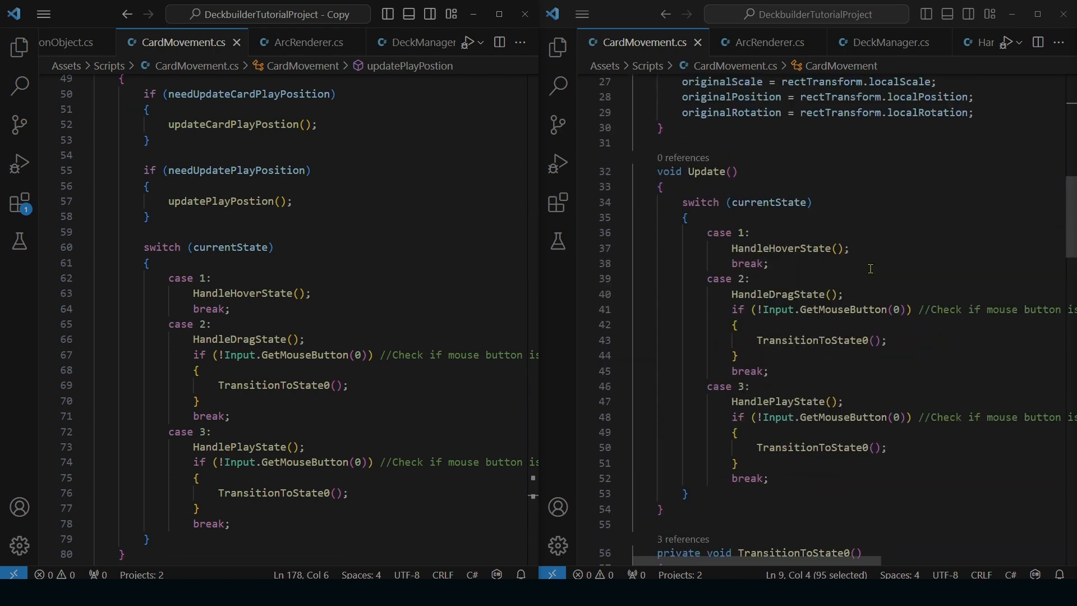
scroll(down, 3)
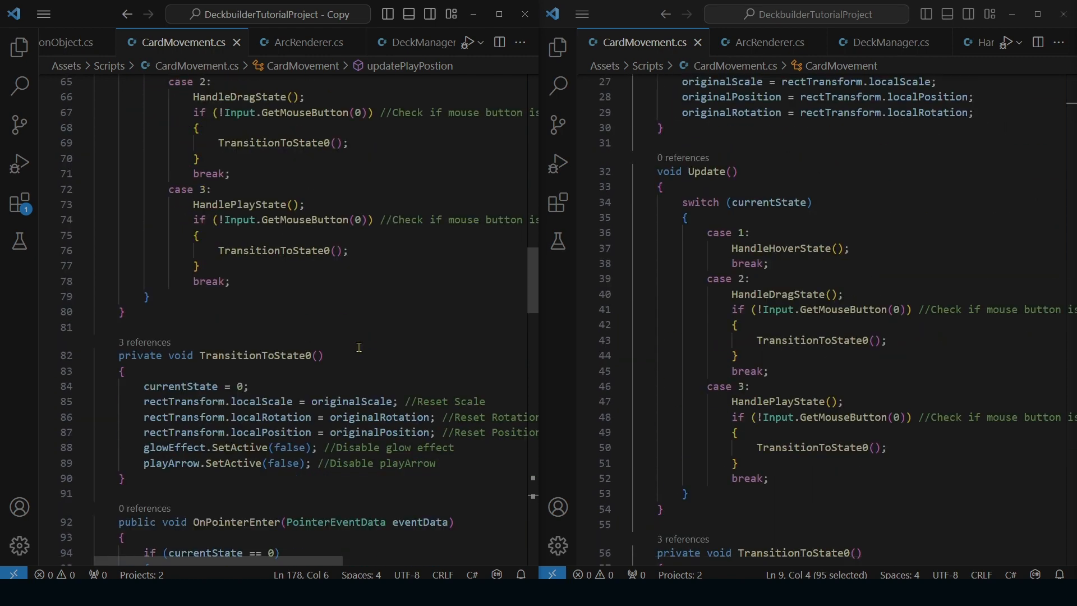
scroll(down, 3)
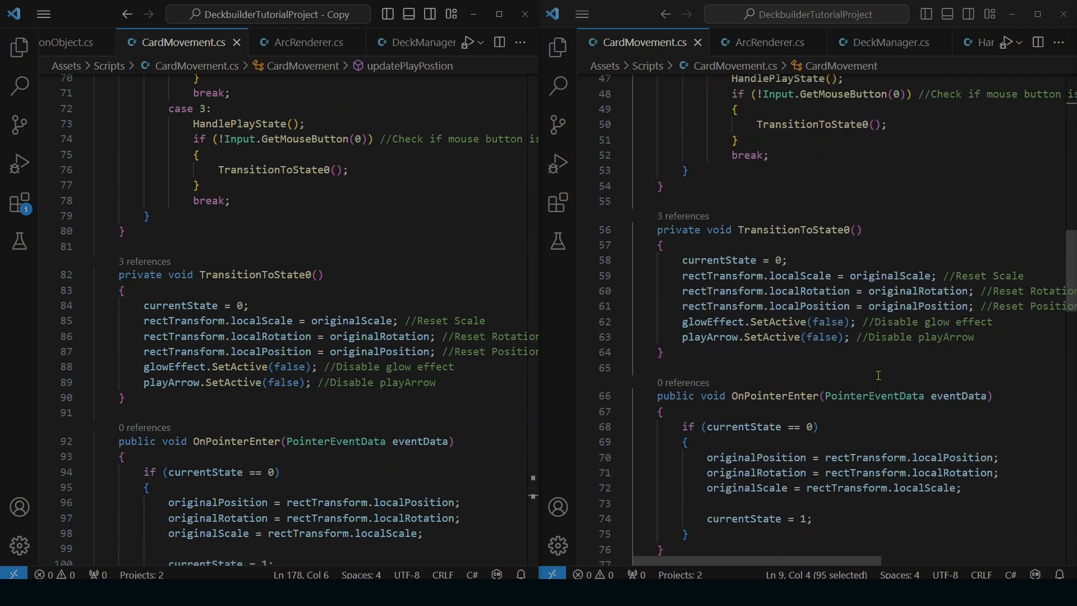
scroll(down, 3)
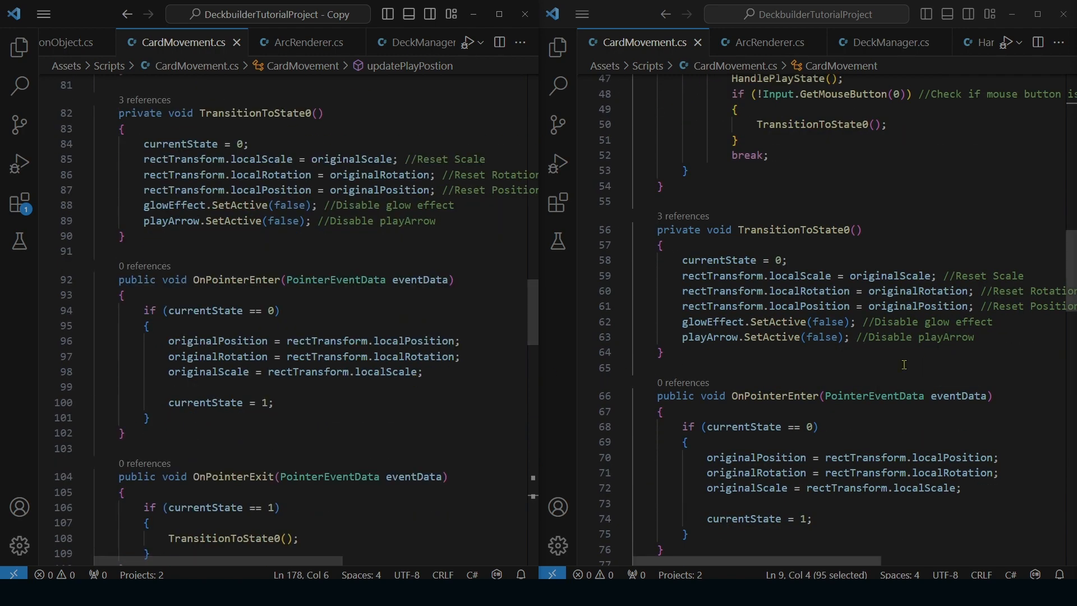
scroll(down, 3)
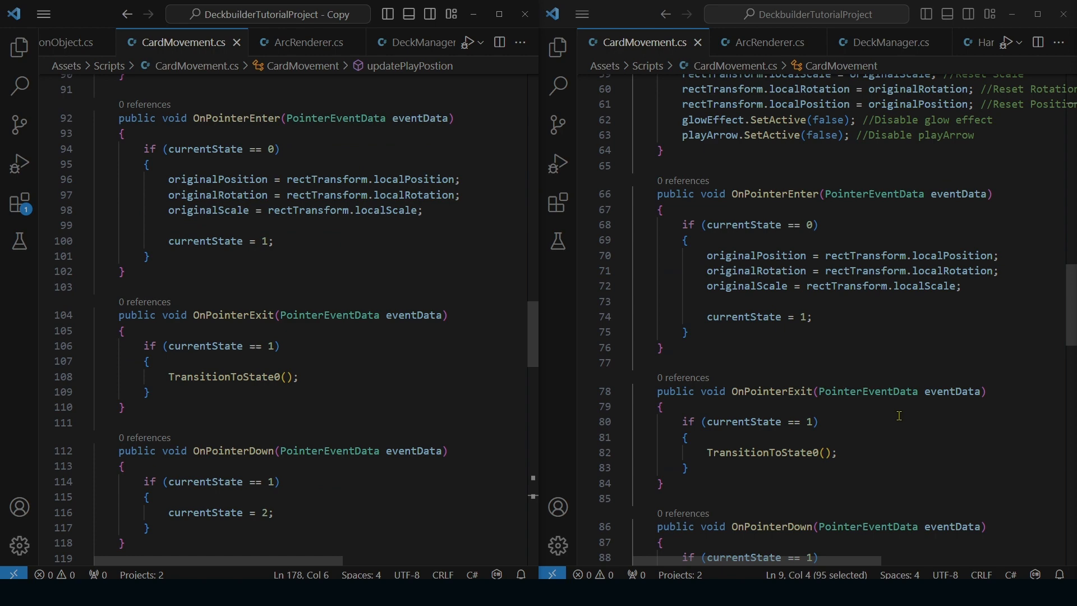
scroll(down, 3)
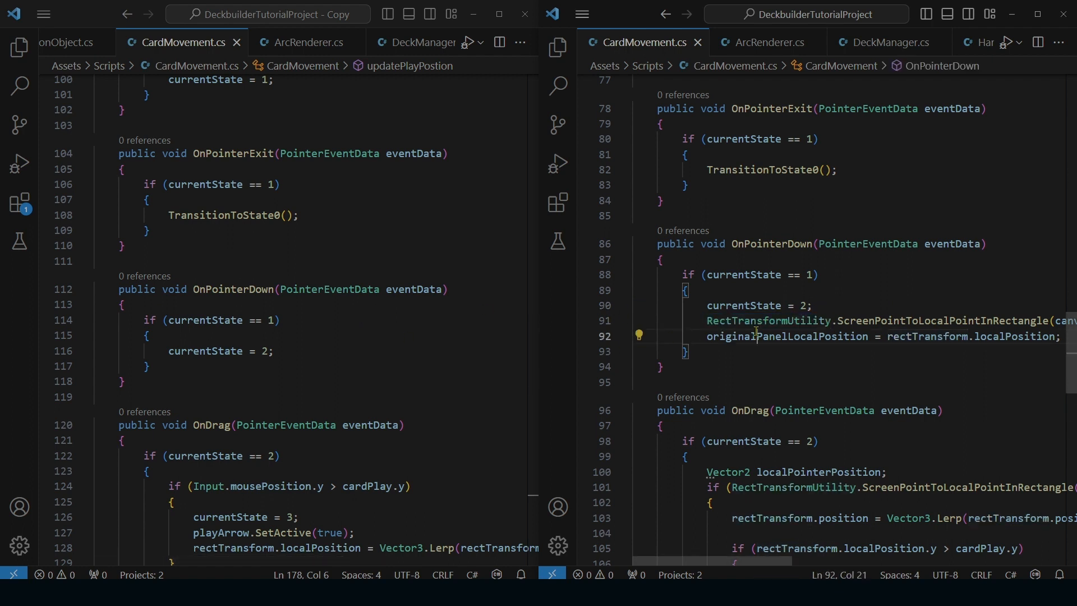
click(756, 352)
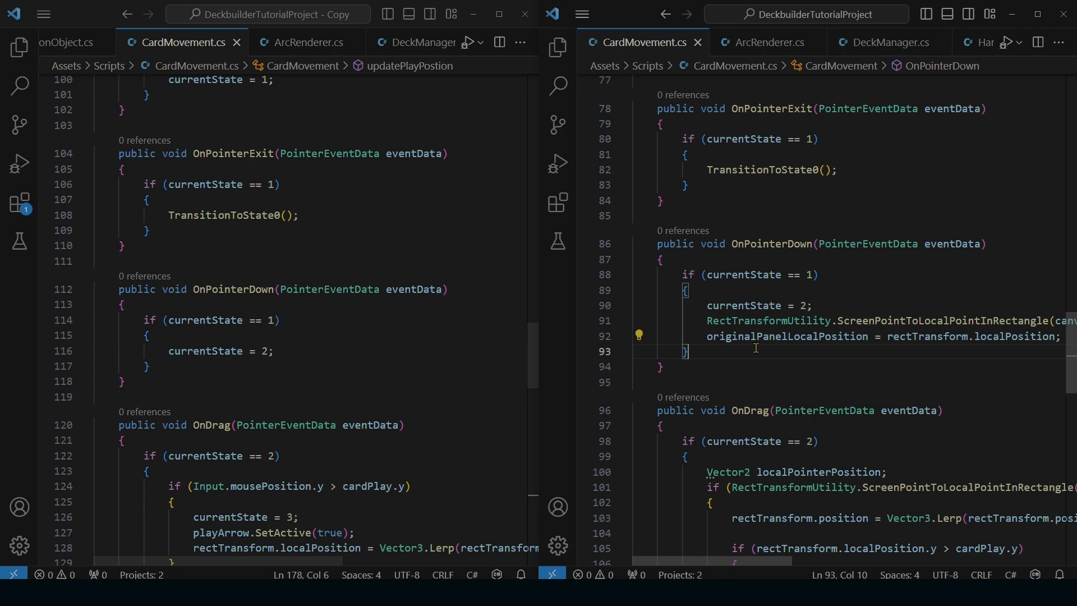
double_click(742, 336)
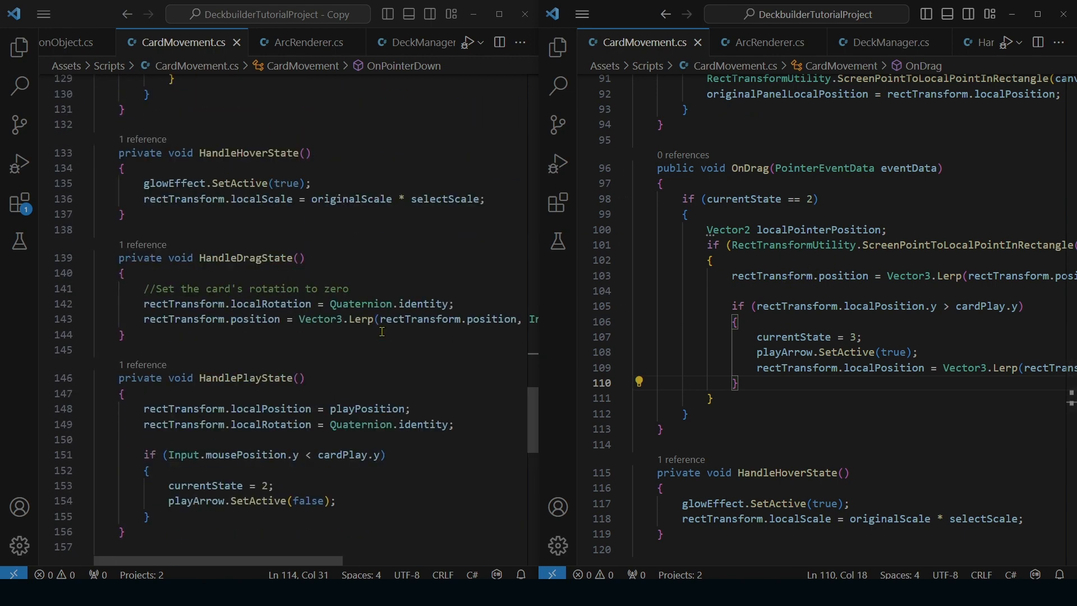
scroll(down, 3)
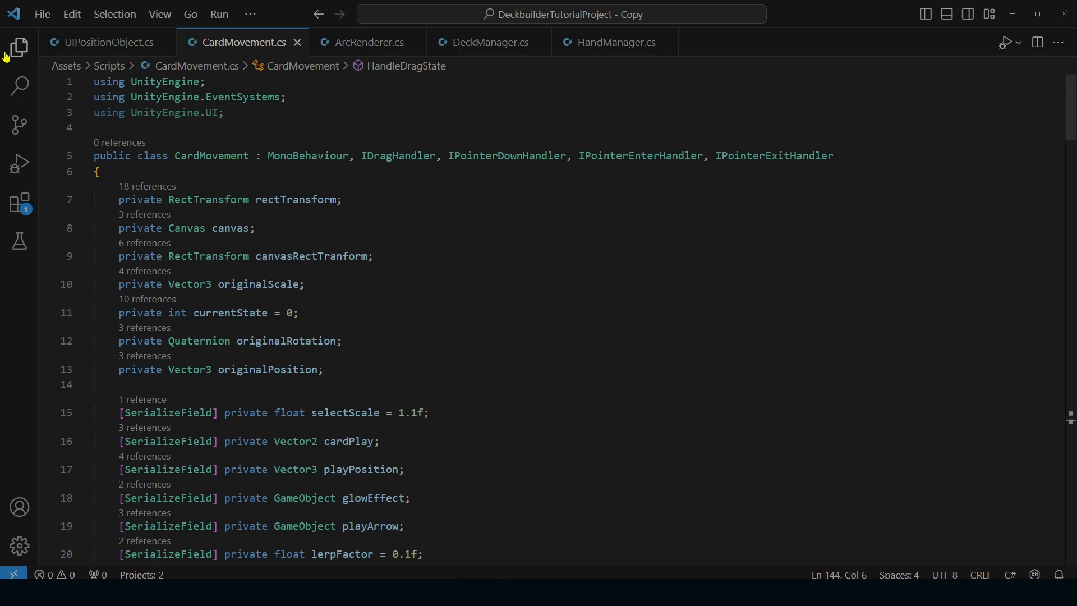
click(19, 47)
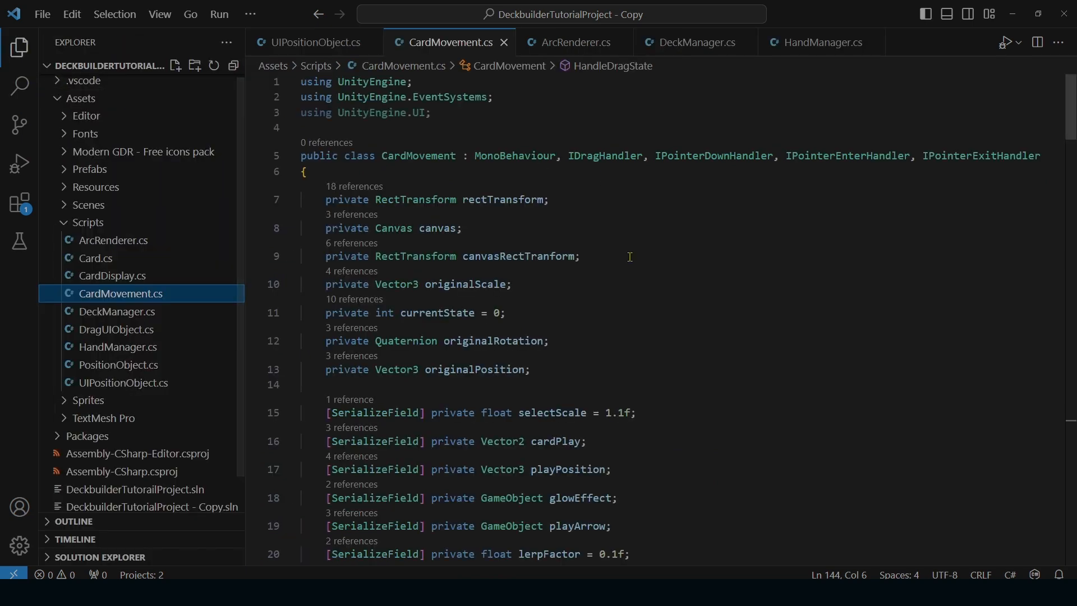
mouse_move(449, 203)
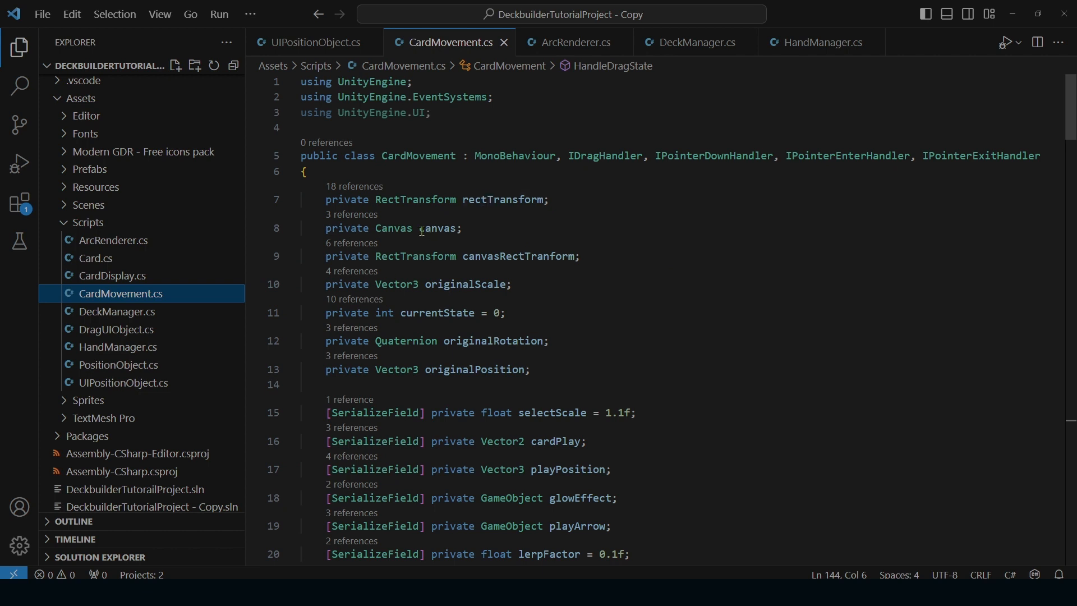
mouse_move(421, 229)
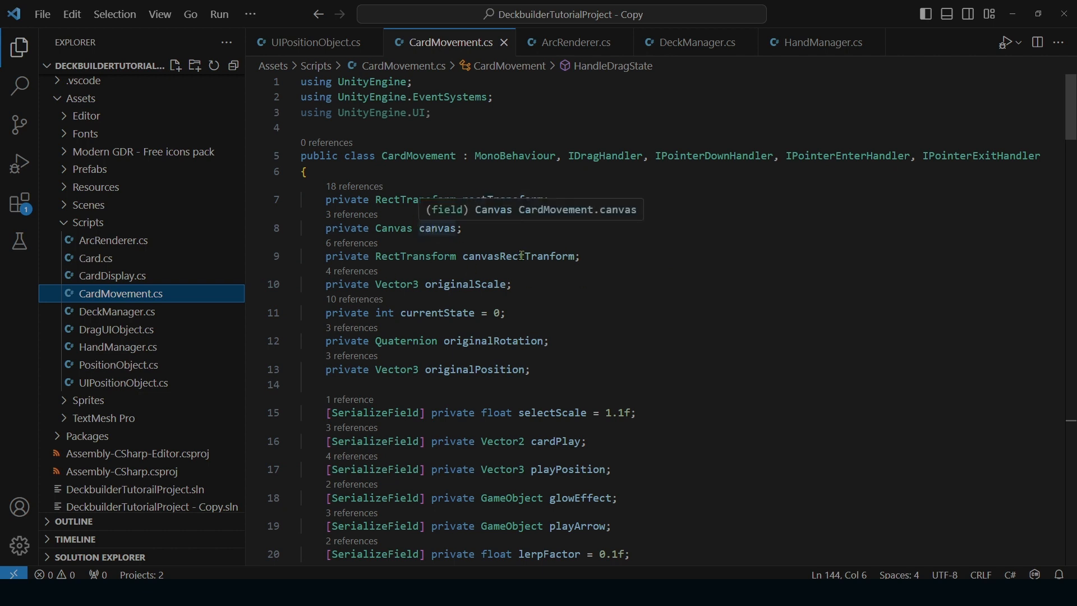
mouse_move(631, 258)
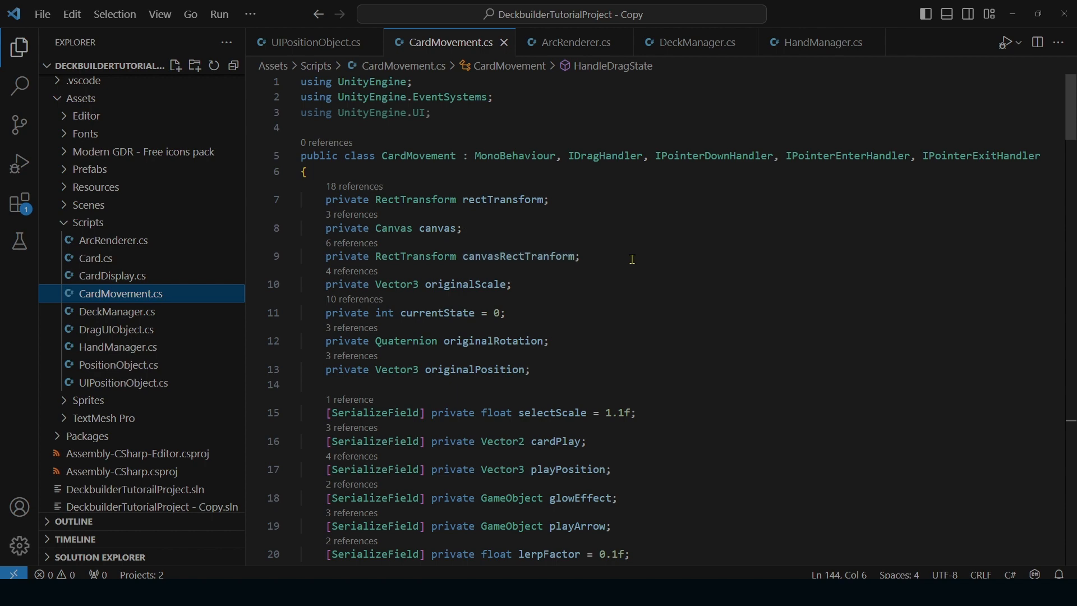
mouse_move(493, 297)
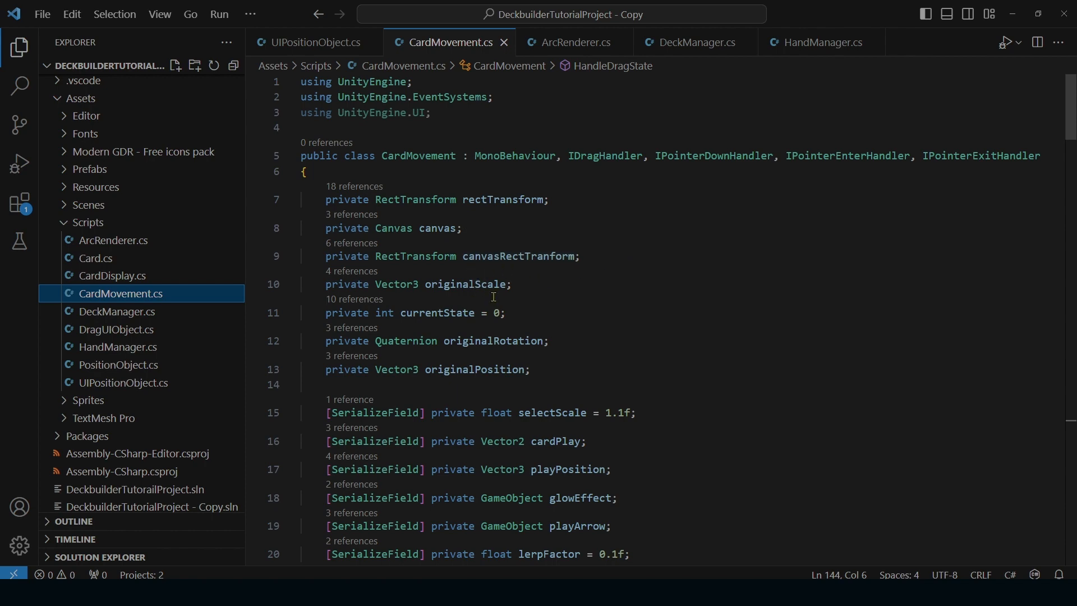
mouse_move(555, 297)
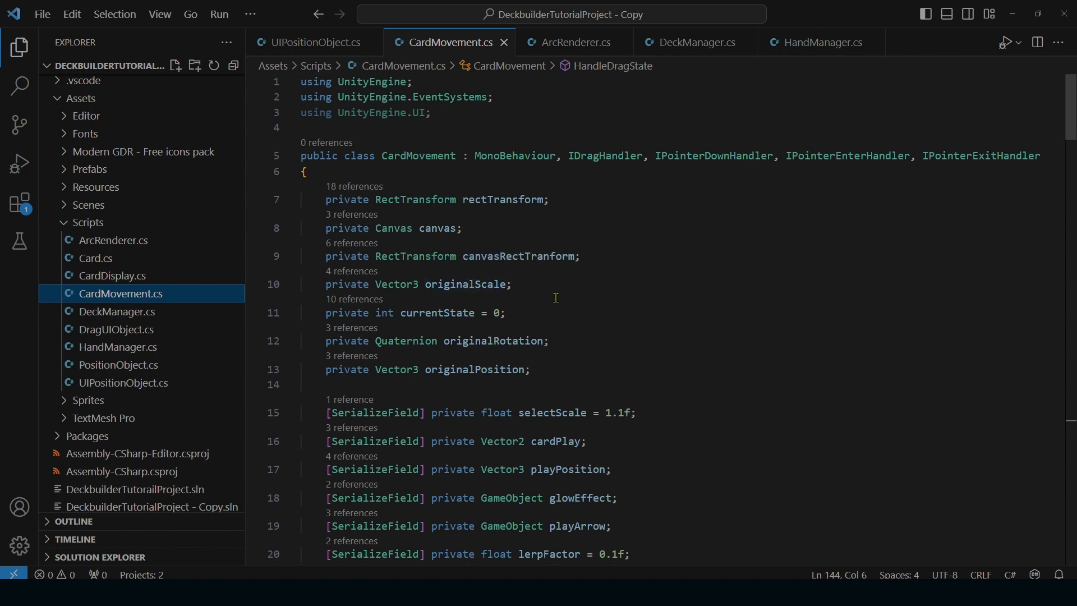
scroll(down, 3)
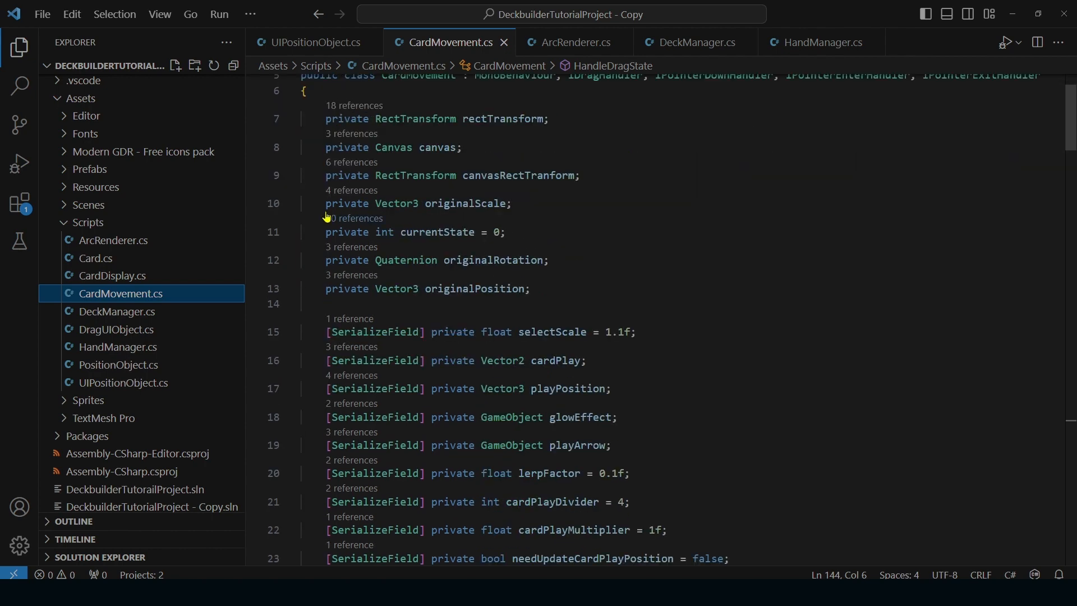
scroll(down, 3)
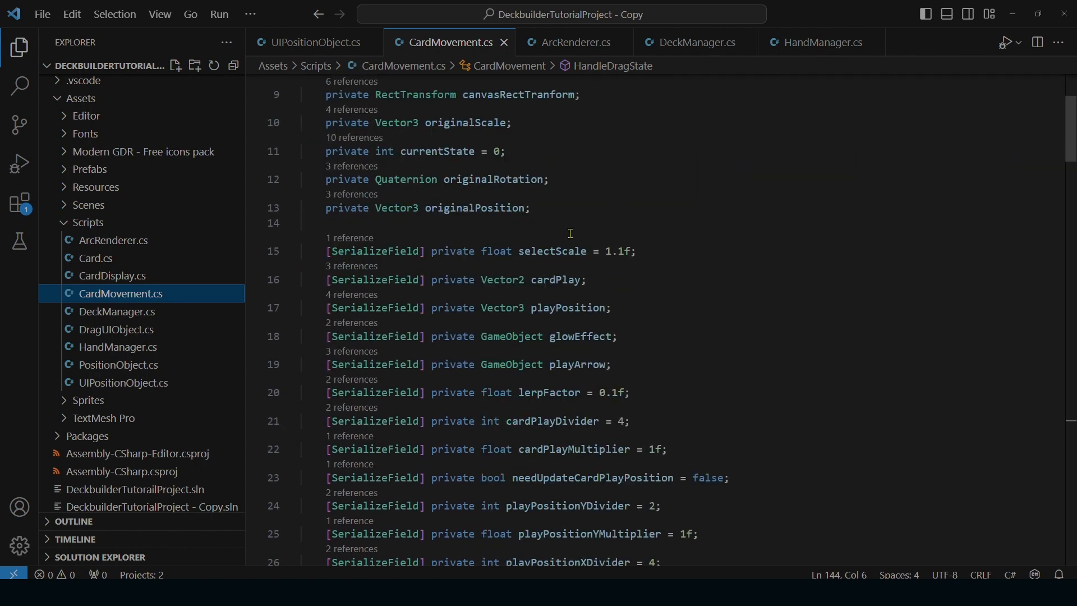
scroll(down, 3)
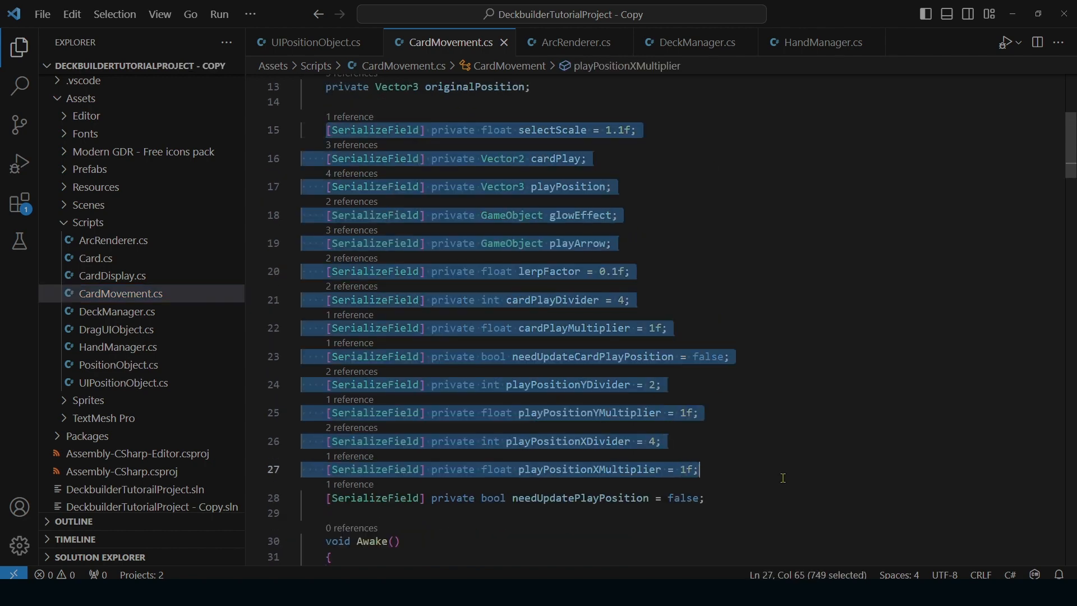
scroll(down, 3)
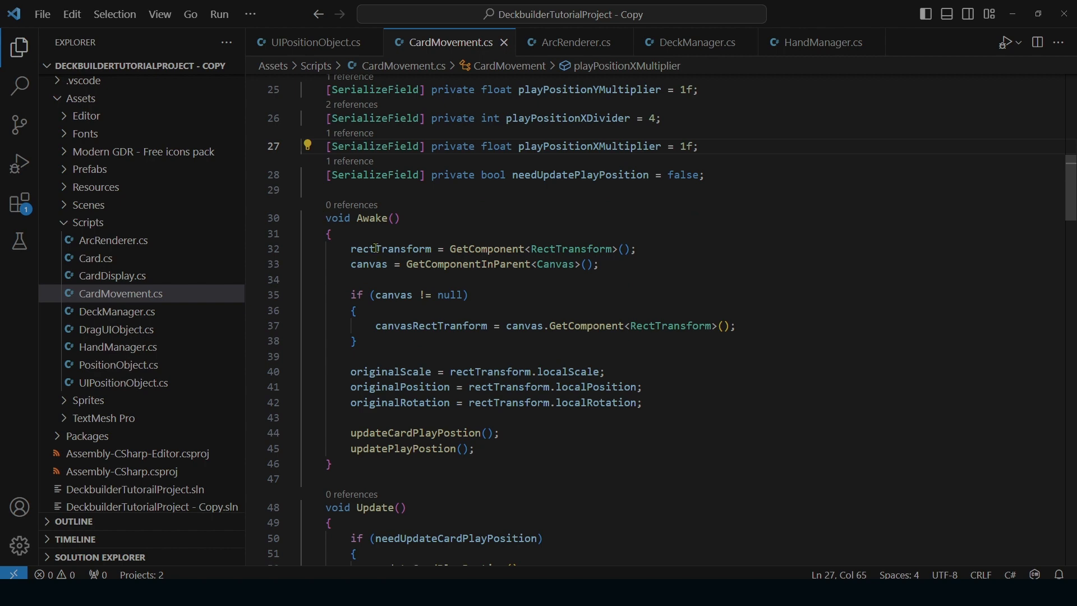
scroll(down, 3)
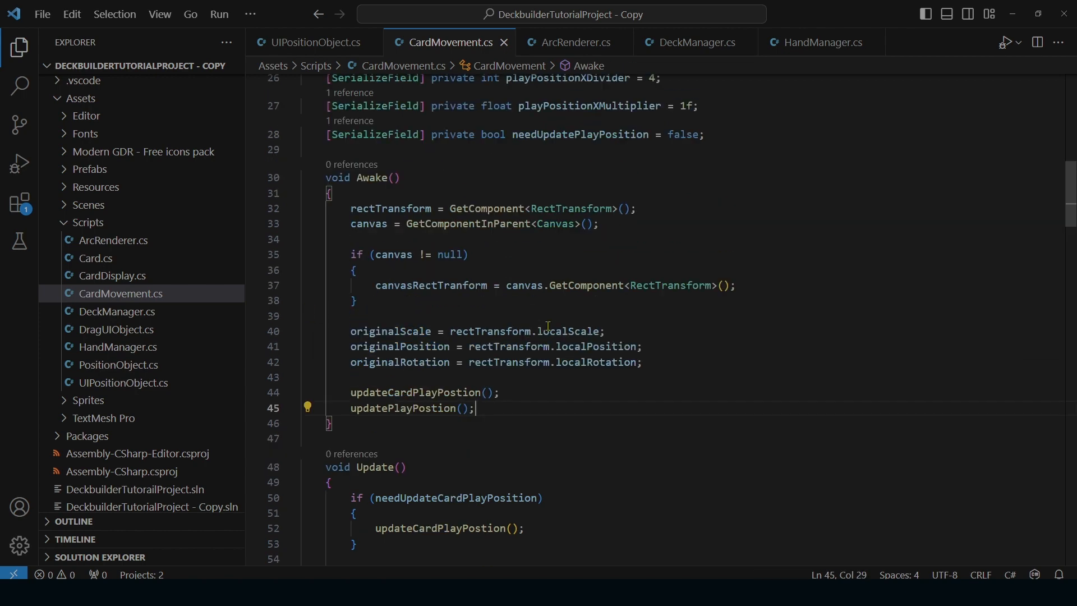
scroll(down, 3)
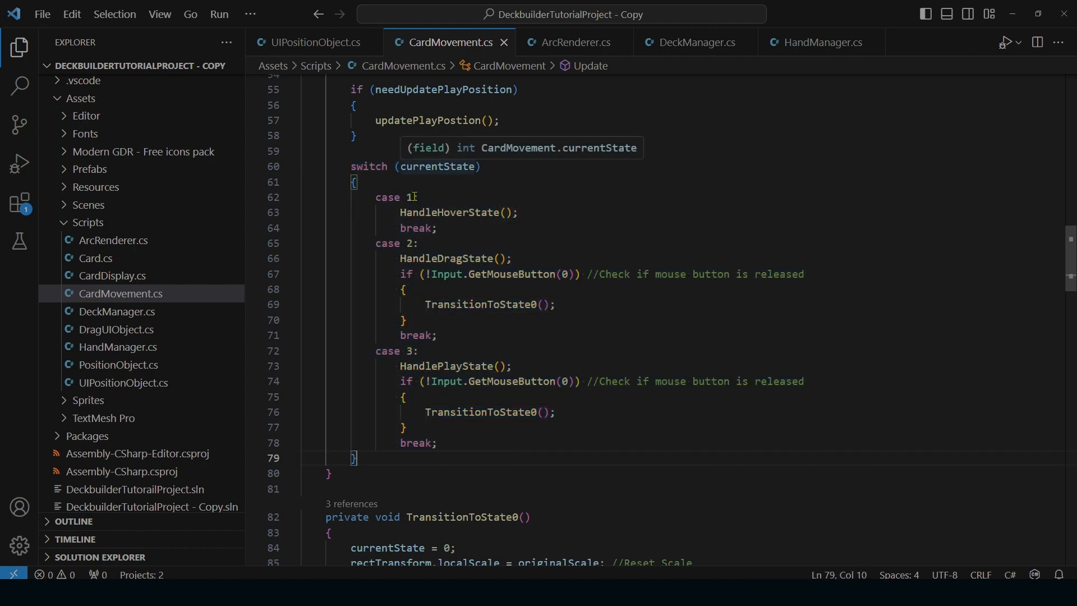
mouse_move(450, 330)
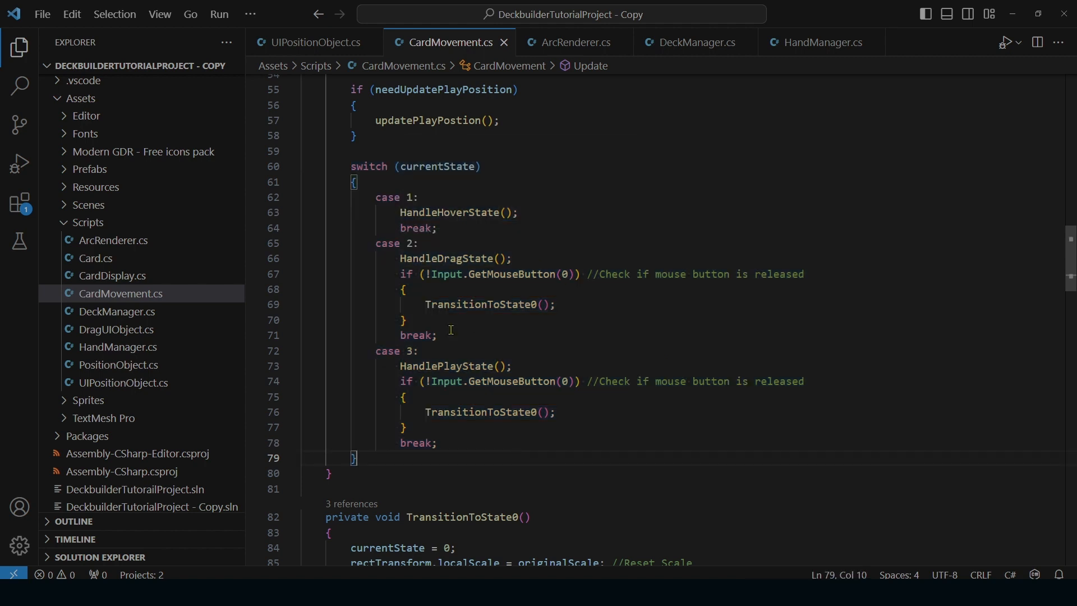
mouse_move(453, 450)
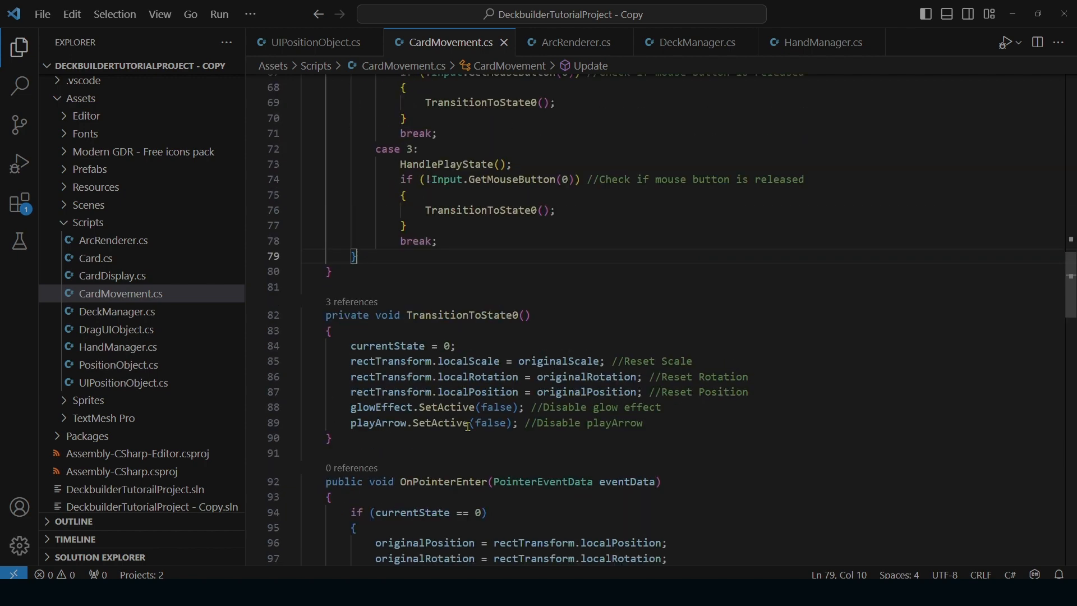
drag(347, 346, 642, 423)
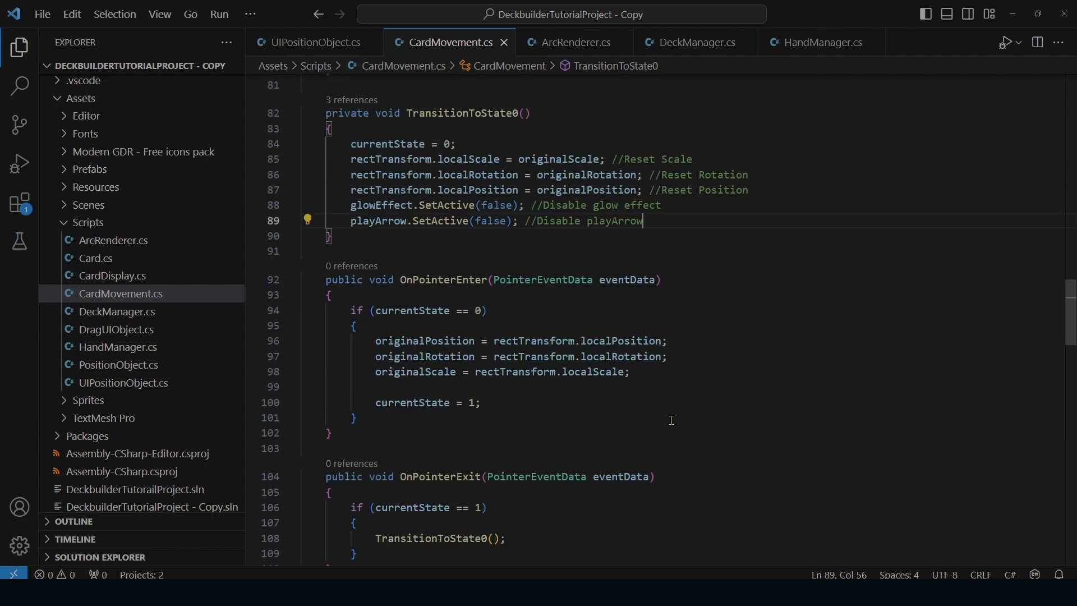
mouse_move(312, 301)
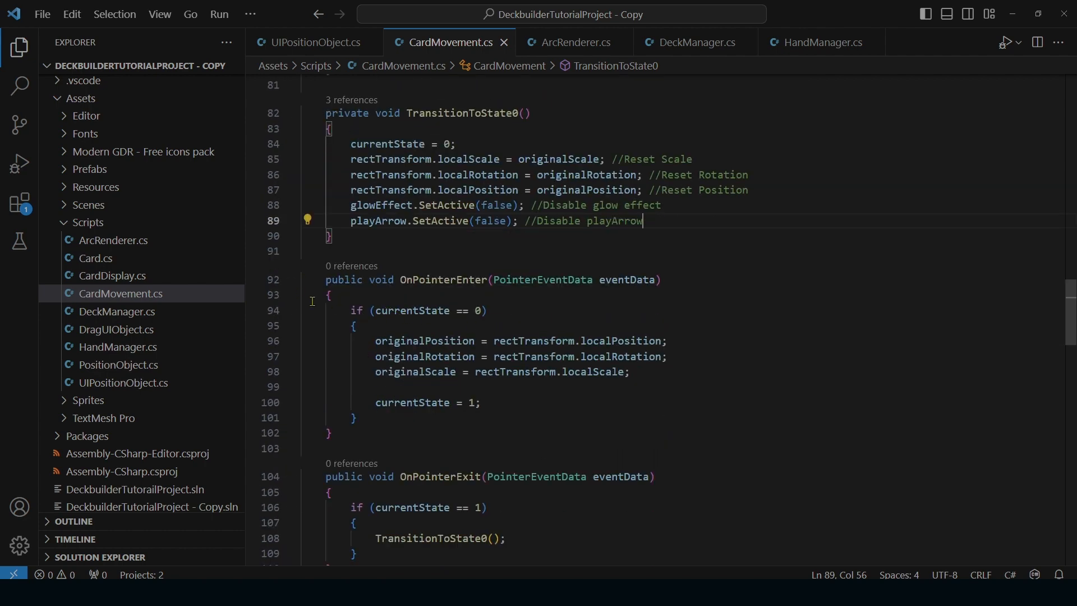
scroll(down, 3)
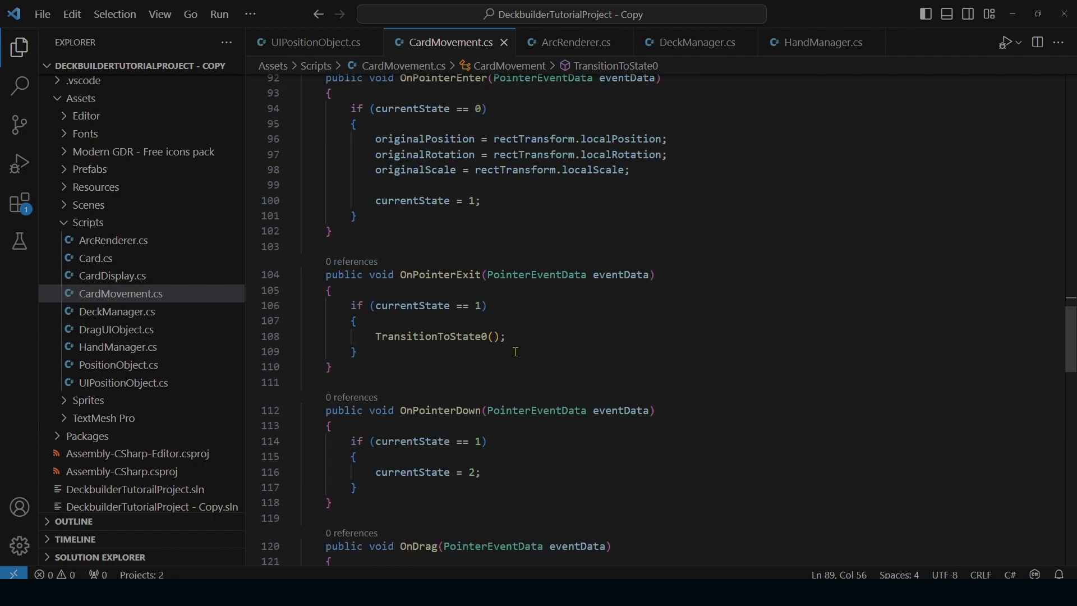
click(505, 336)
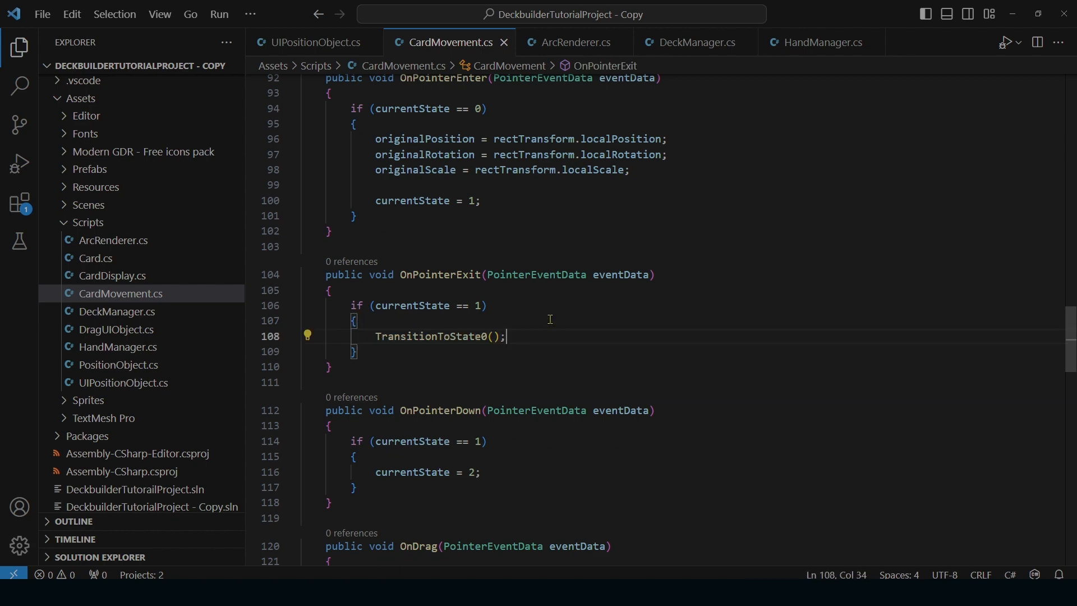
scroll(down, 3)
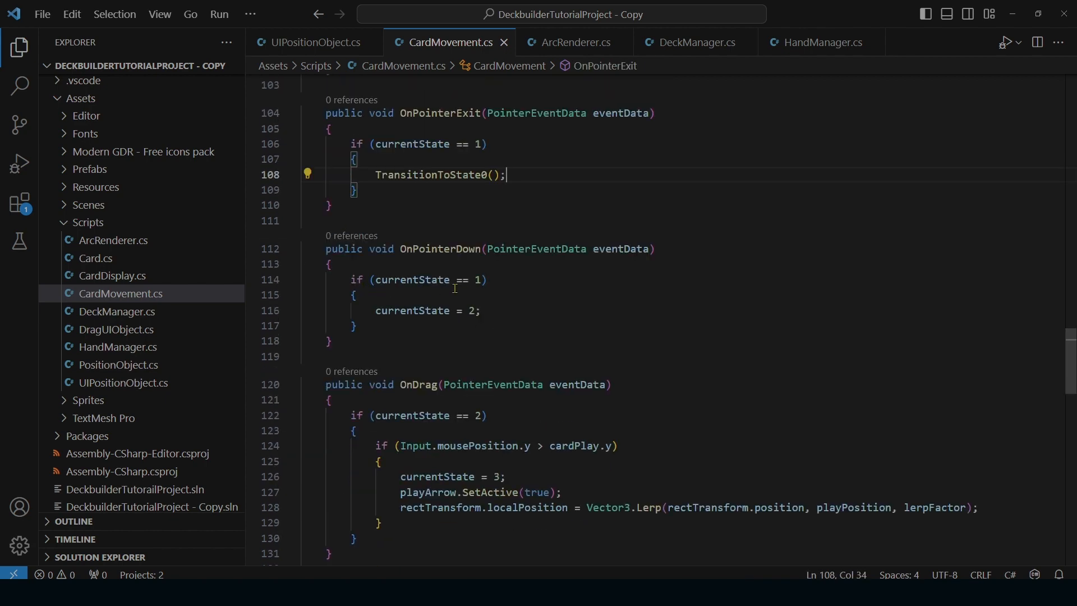
scroll(down, 3)
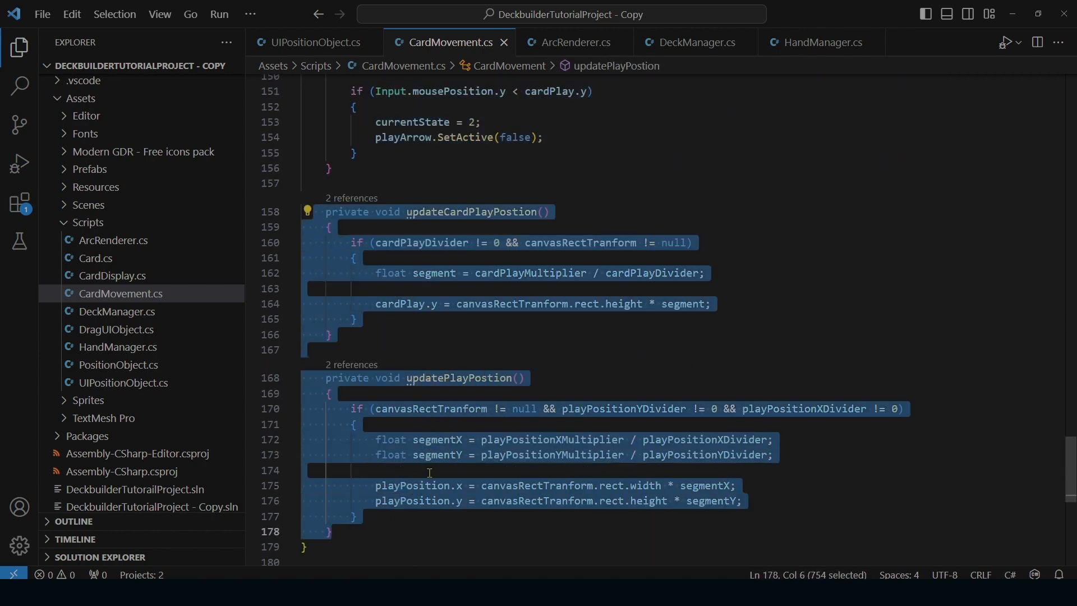
click(658, 342)
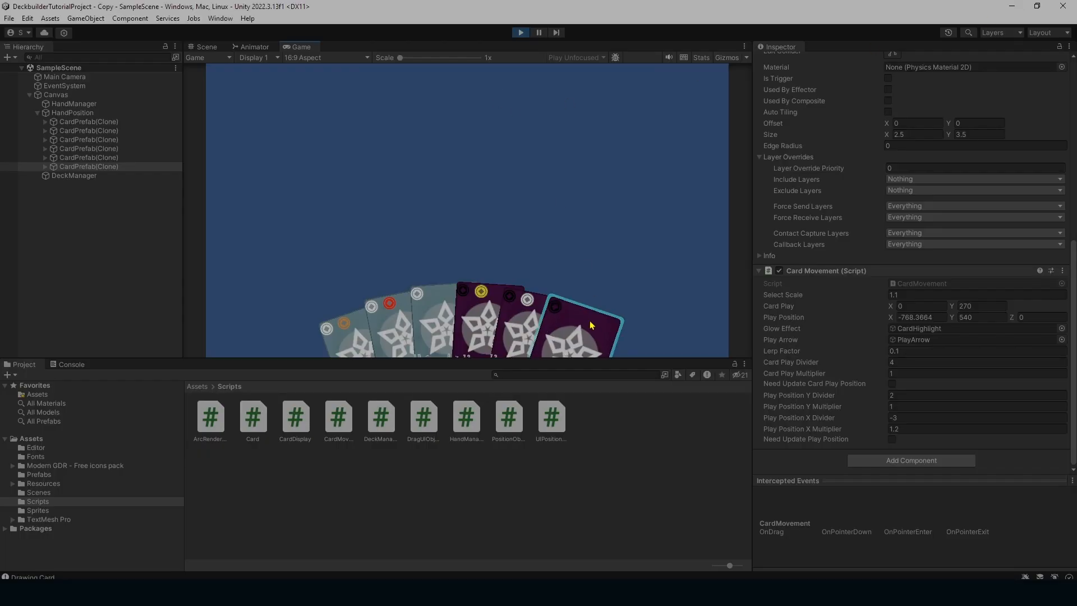
- Drag a card out of the hand once more, then exit Play mode
drag(590, 323, 502, 165)
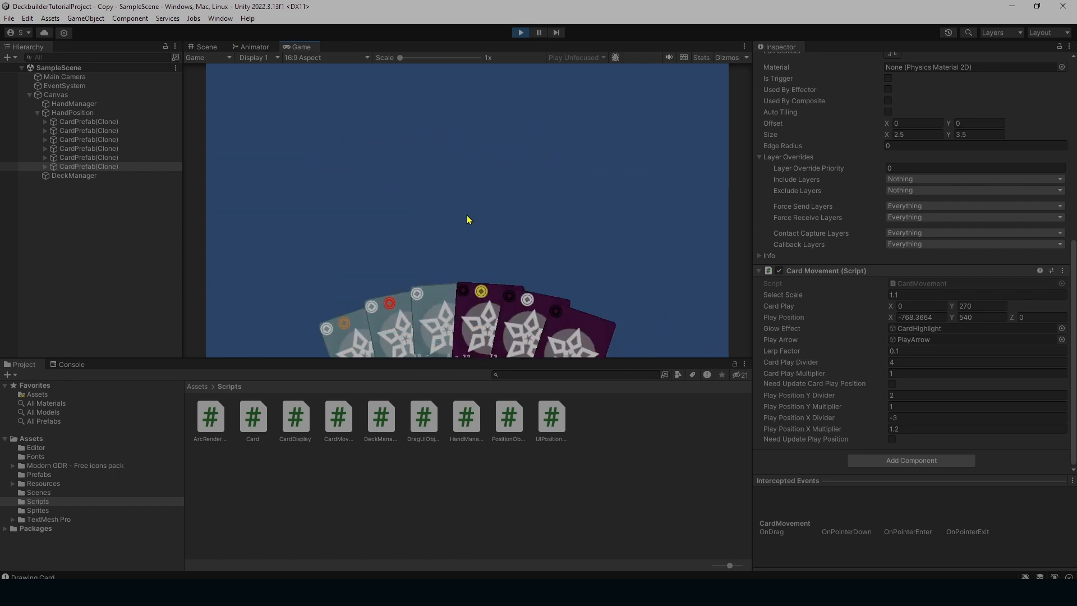
click(520, 33)
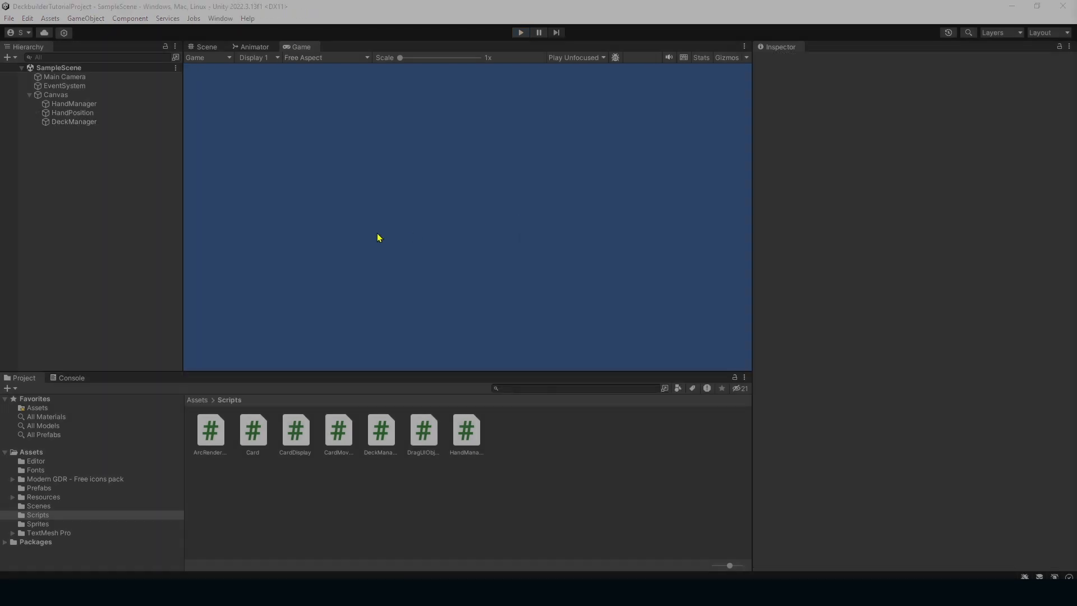
mouse_move(364, 90)
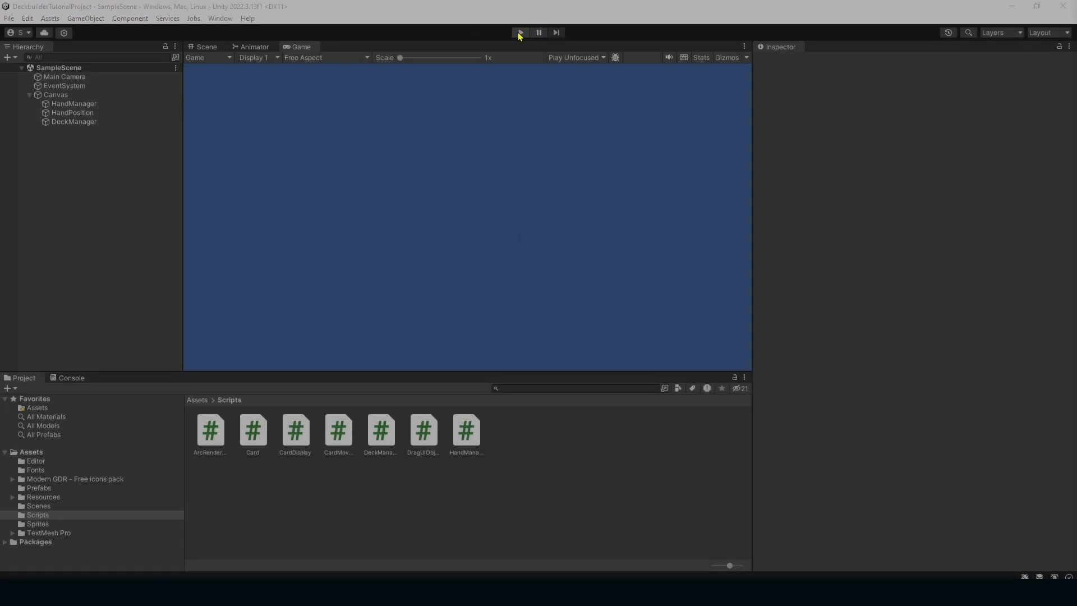
- Play to deal six cards, drag the rightmost card out, and preview at 4K UHD
click(521, 32)
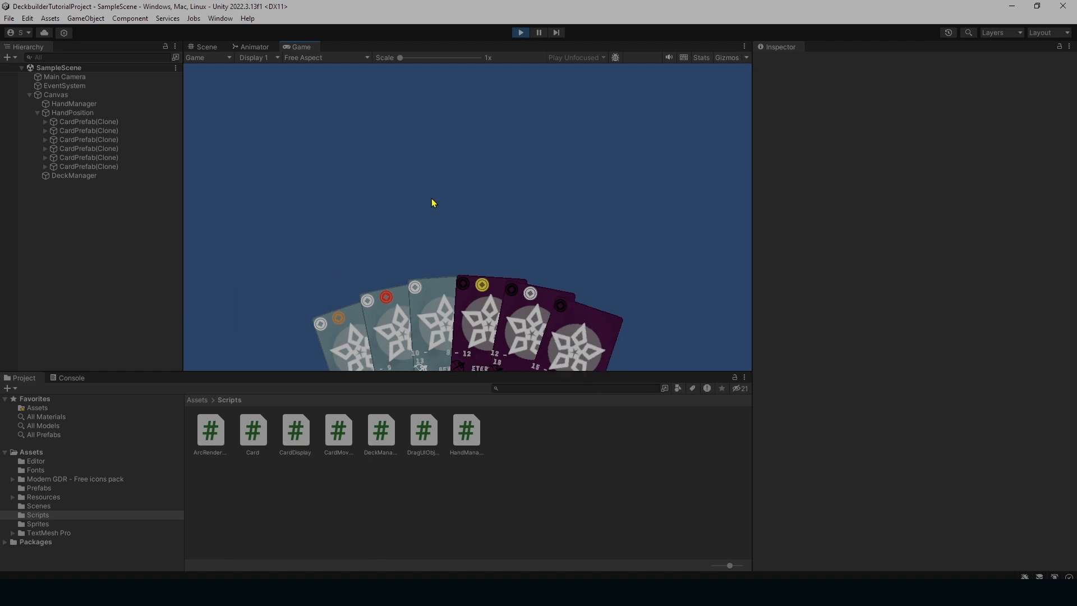
mouse_move(346, 233)
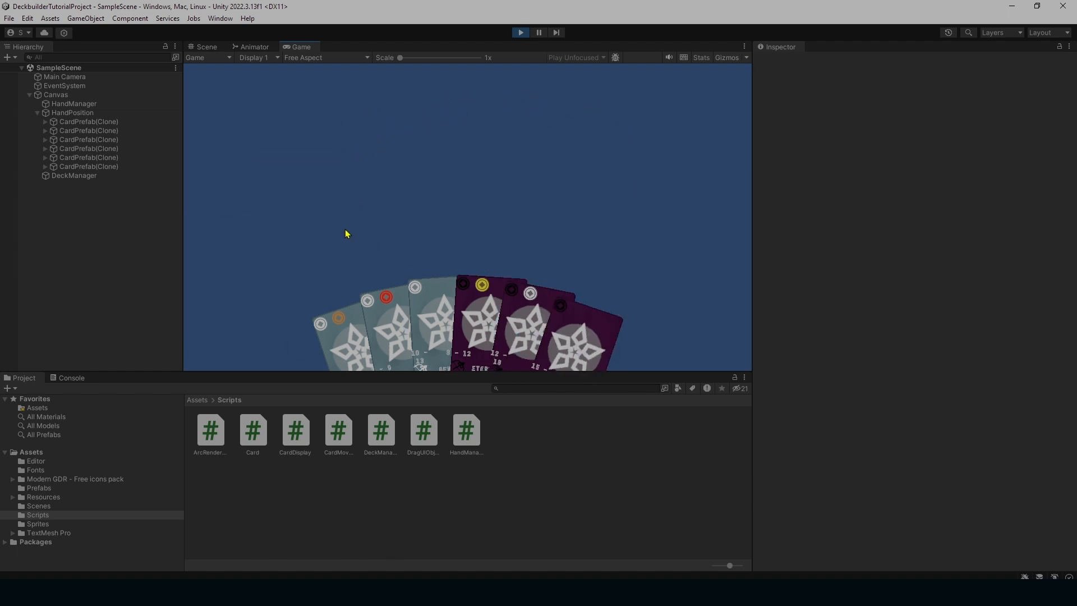
mouse_move(590, 331)
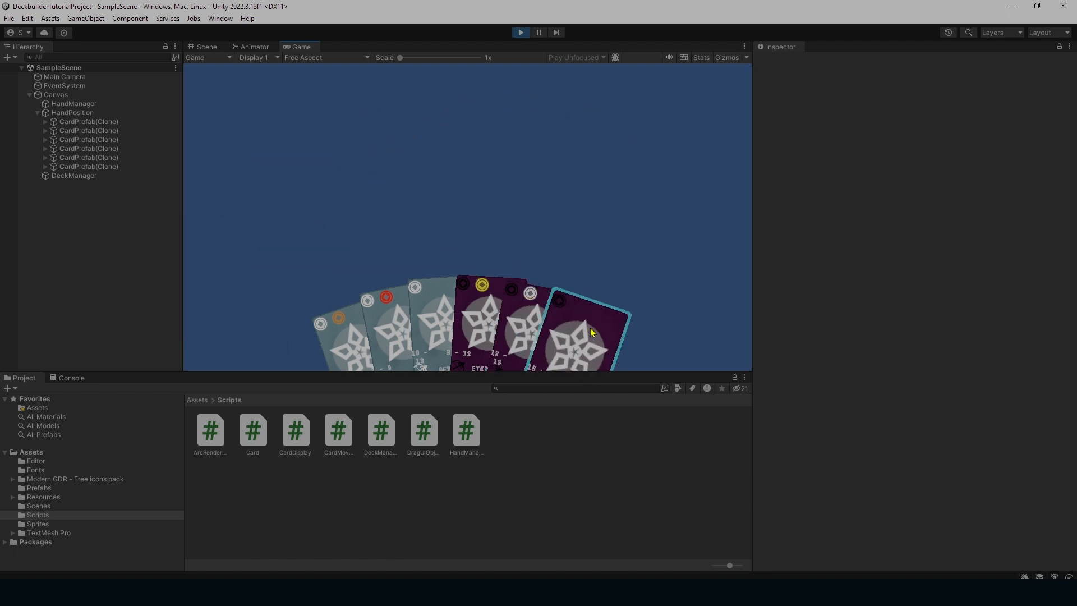
drag(591, 330, 296, 209)
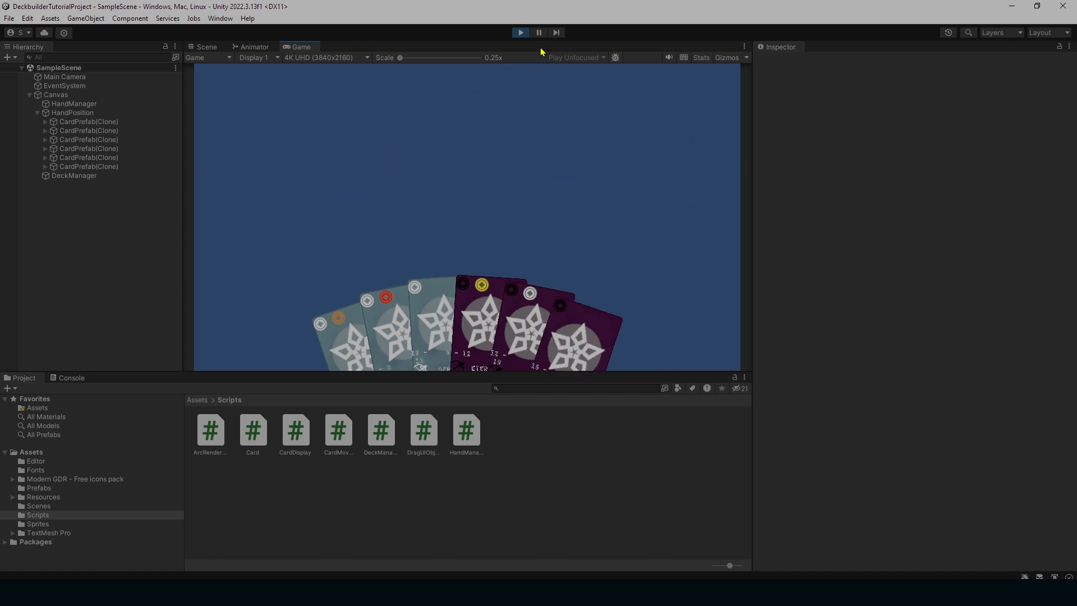
click(520, 33)
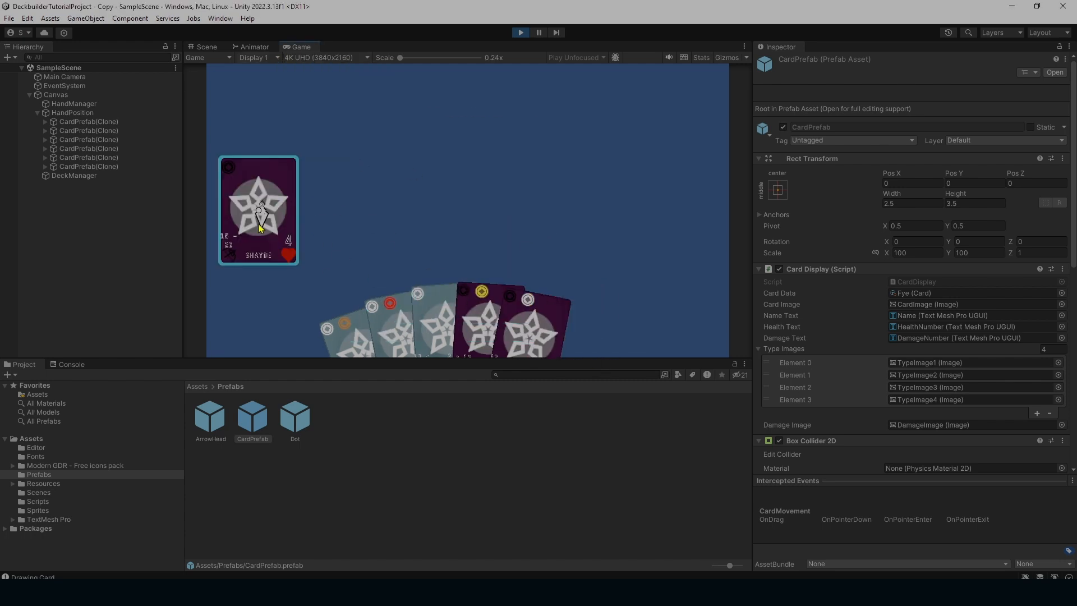
- Drag from a card to draw the dotted aiming arc and sweep its arrowhead across the play area
drag(260, 209, 364, 143)
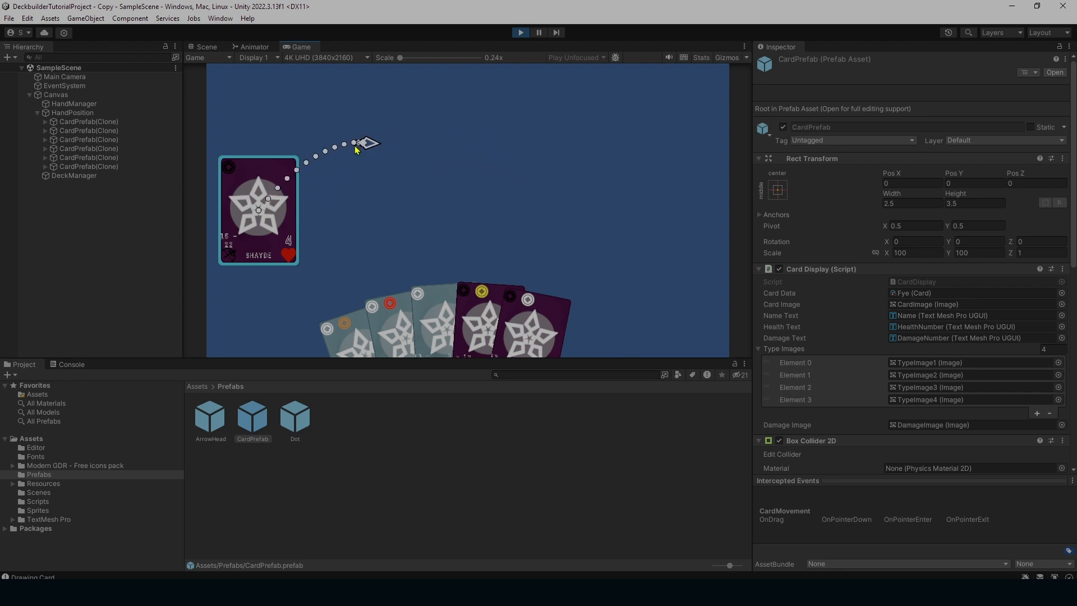
drag(361, 143, 714, 199)
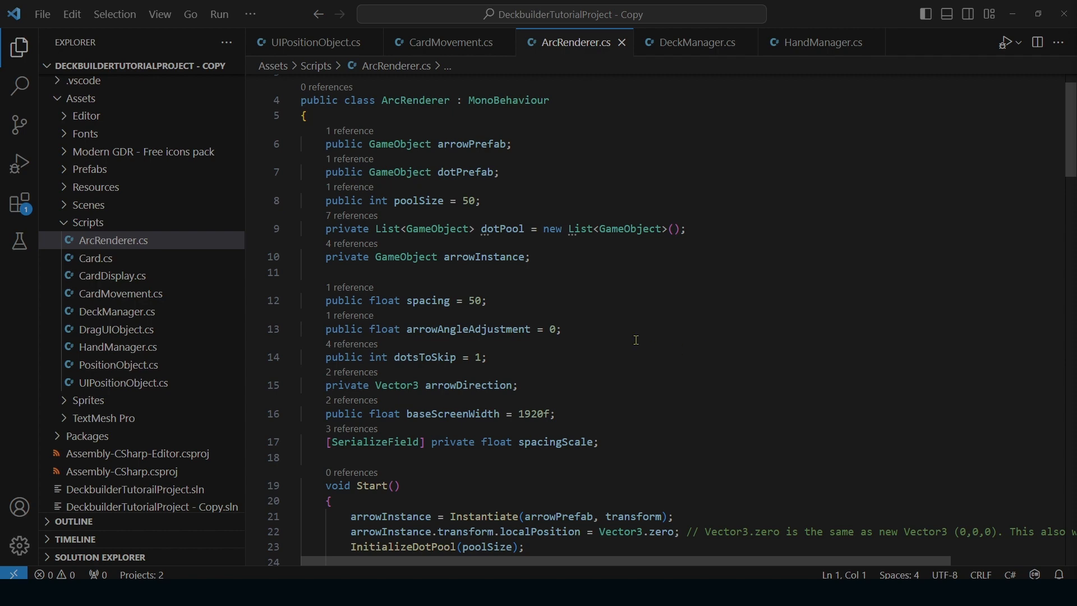
mouse_move(622, 328)
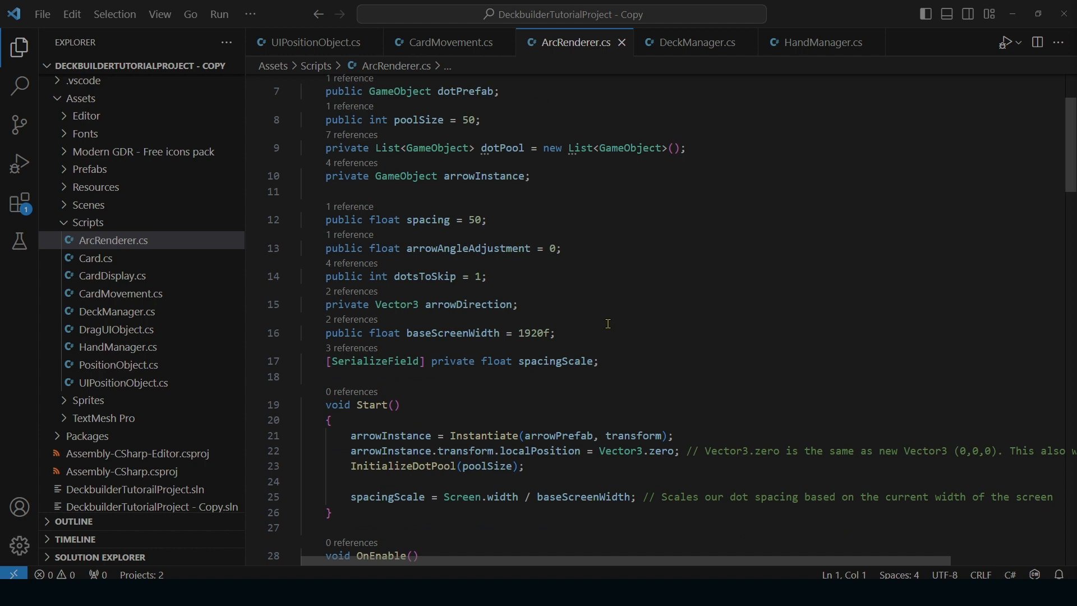
mouse_move(570, 329)
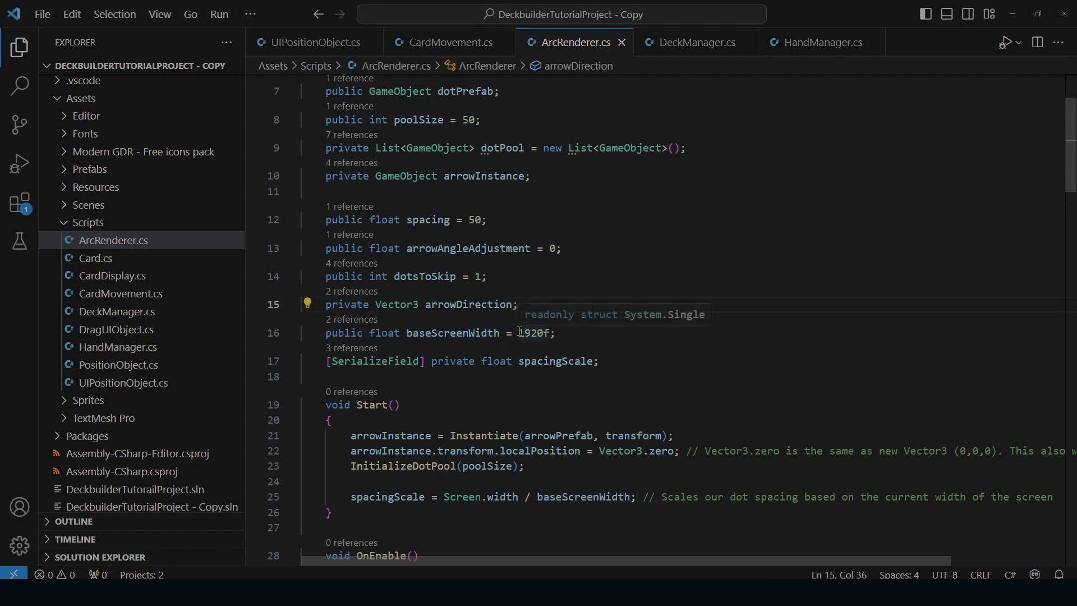
- Highlight ArcRenderer's 1920f baseScreenWidth value, then return to the Unity editor
double_click(530, 333)
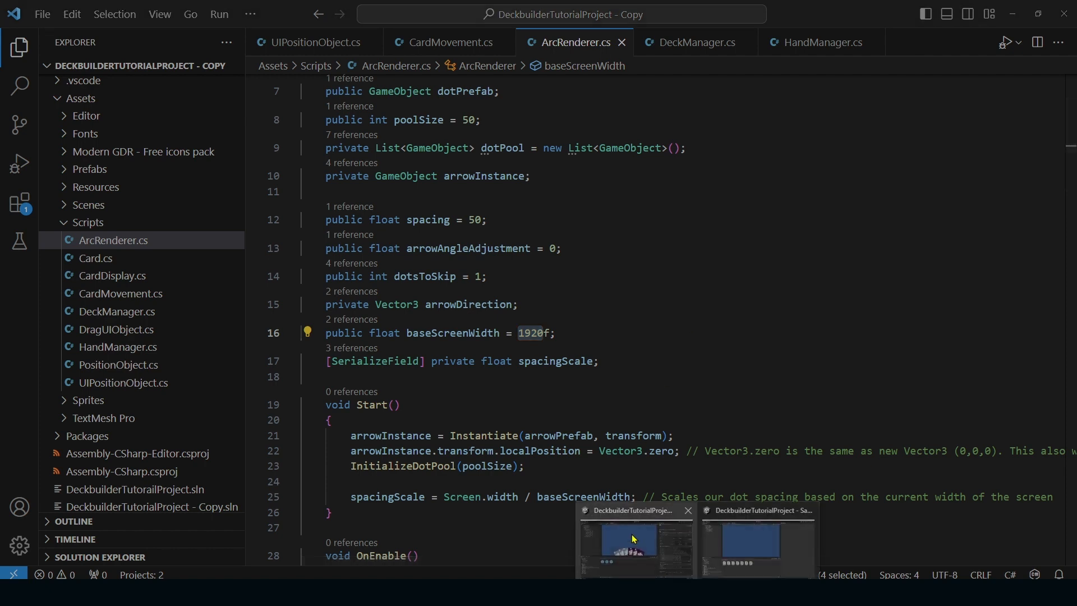
click(632, 543)
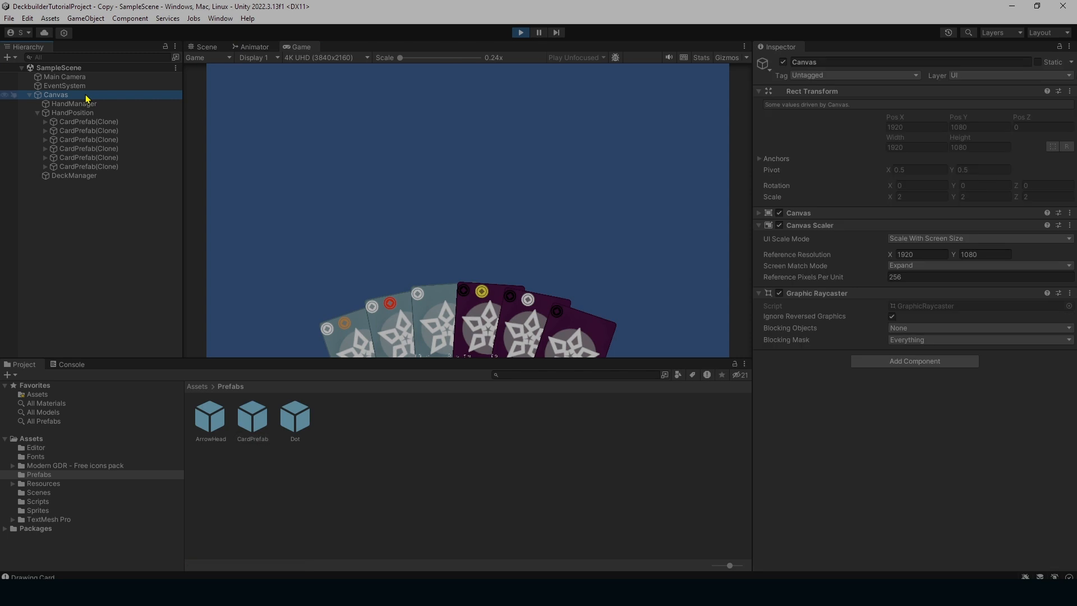
mouse_move(864, 265)
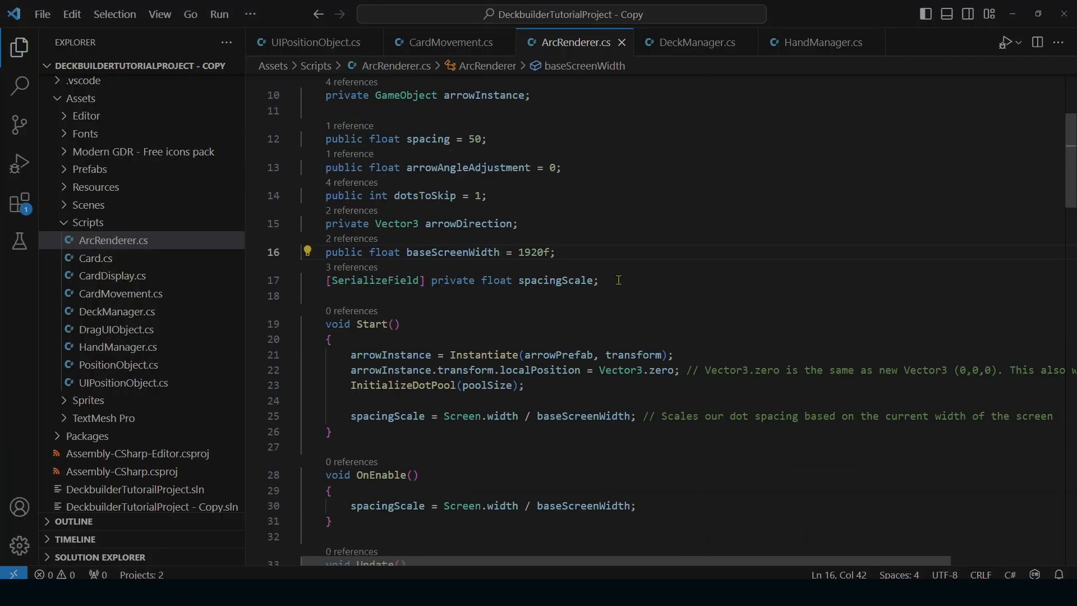
click(600, 281)
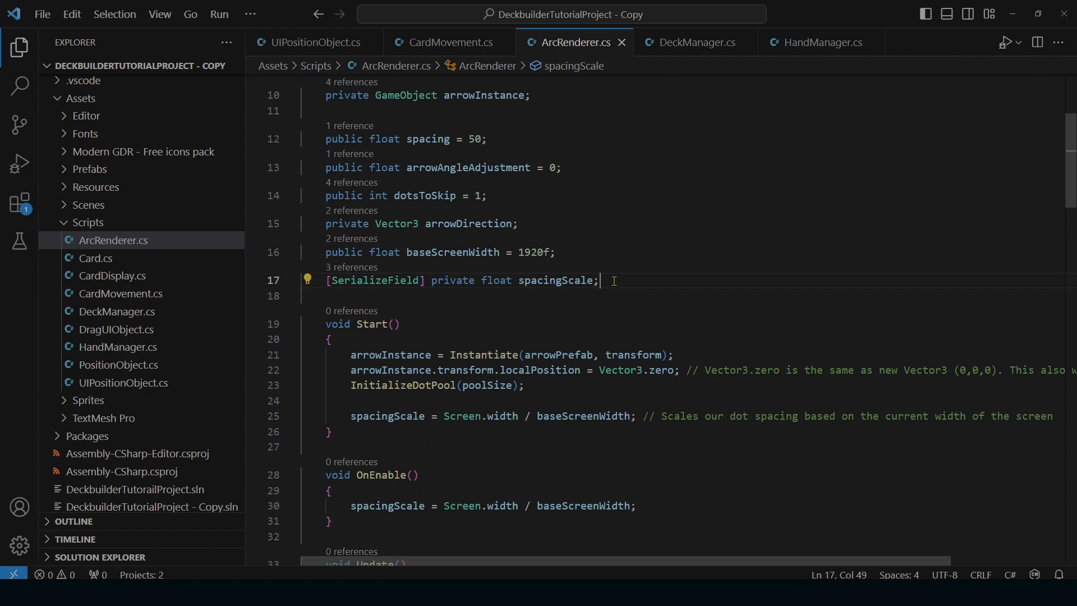
scroll(down, 3)
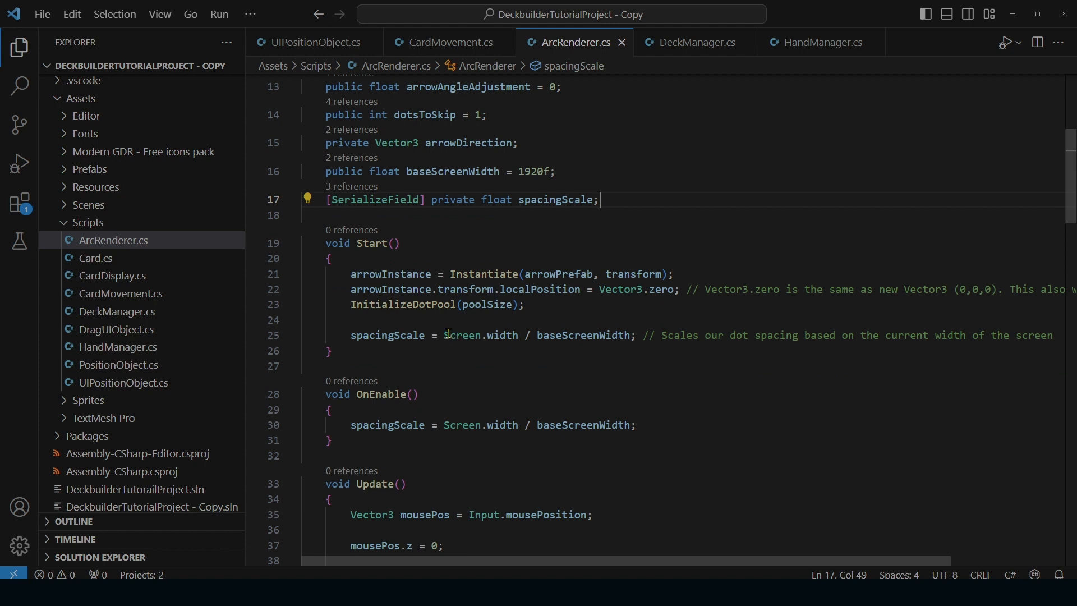
double_click(481, 336)
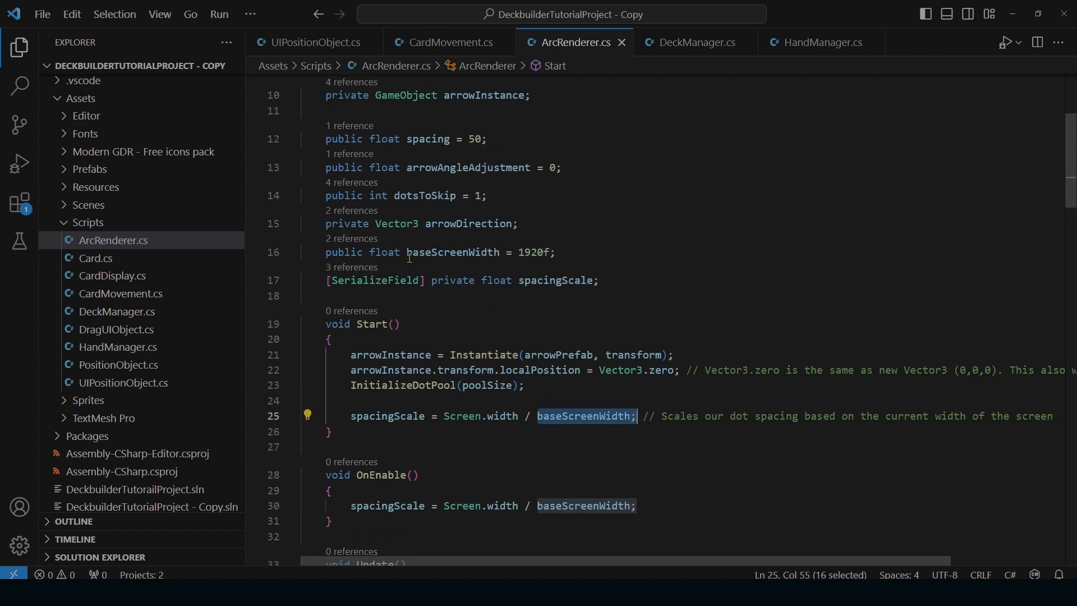
double_click(453, 252)
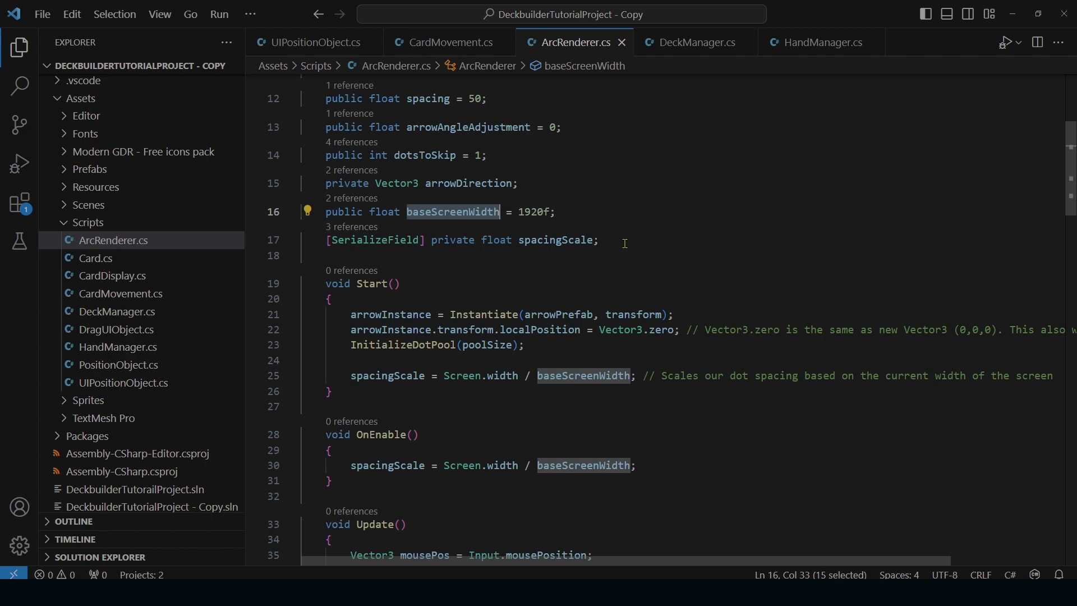
mouse_move(610, 280)
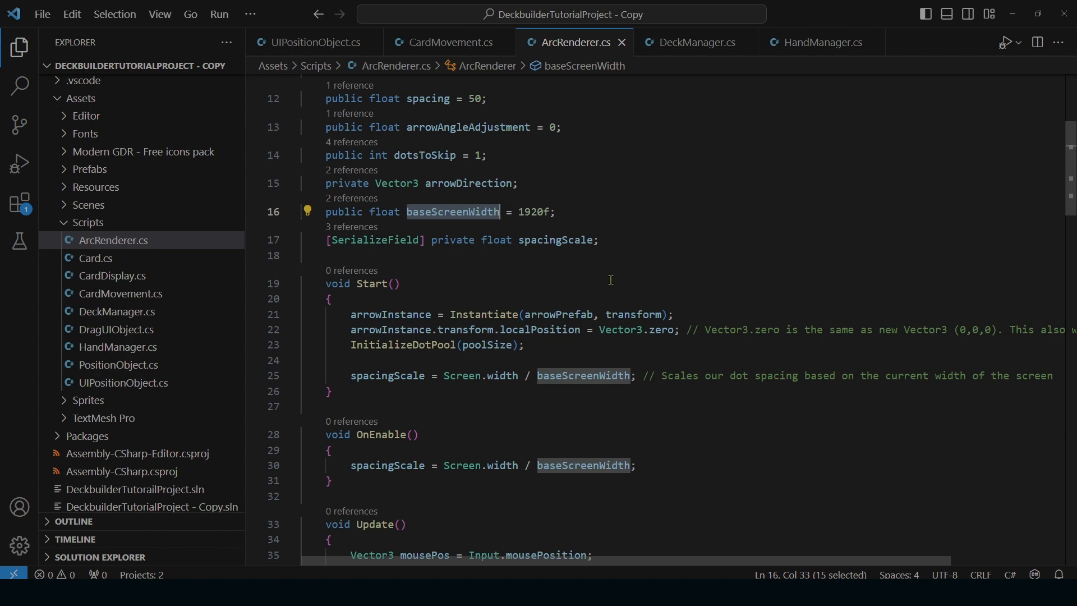
scroll(down, 3)
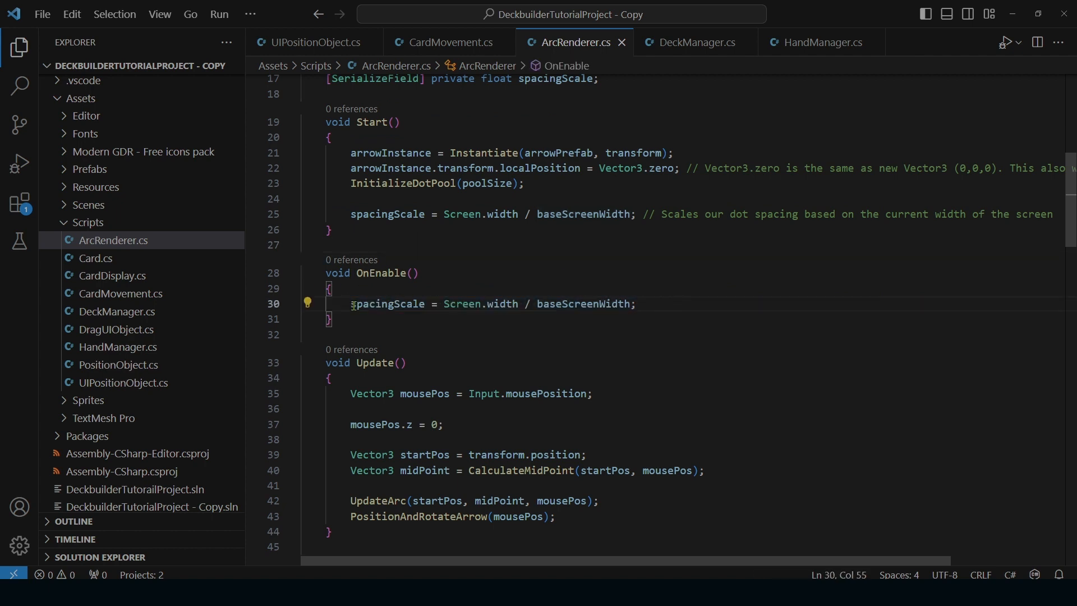
drag(352, 304, 636, 304)
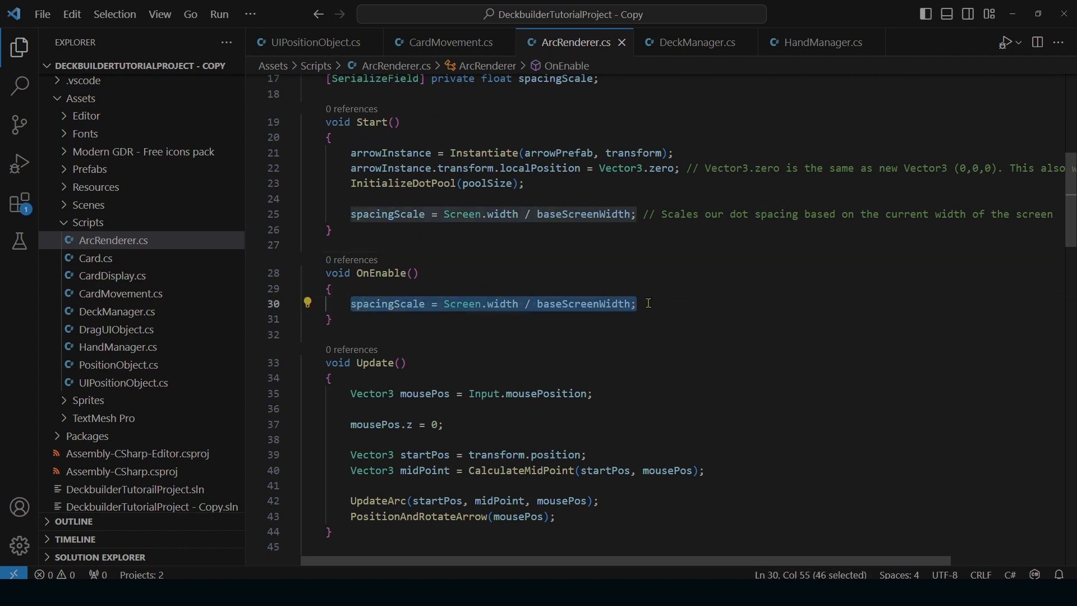
scroll(down, 3)
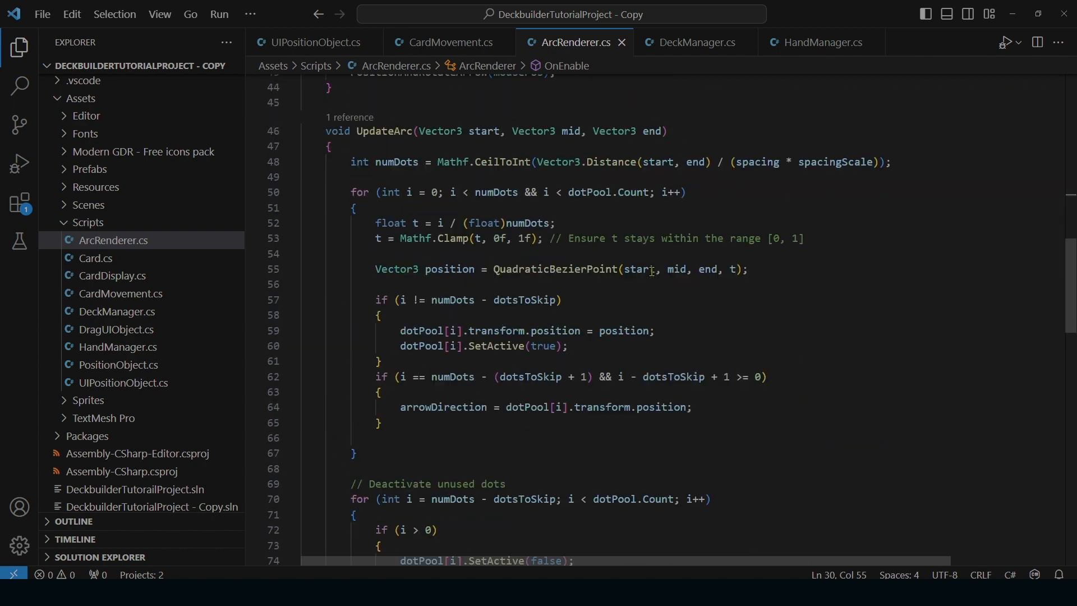
mouse_move(572, 269)
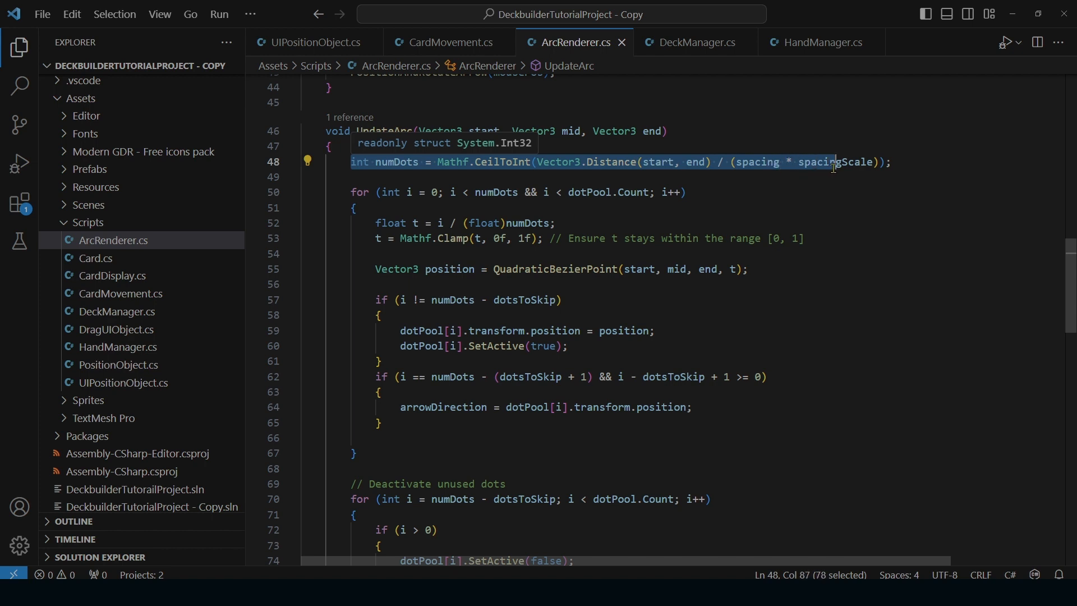
drag(833, 162, 887, 162)
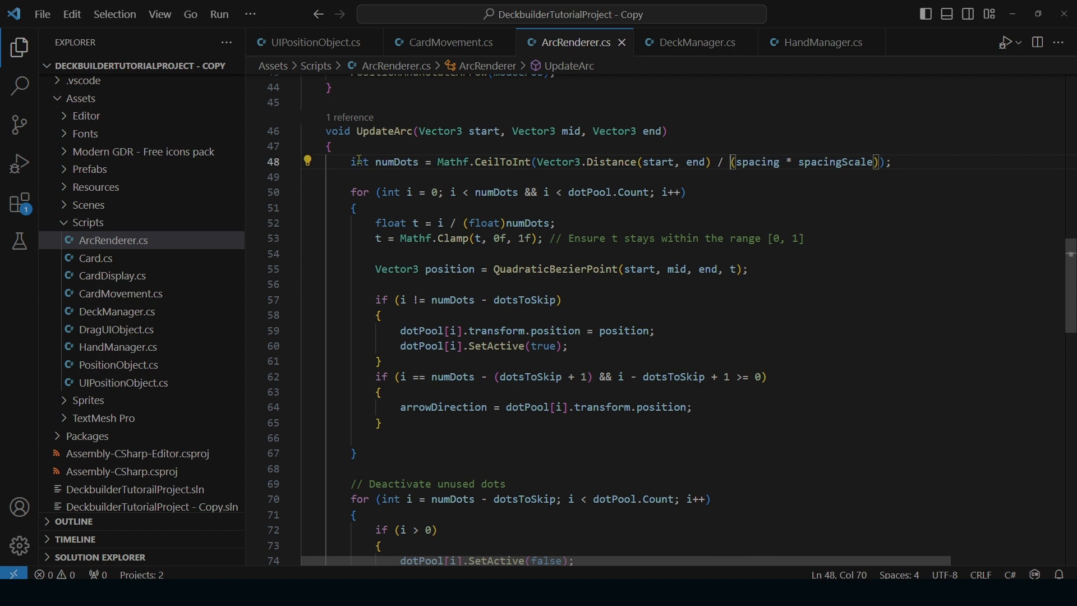
drag(352, 161, 704, 162)
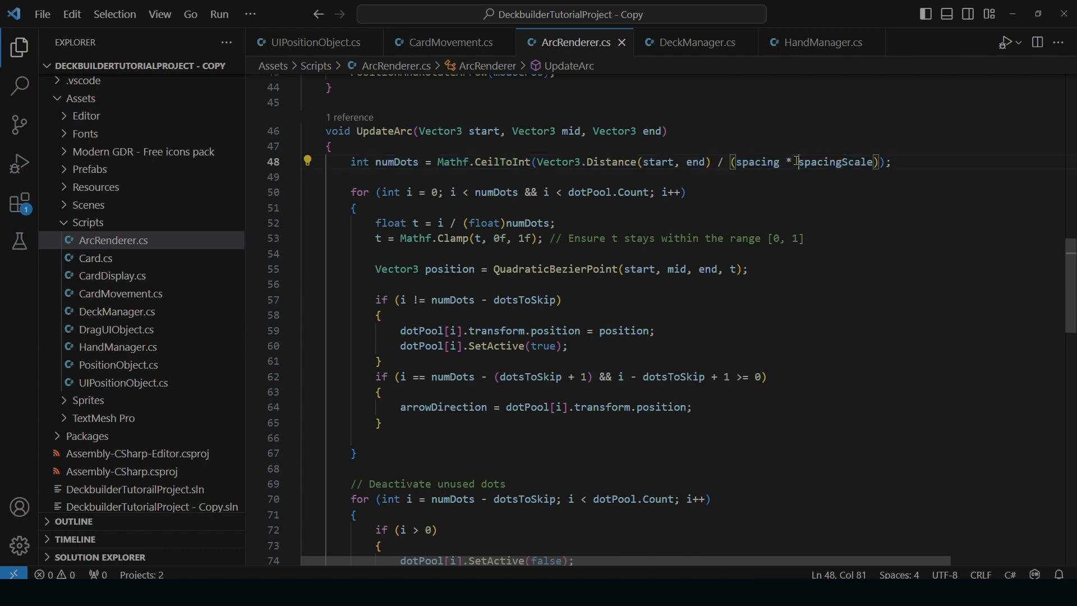
double_click(836, 161)
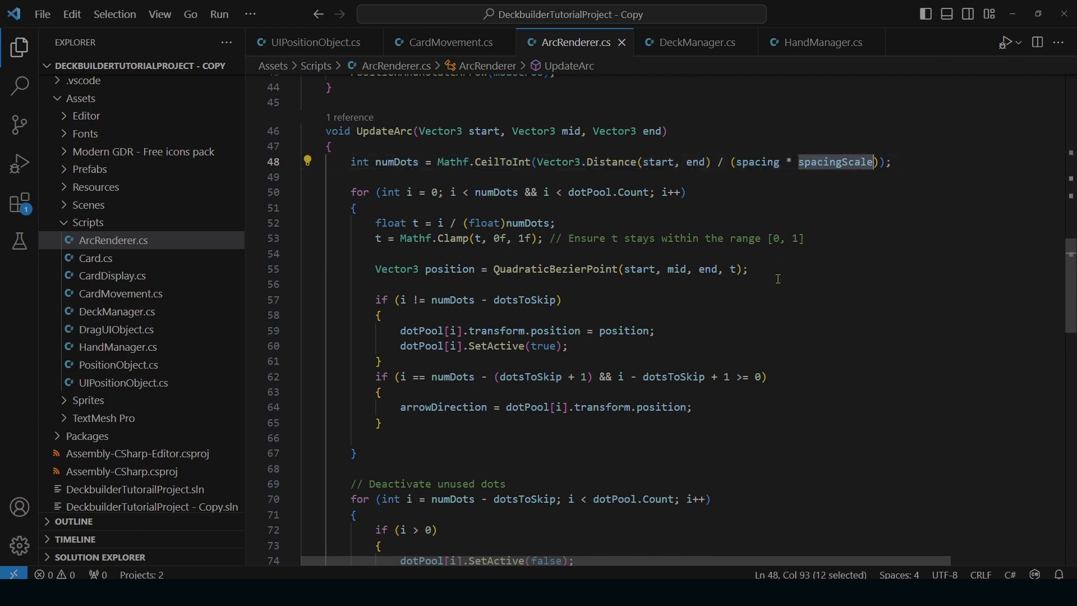
scroll(down, 3)
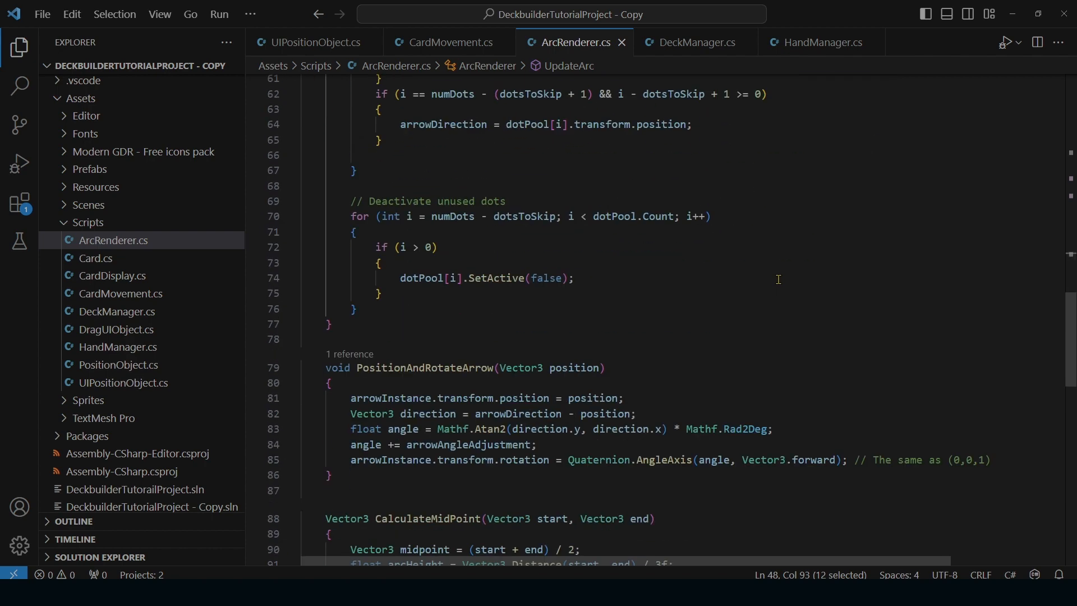
scroll(down, 3)
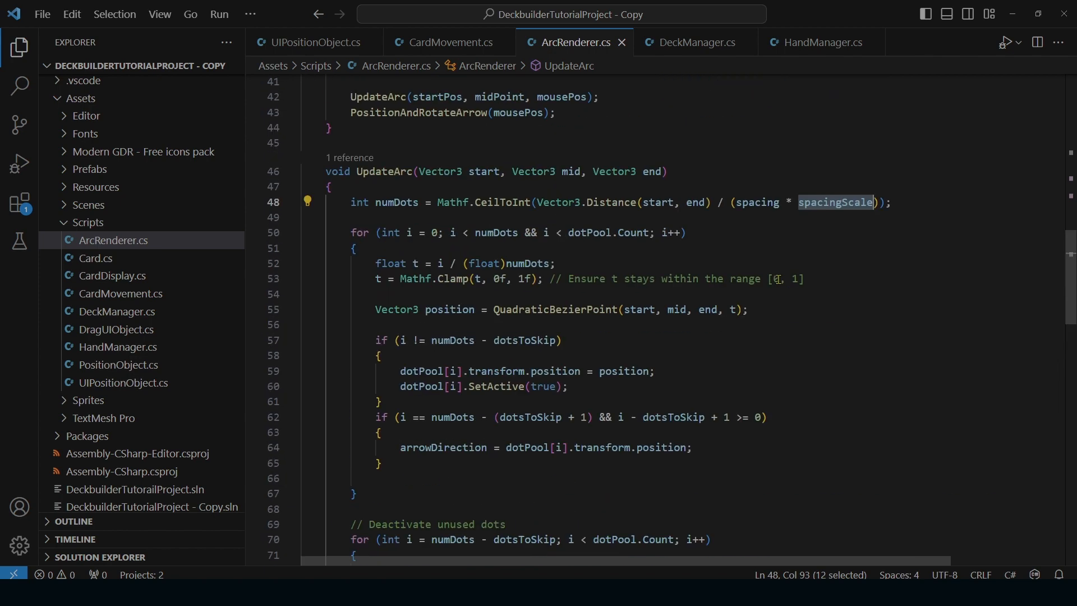
scroll(down, 3)
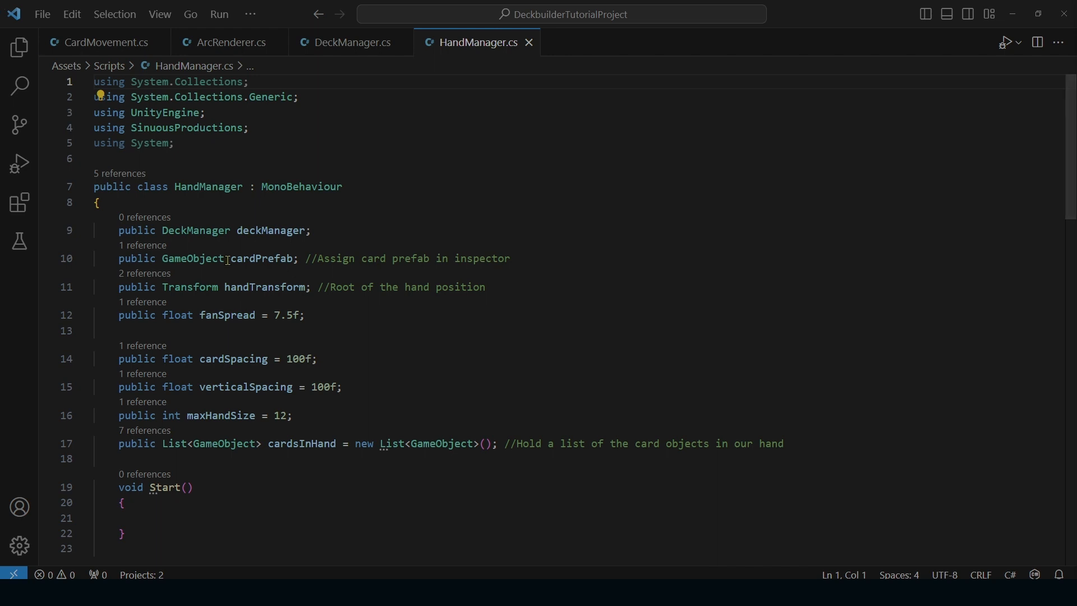
- Review HandManager's maxHandSize check in AddCardToHand, then reopen DeckManager.cs and scroll its code
click(350, 43)
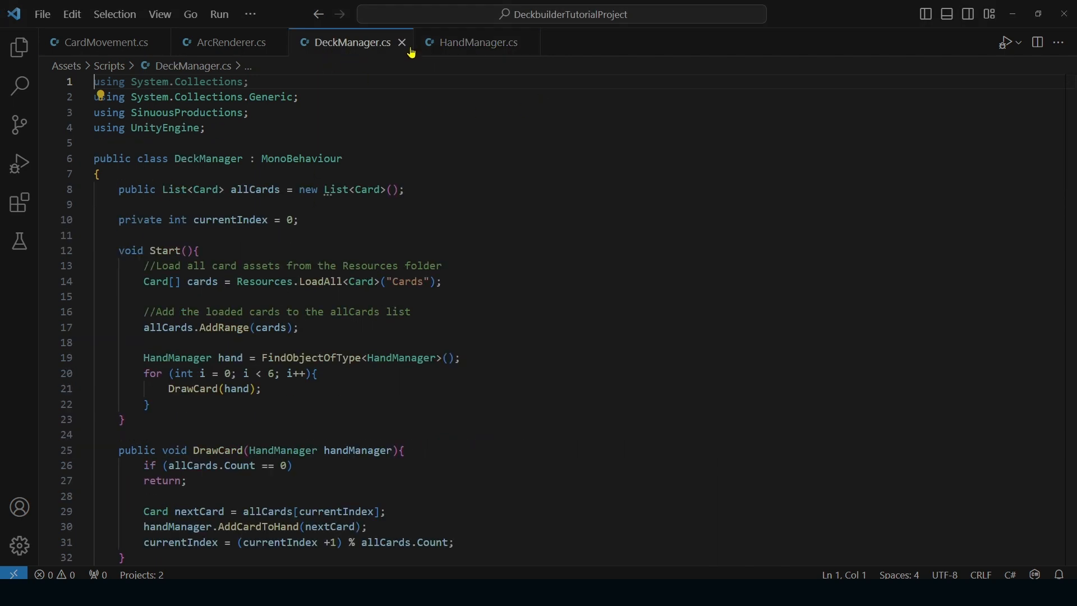
click(477, 42)
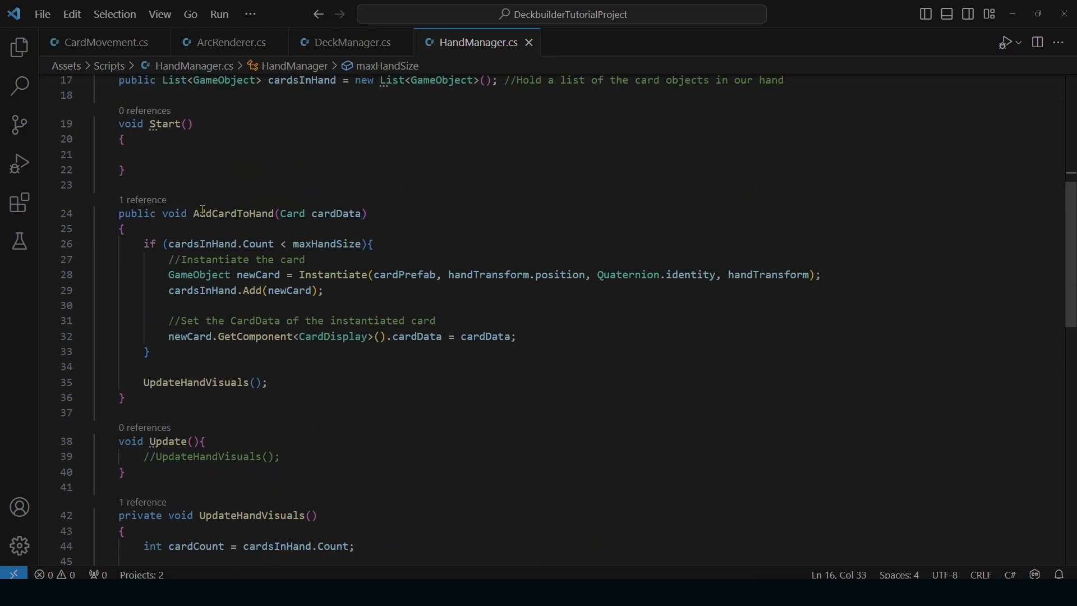
drag(166, 243, 367, 243)
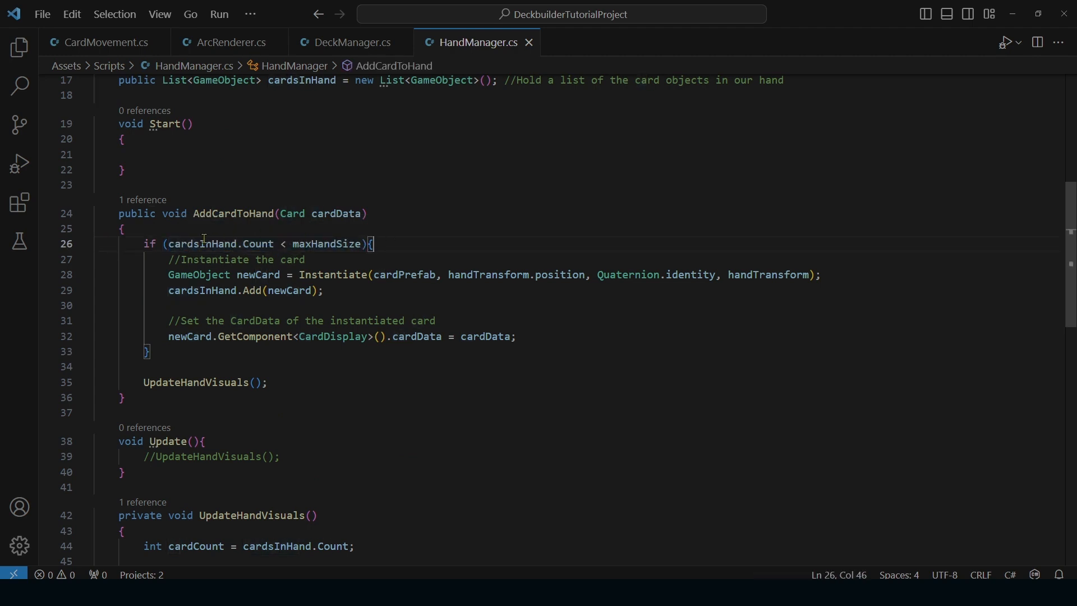
double_click(325, 244)
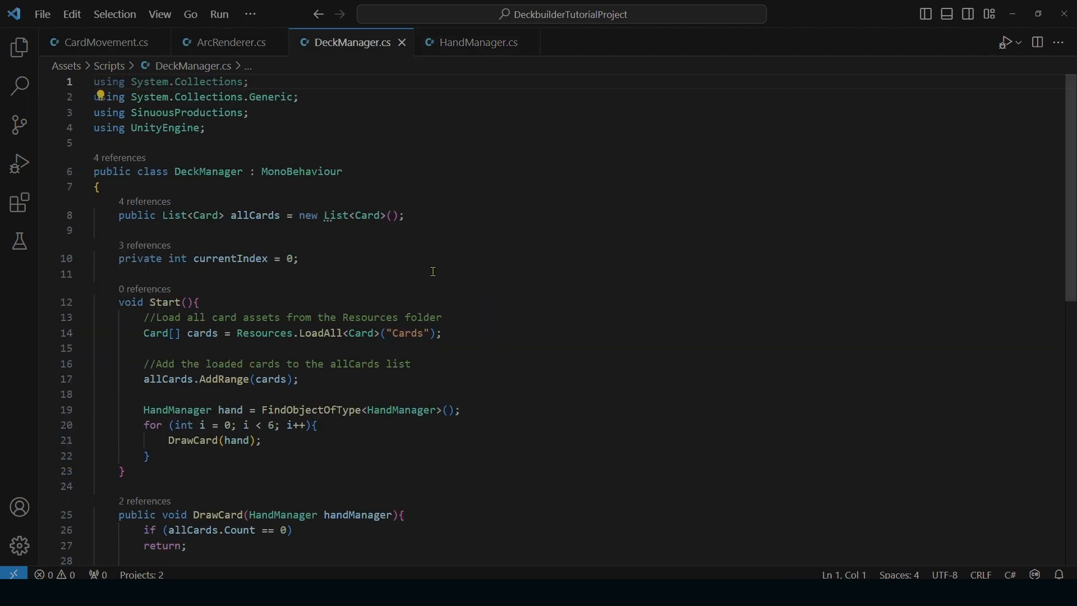
scroll(down, 3)
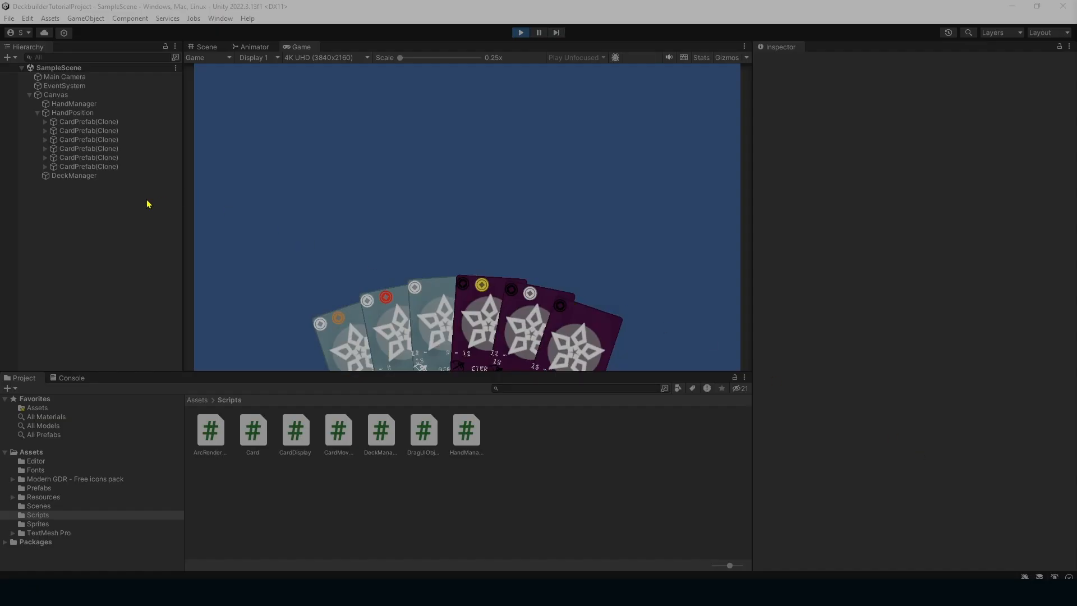
- Select DeckManager and draw three more cards with Draw Next Card during Play mode
click(73, 175)
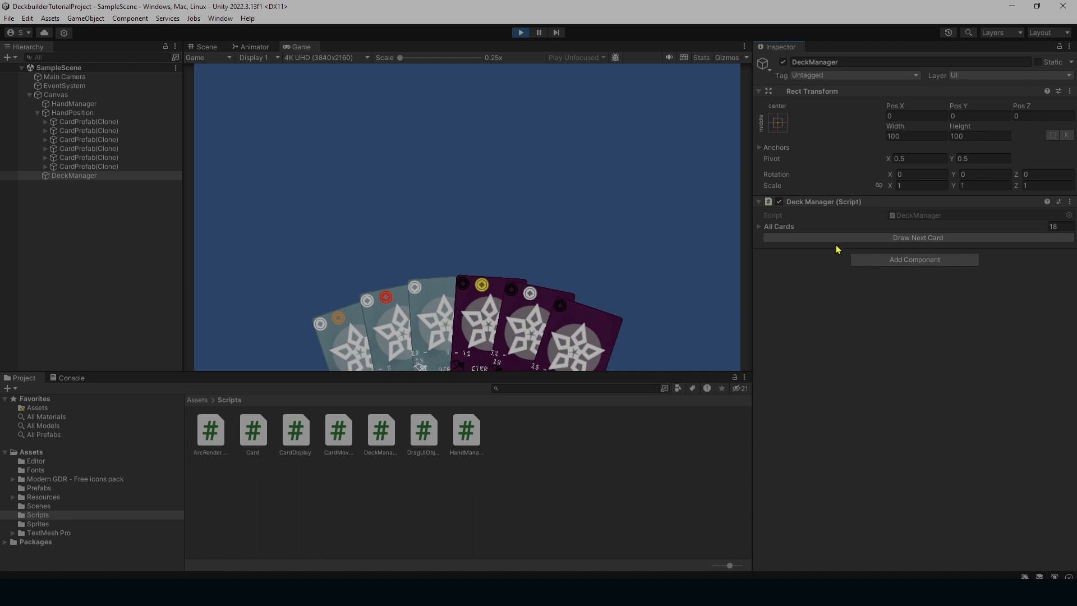
click(917, 237)
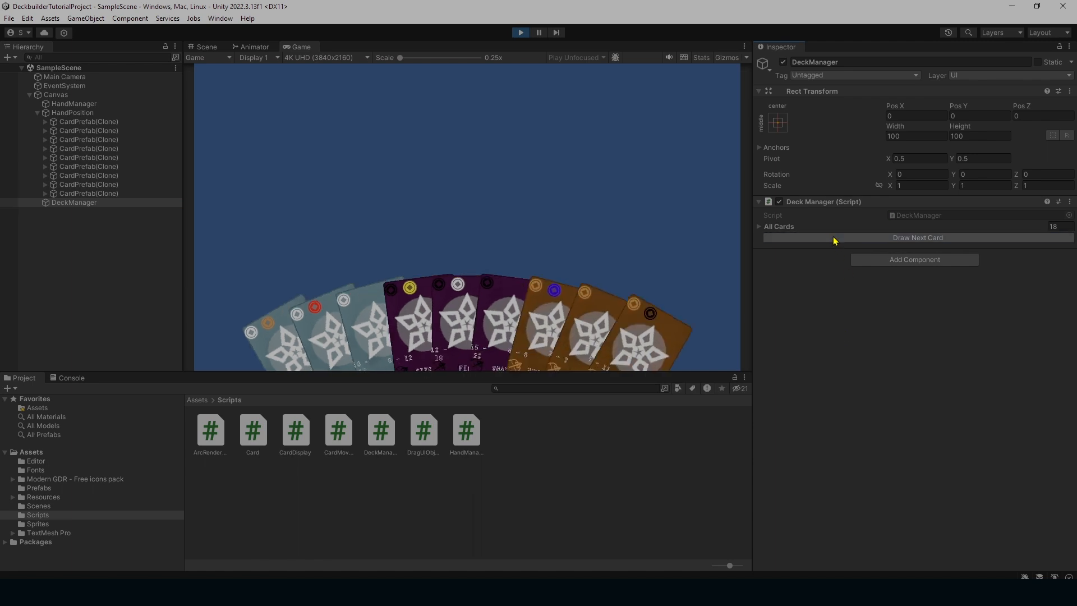
click(916, 237)
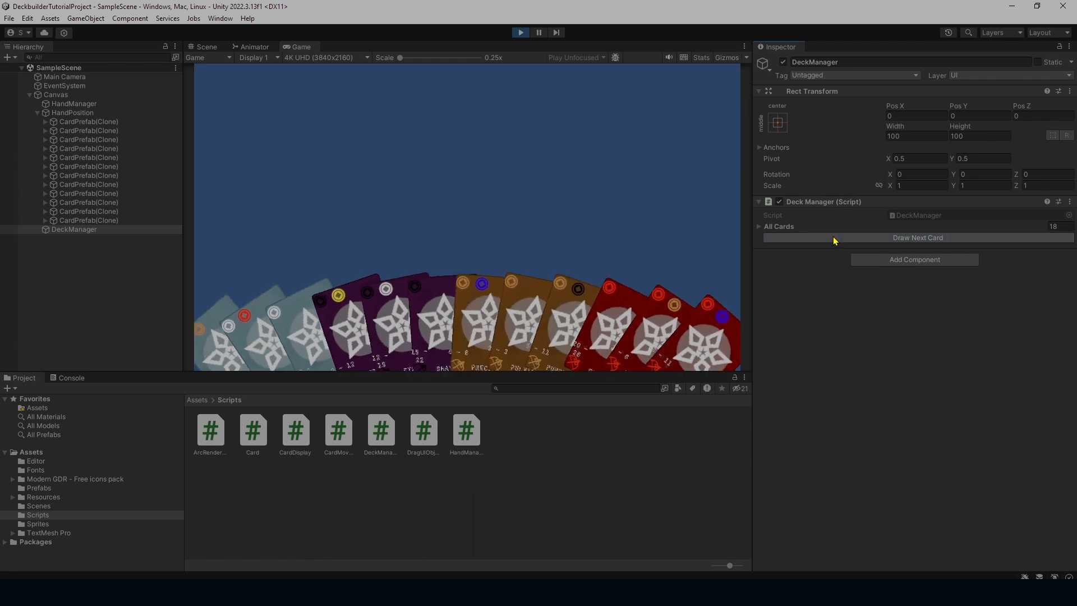
mouse_move(833, 371)
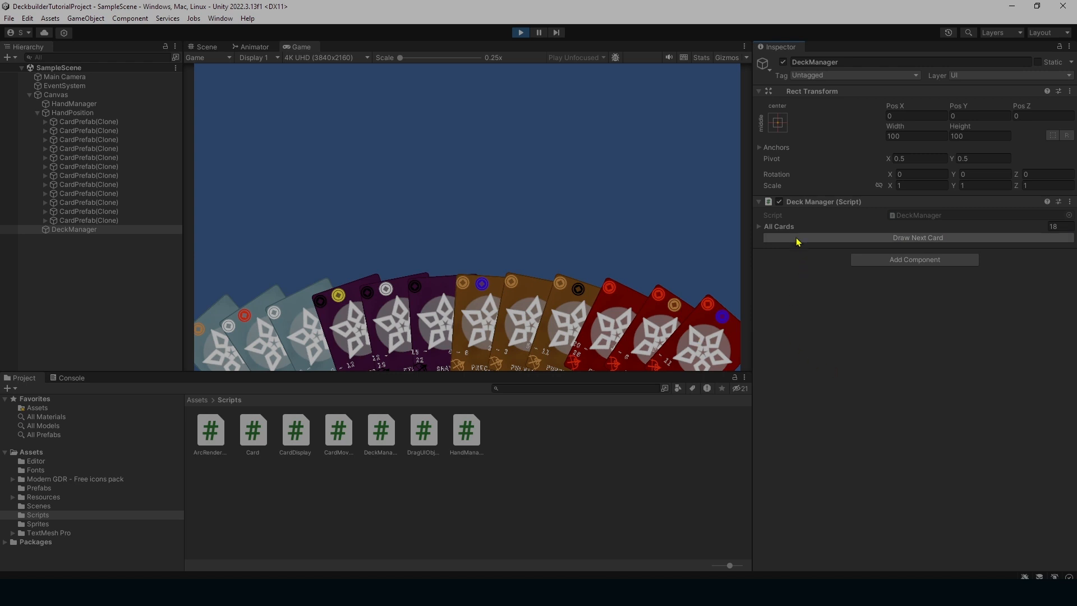
mouse_move(799, 242)
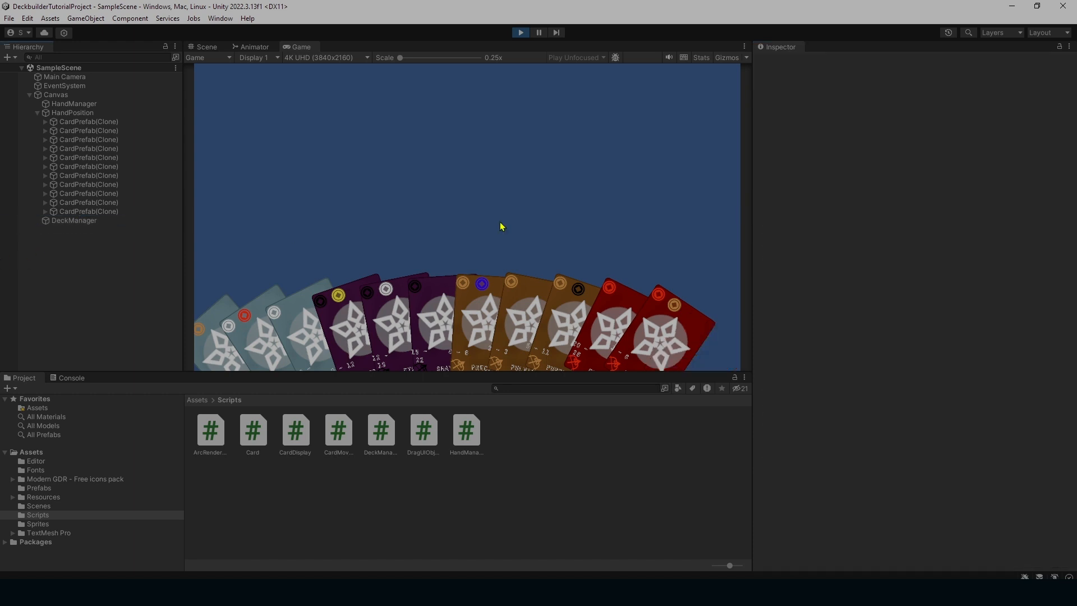
click(74, 221)
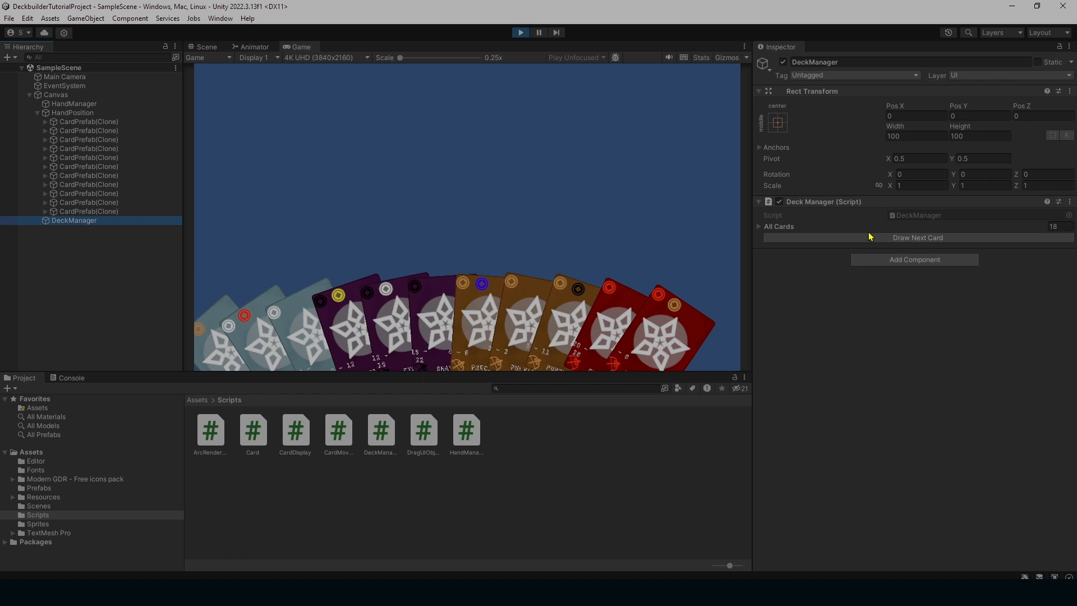
click(917, 237)
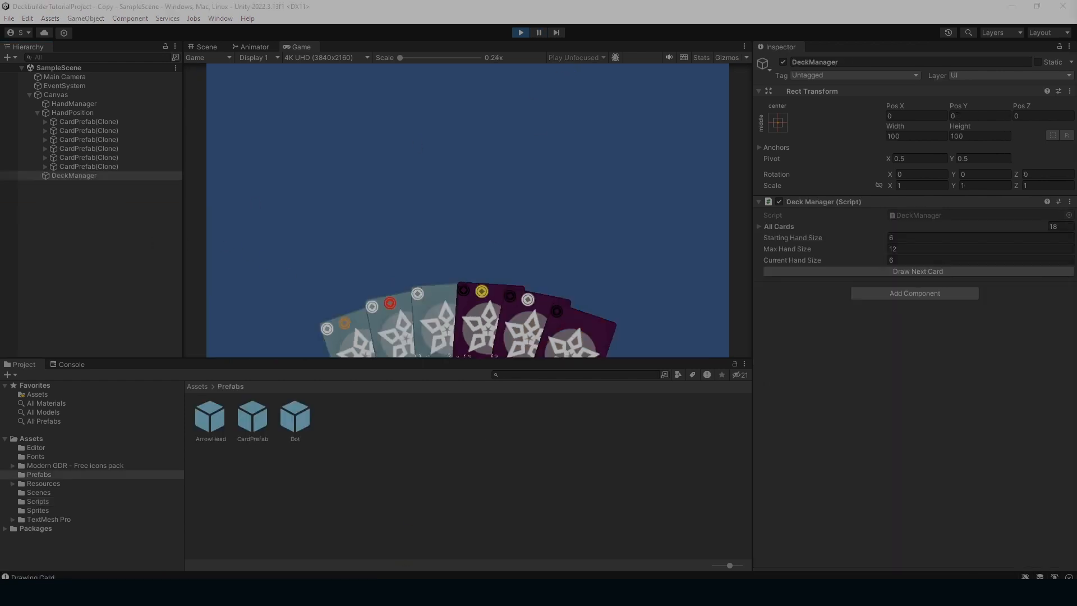
mouse_move(710, 227)
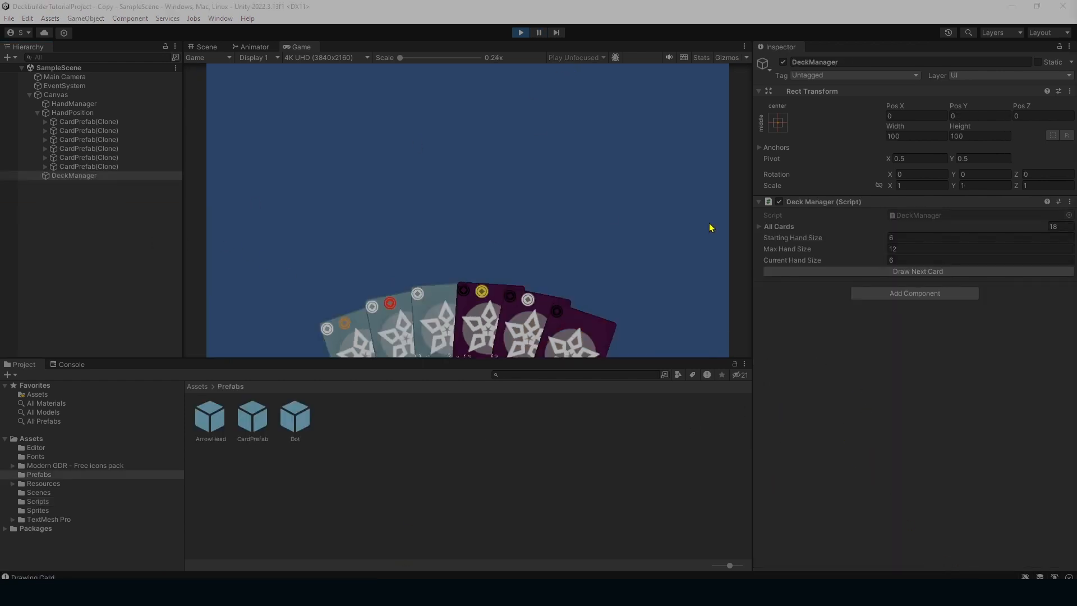
- Draw another card and check DeckManager's current hand size against the cap
click(917, 270)
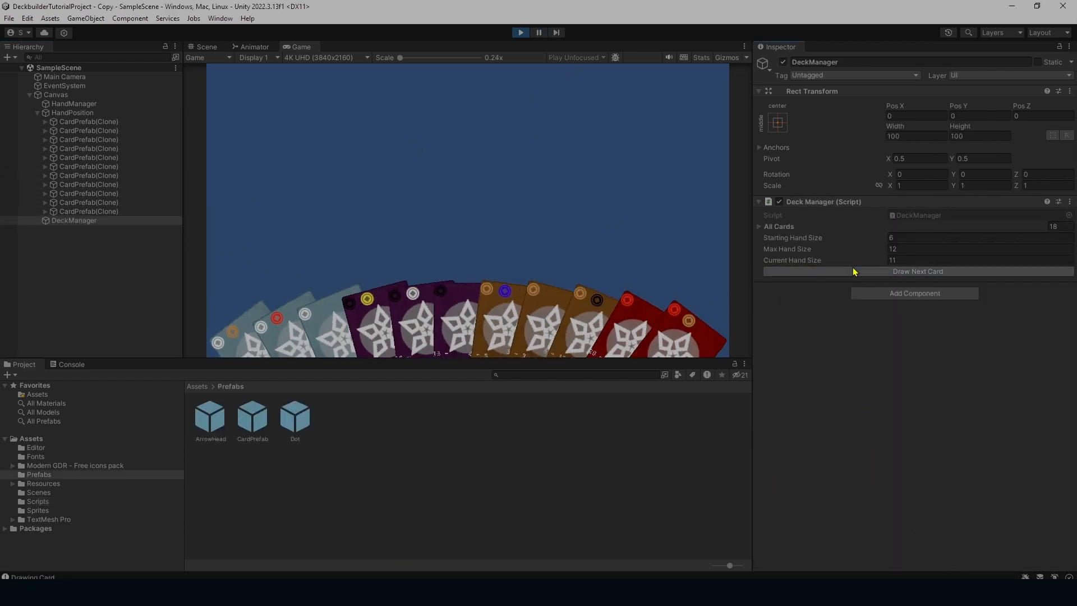
click(88, 220)
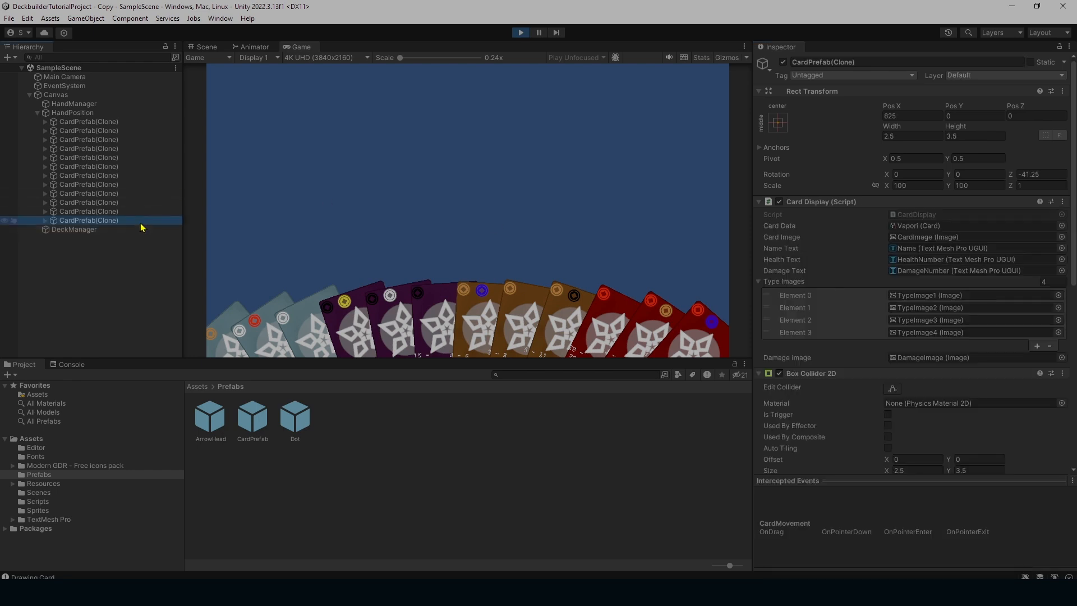
click(74, 229)
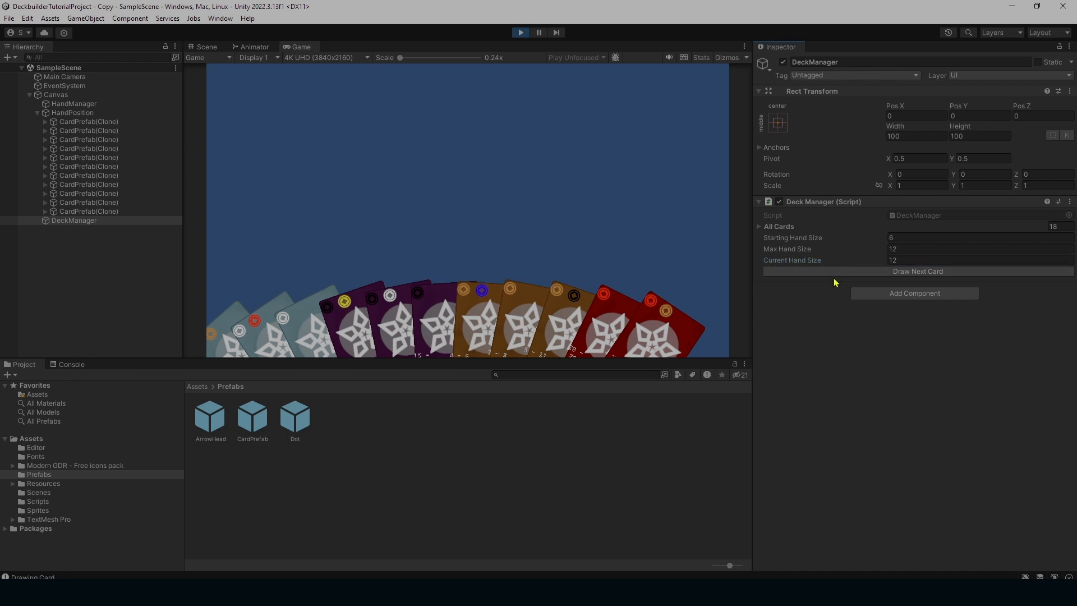
click(73, 113)
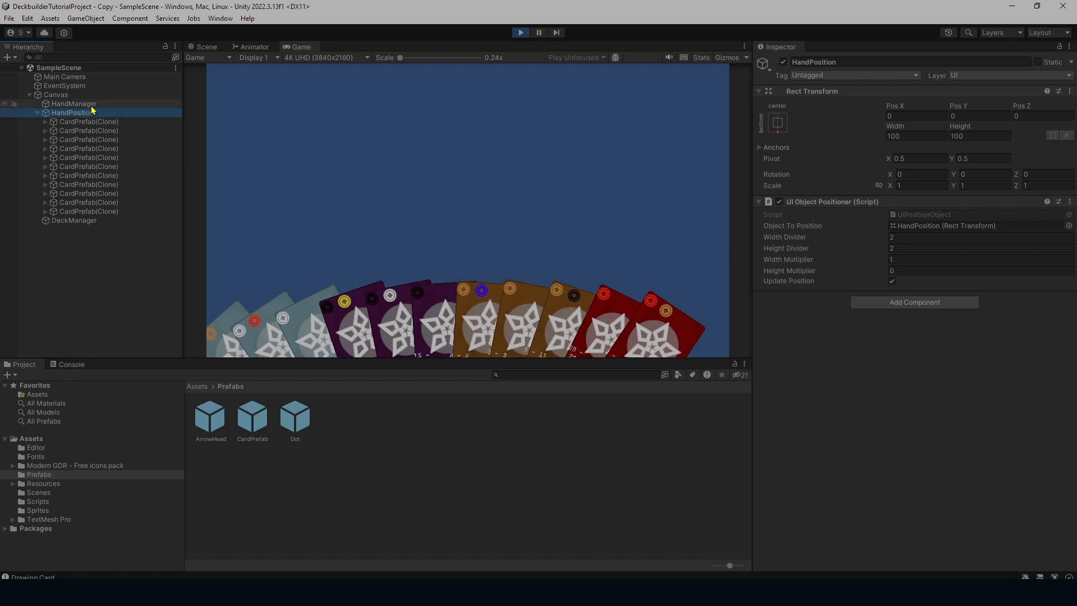
- Remove the Missing entry from HandManager's Cards In Hand list, then draw to refill to twelve
click(73, 104)
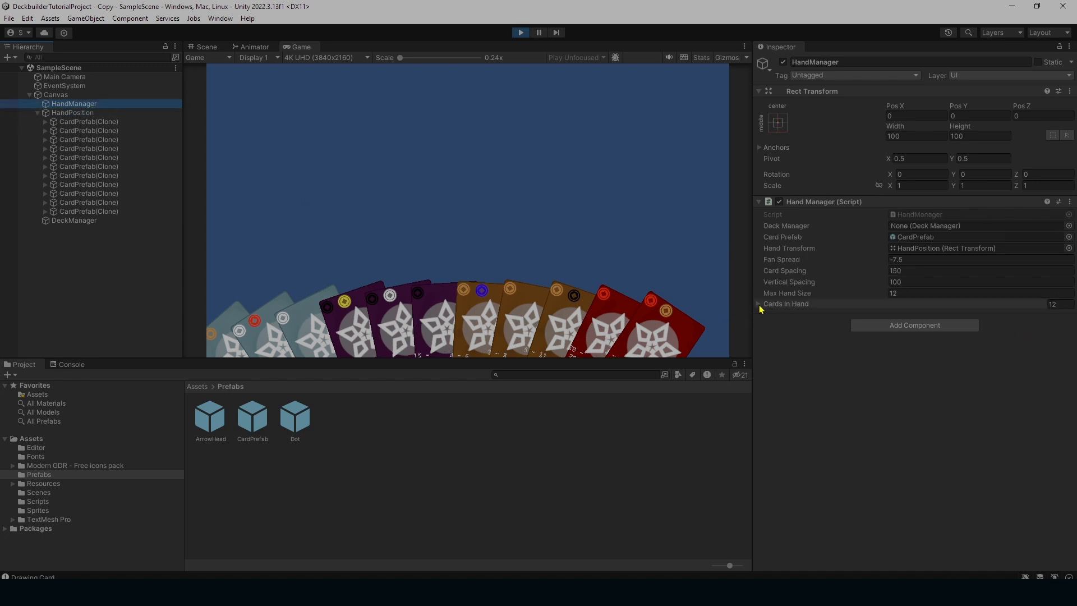
click(759, 303)
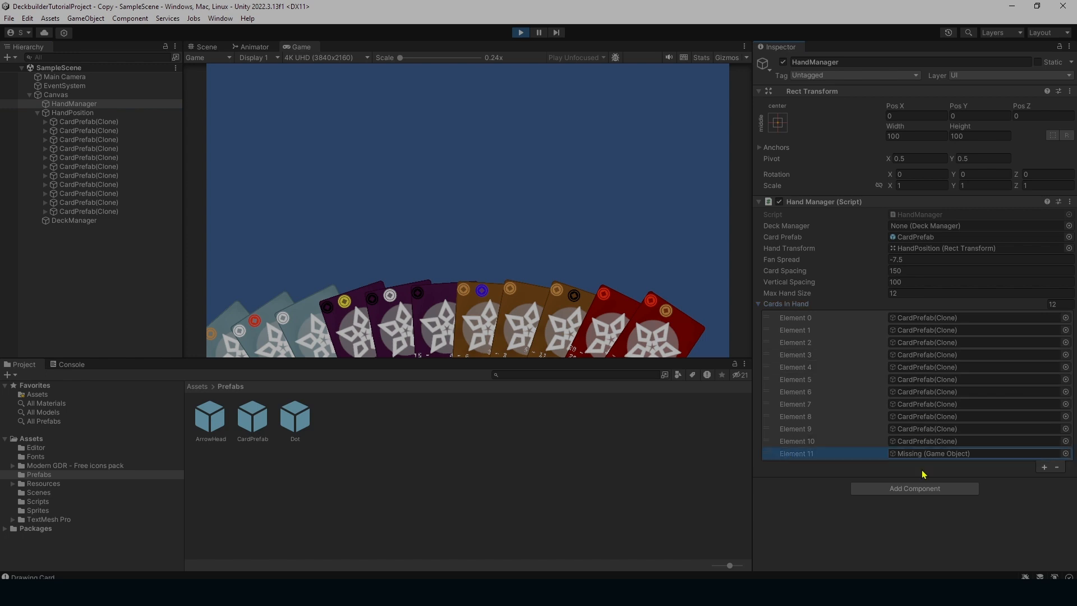
click(1056, 467)
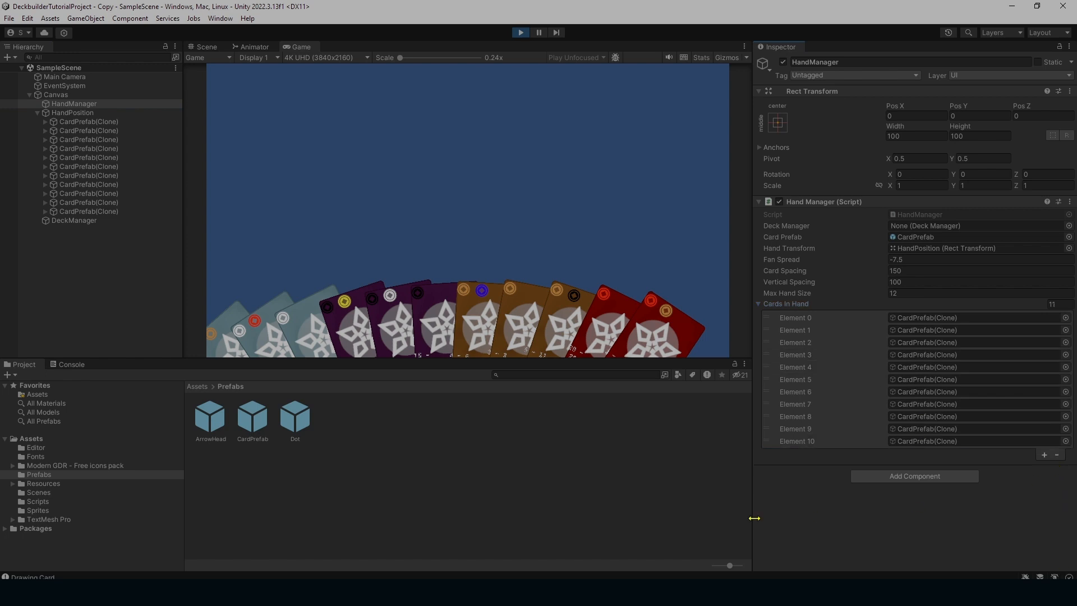
mouse_move(700, 310)
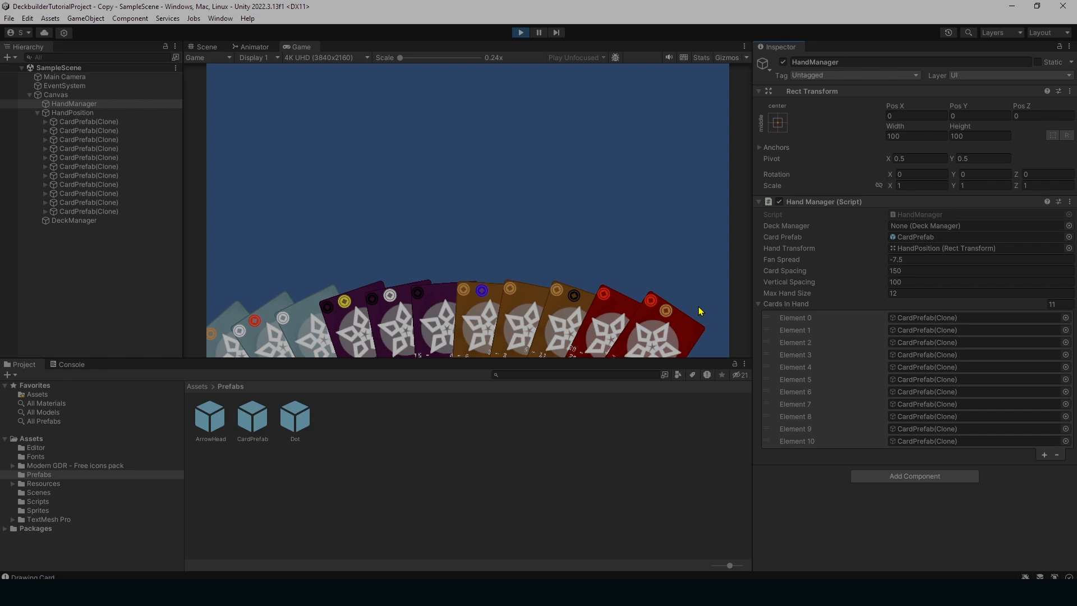
click(74, 221)
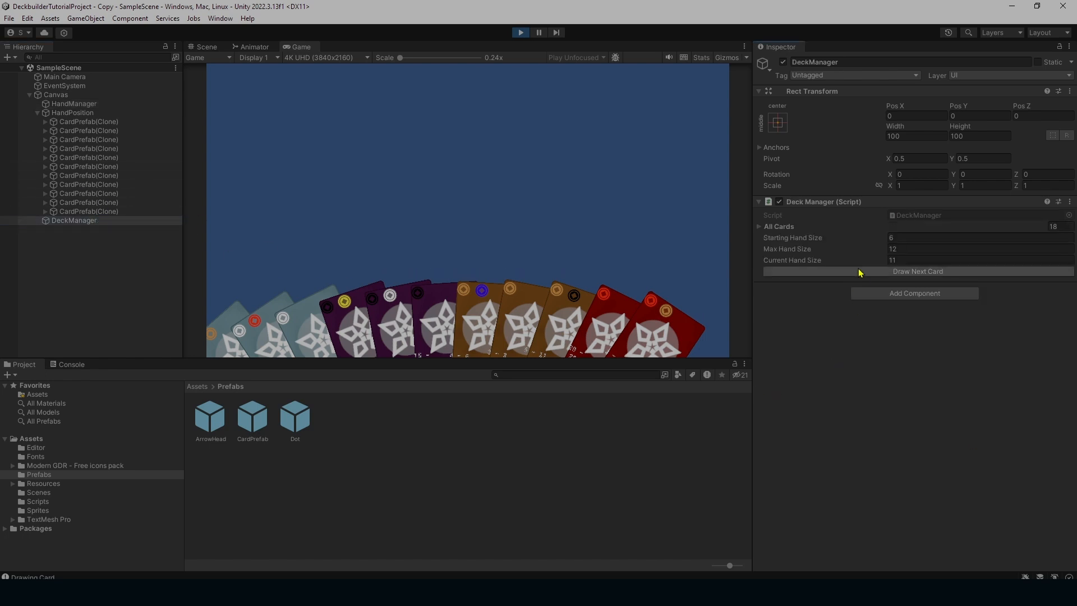
click(918, 271)
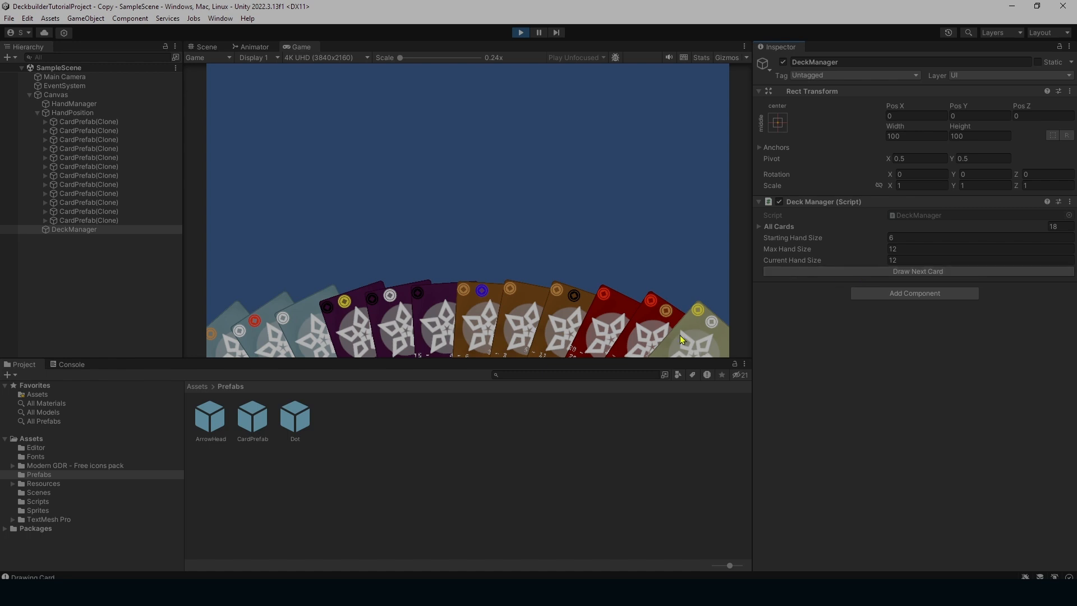
mouse_move(803, 335)
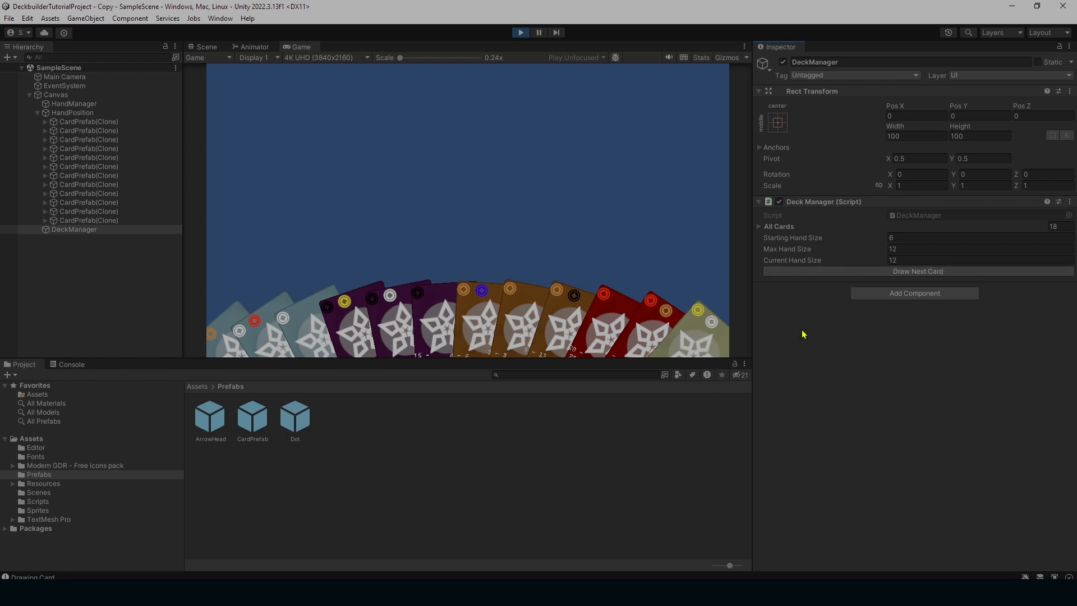
mouse_move(952, 437)
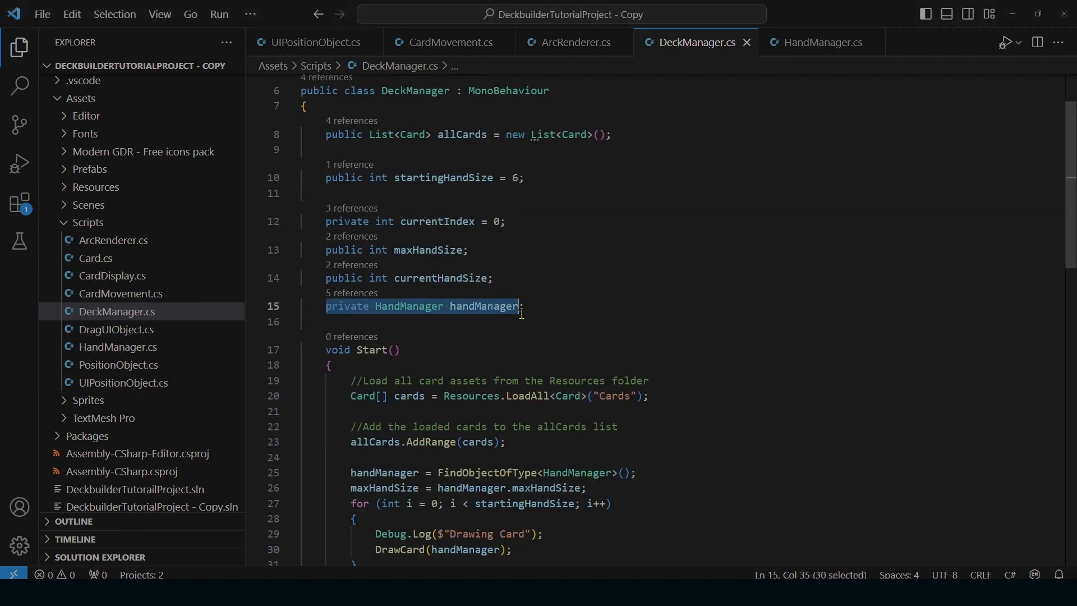
- Read through DeckManager.cs Start, Update and DrawCard, then view HandManager.cs
click(523, 306)
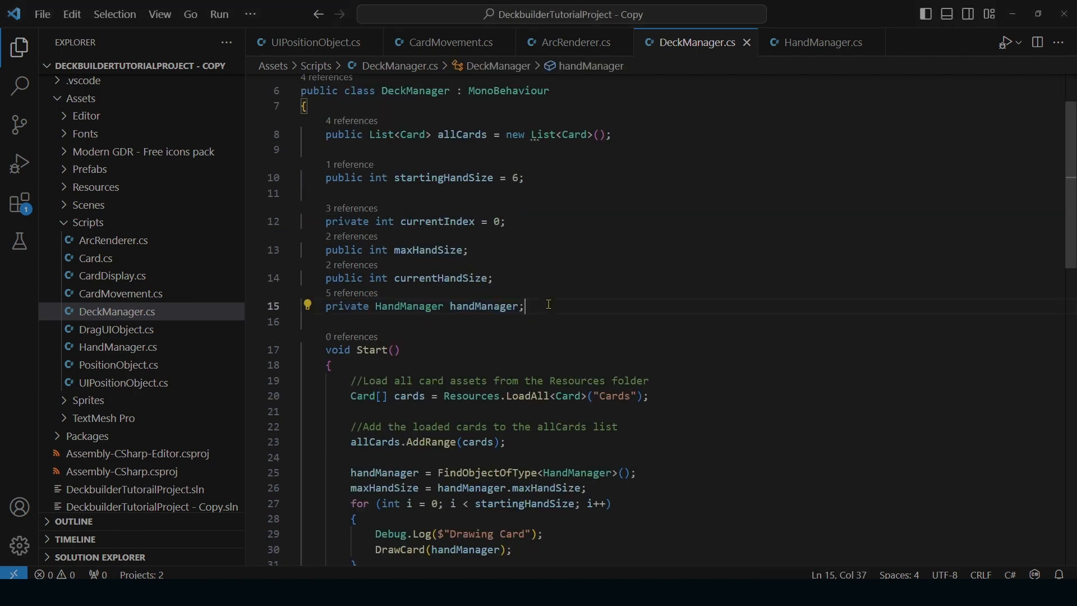
scroll(down, 3)
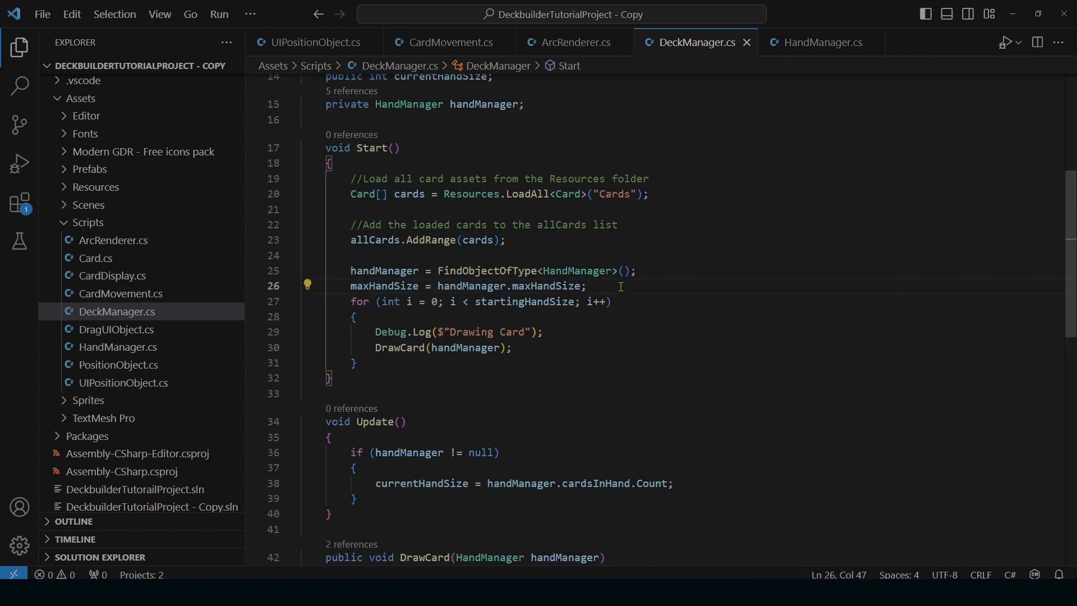
scroll(down, 3)
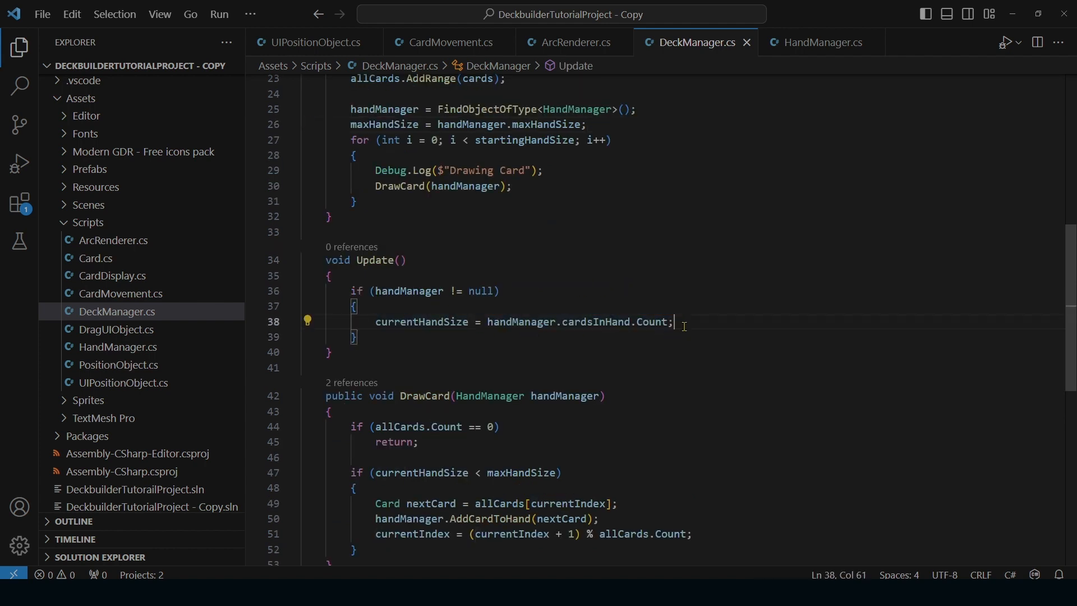
scroll(down, 3)
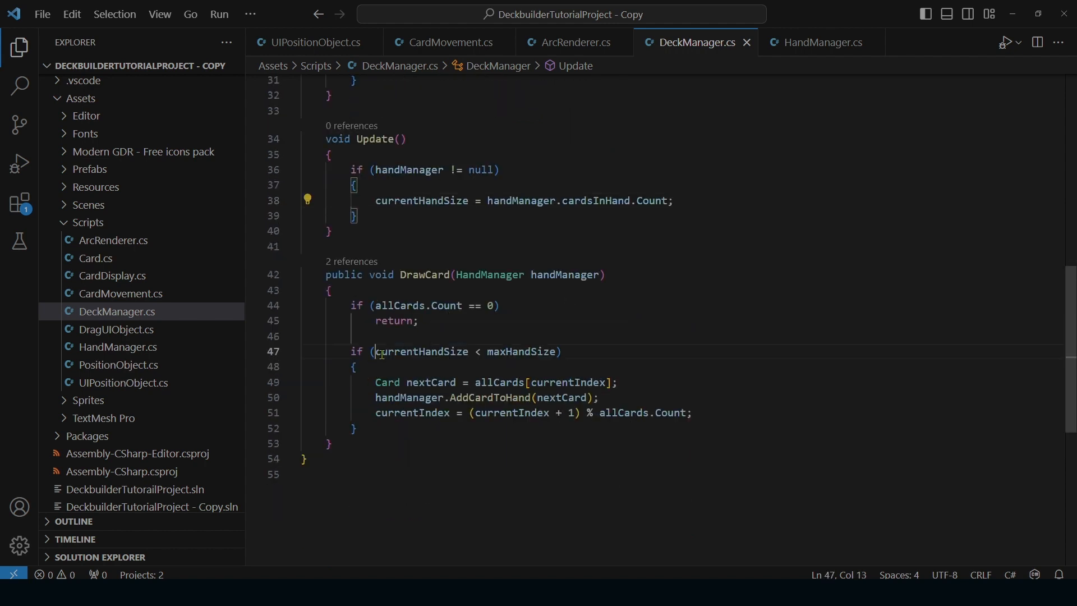
drag(376, 351, 557, 351)
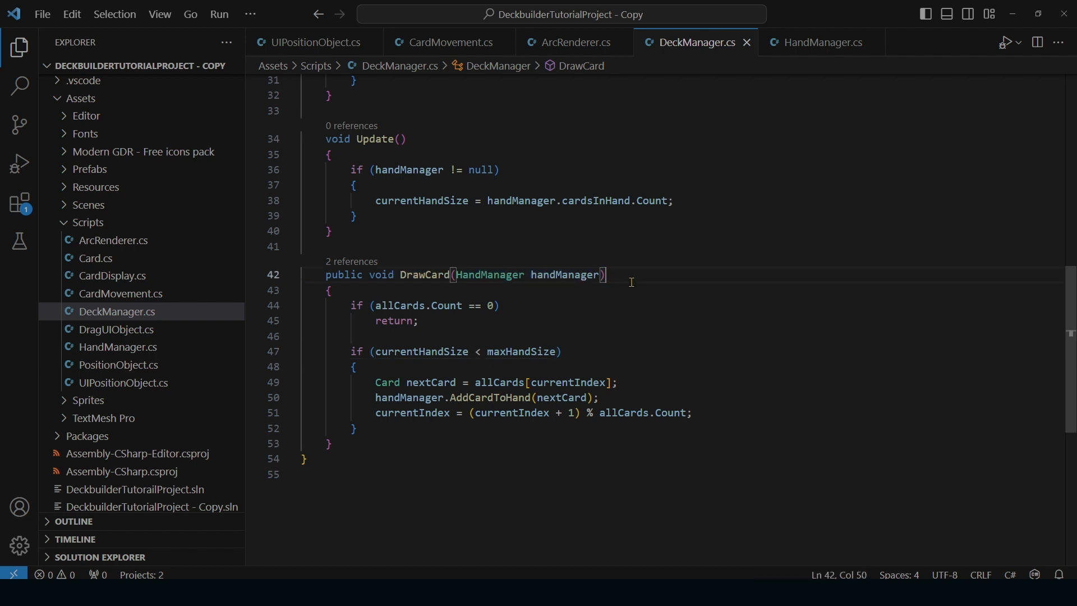
mouse_move(453, 252)
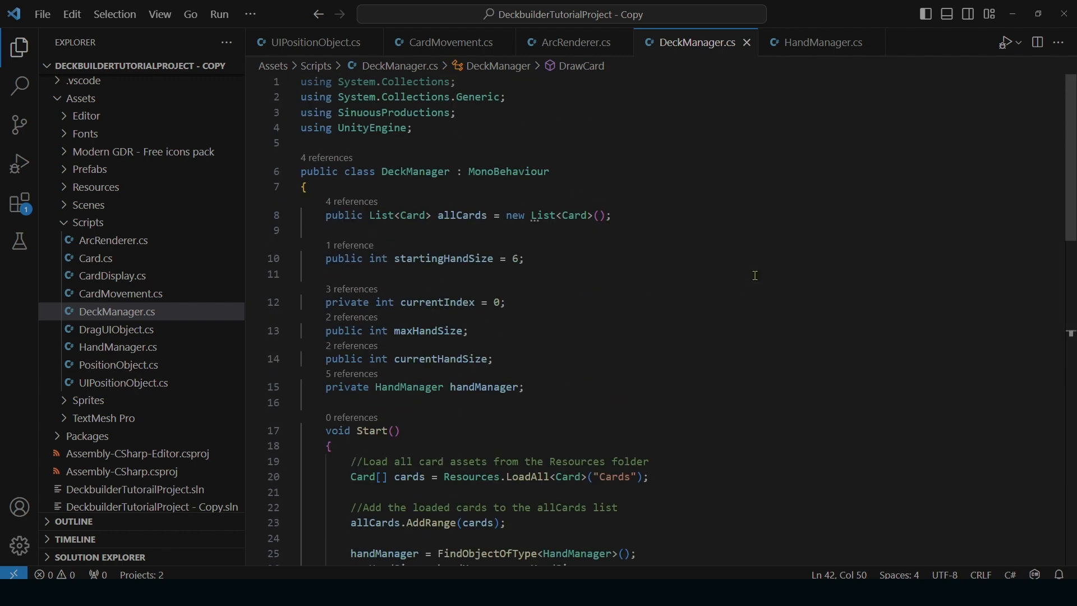
mouse_move(668, 241)
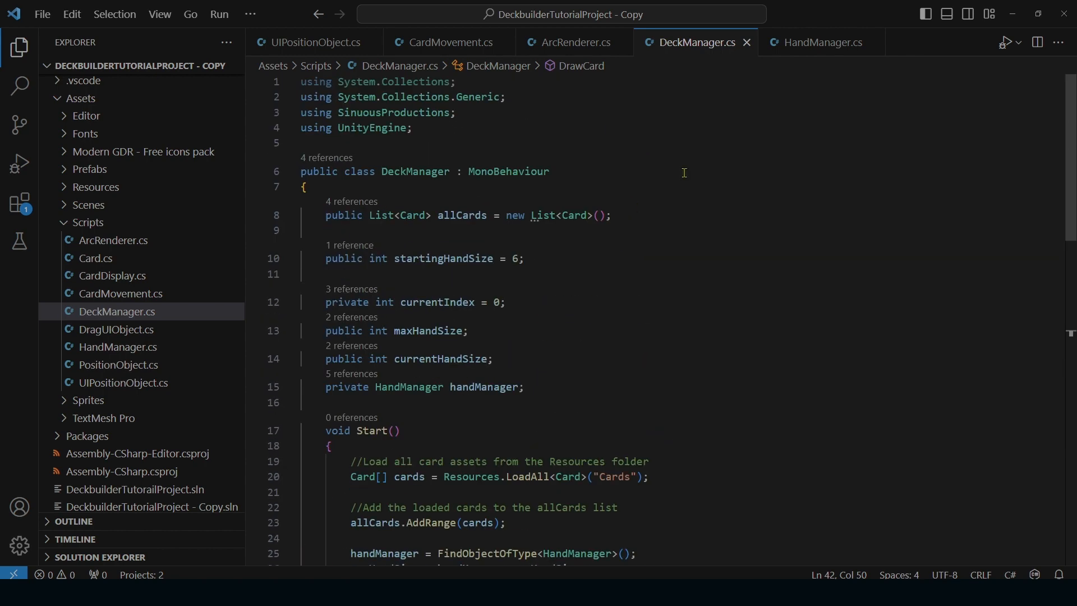
click(819, 42)
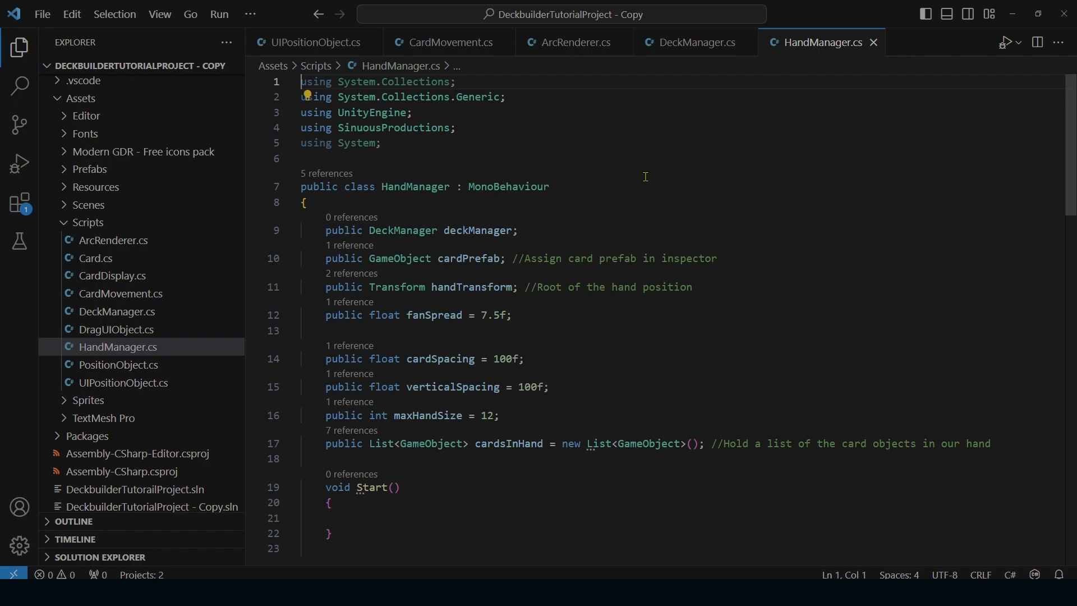
scroll(down, 3)
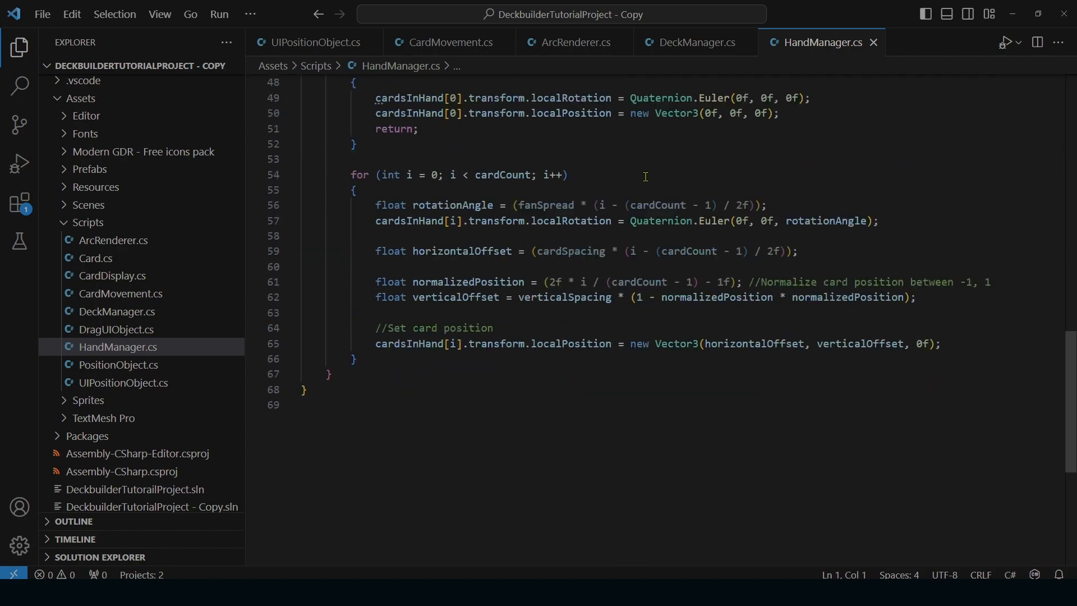